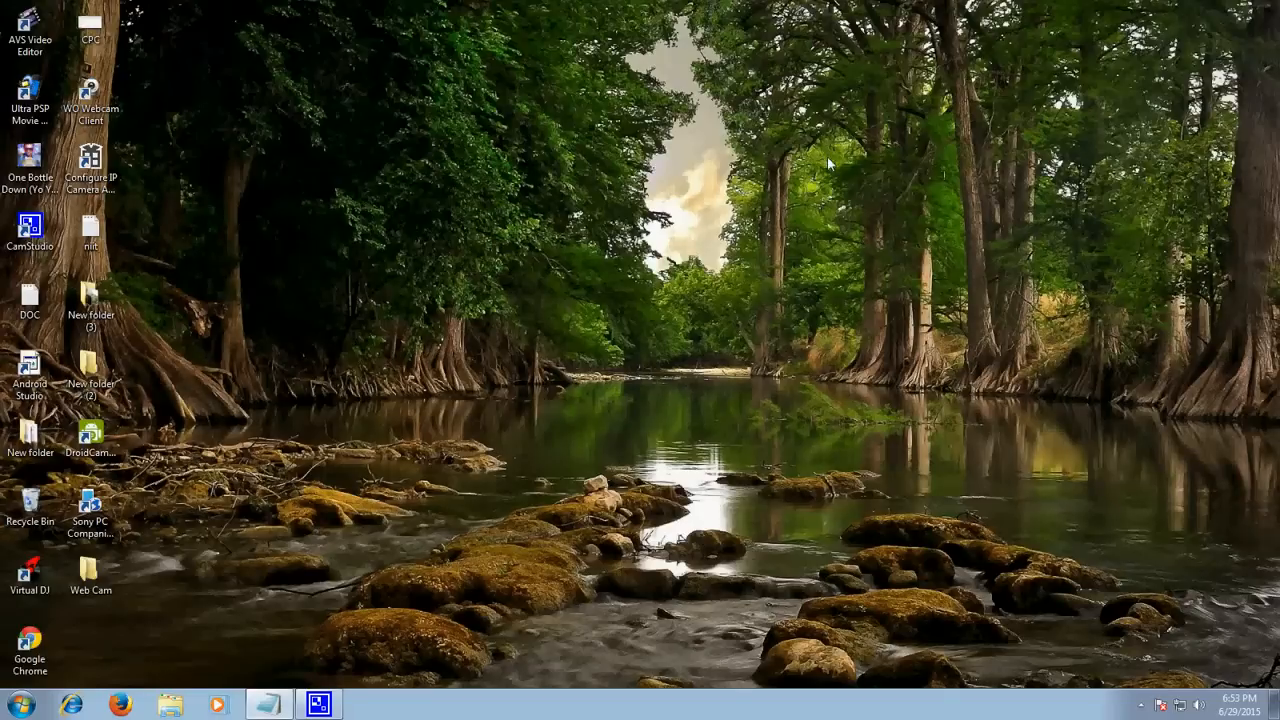
pyautogui.moveTo(835, 160)
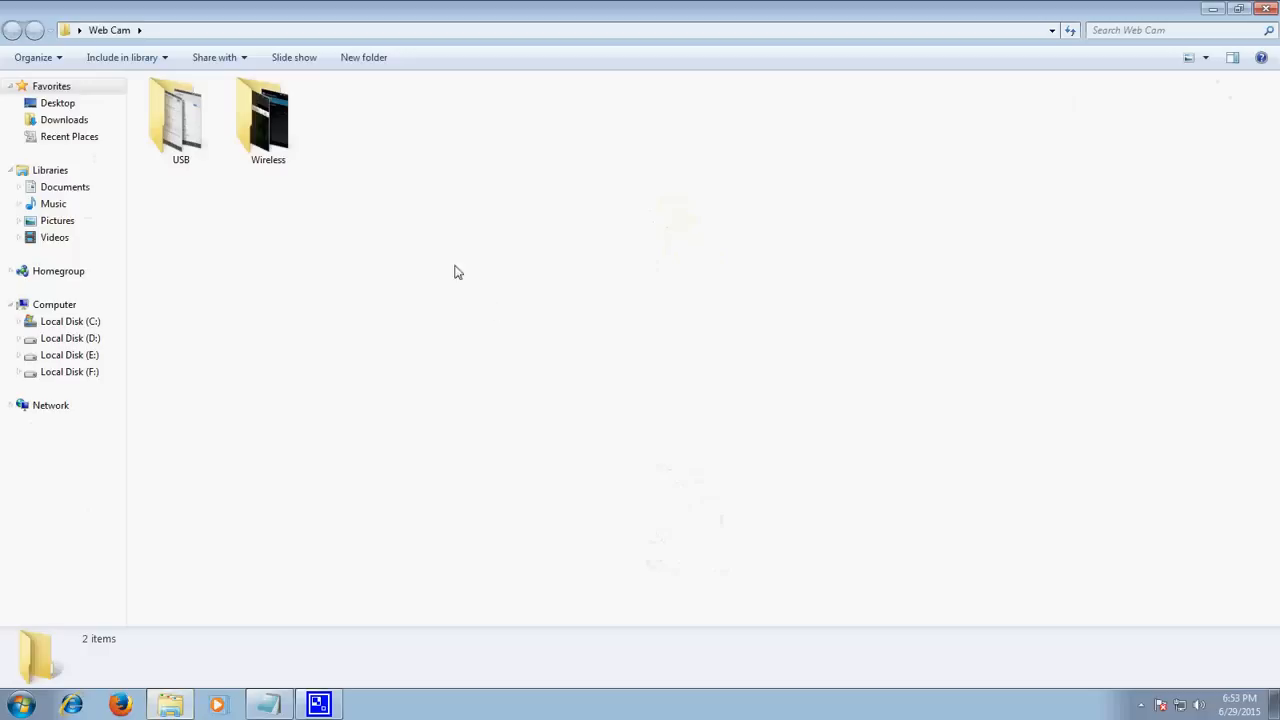
# Select the Wireless folder, checking the USB folder's context menu along the way.
pyautogui.click(268, 120)
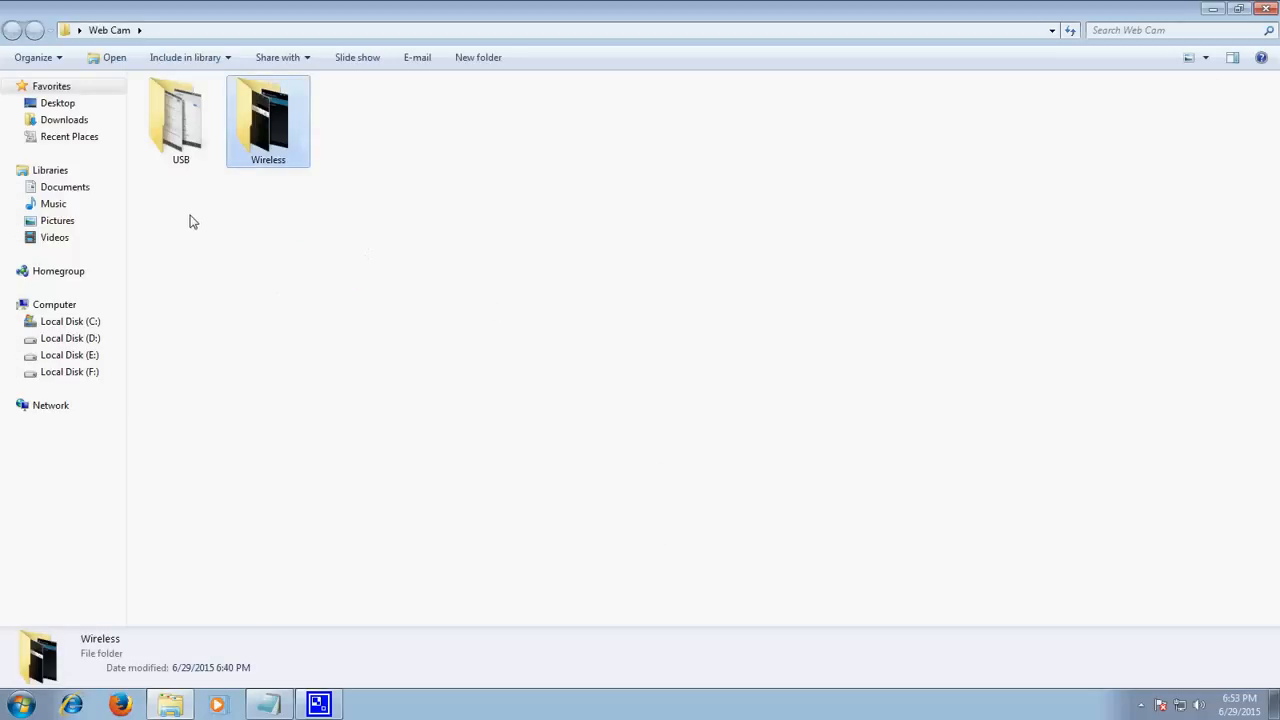
pyautogui.rightClick(180, 120)
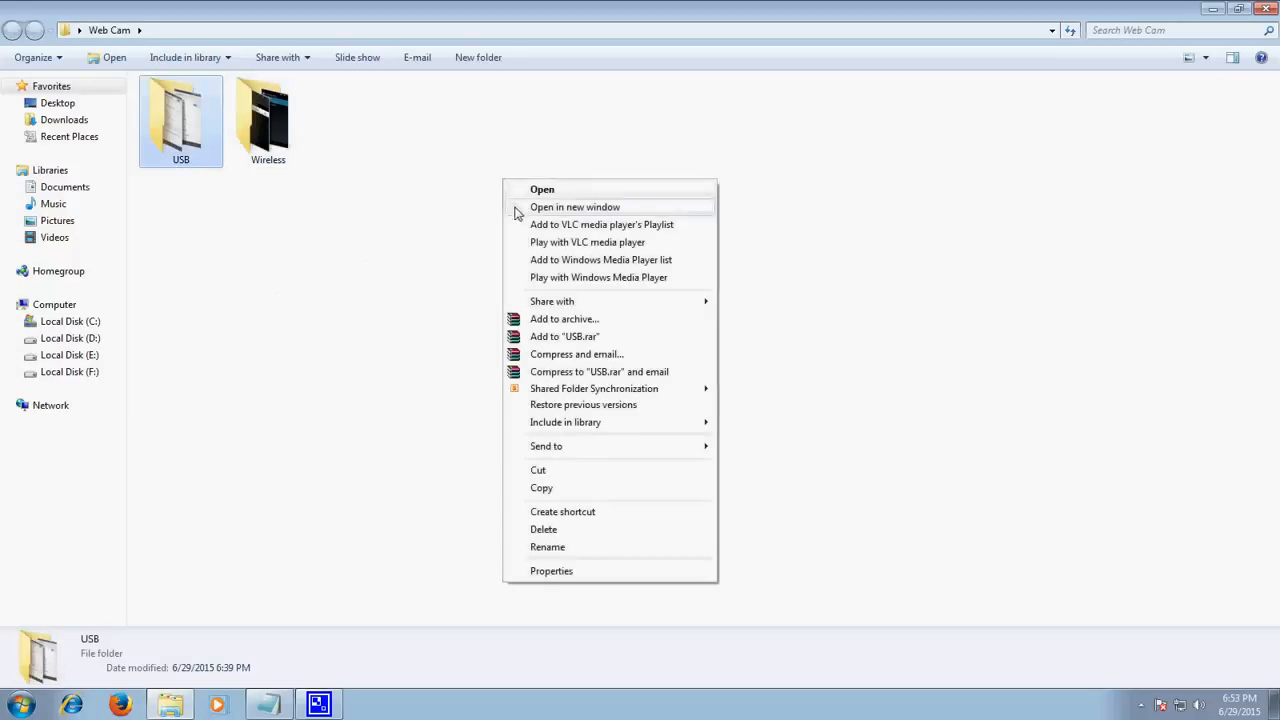
pyautogui.click(307, 190)
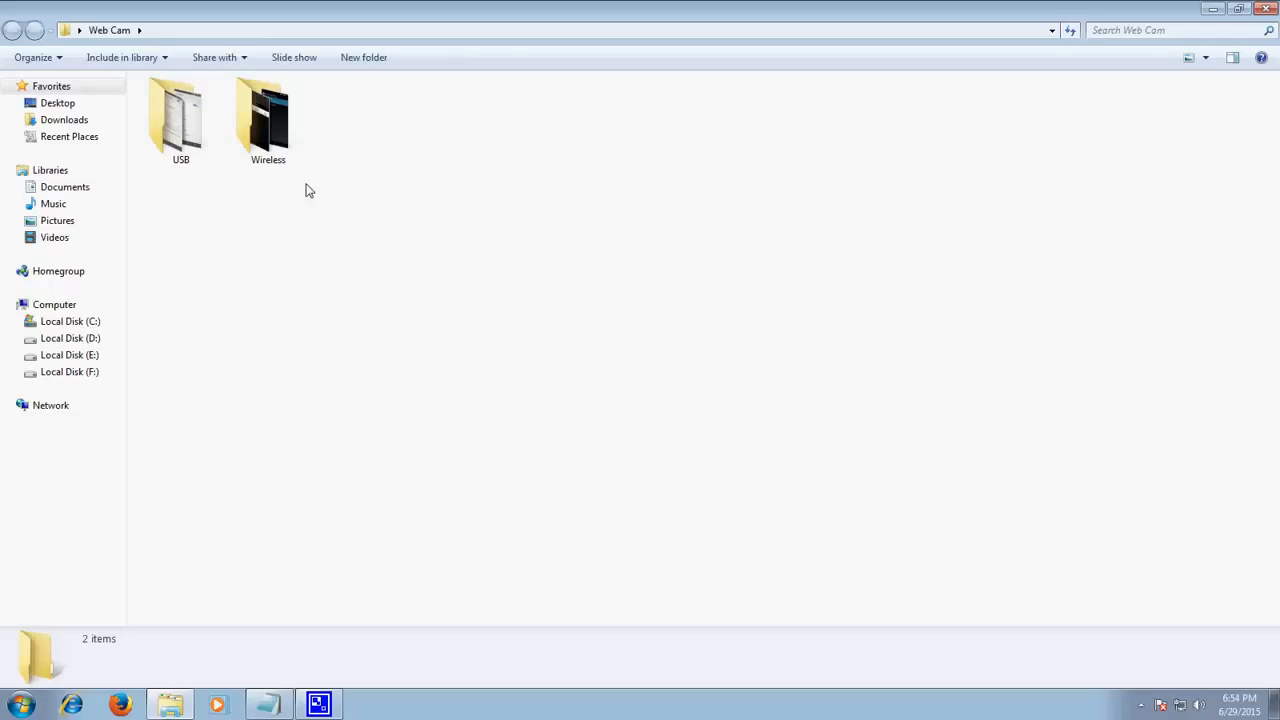
pyautogui.click(268, 120)
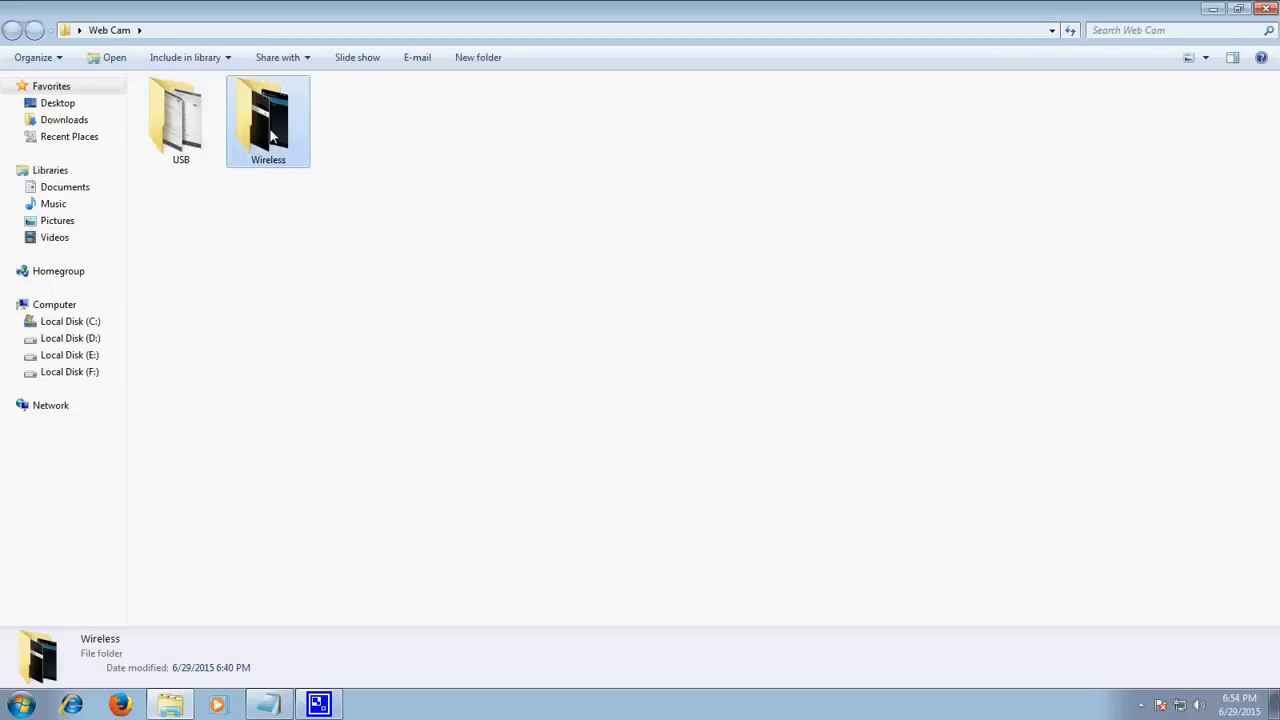
pyautogui.moveTo(268, 196)
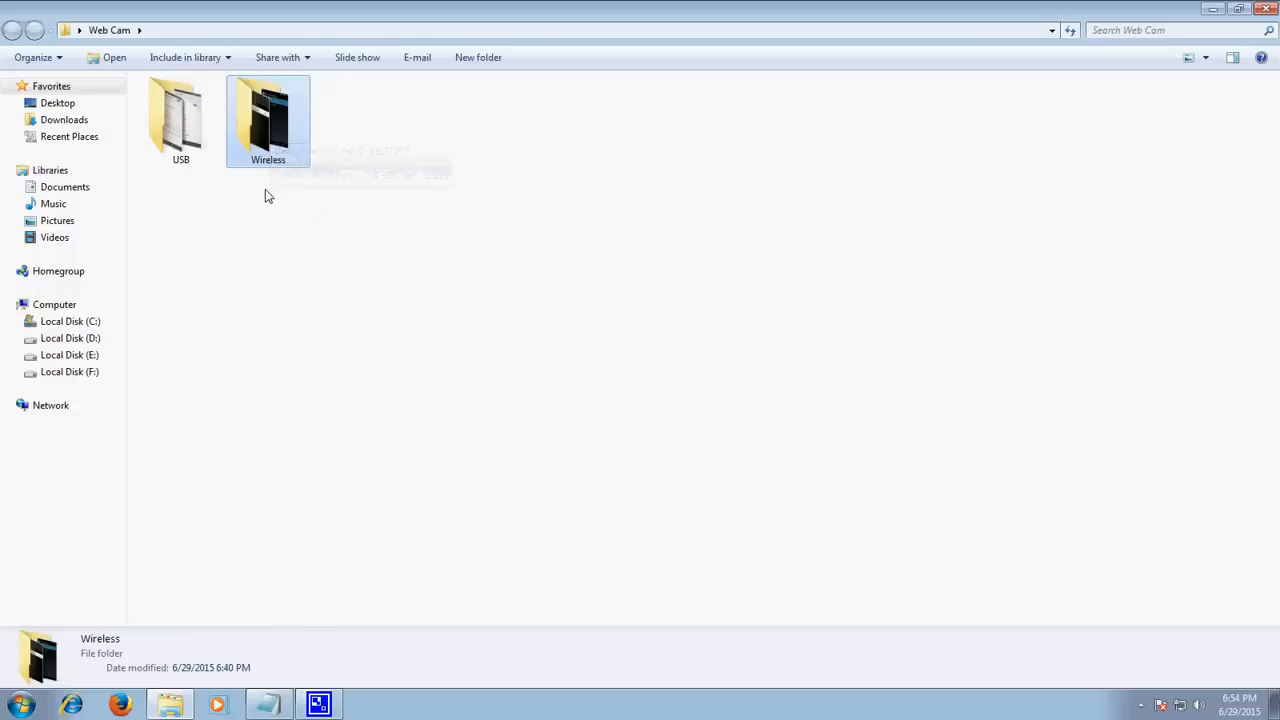
pyautogui.moveTo(389, 247)
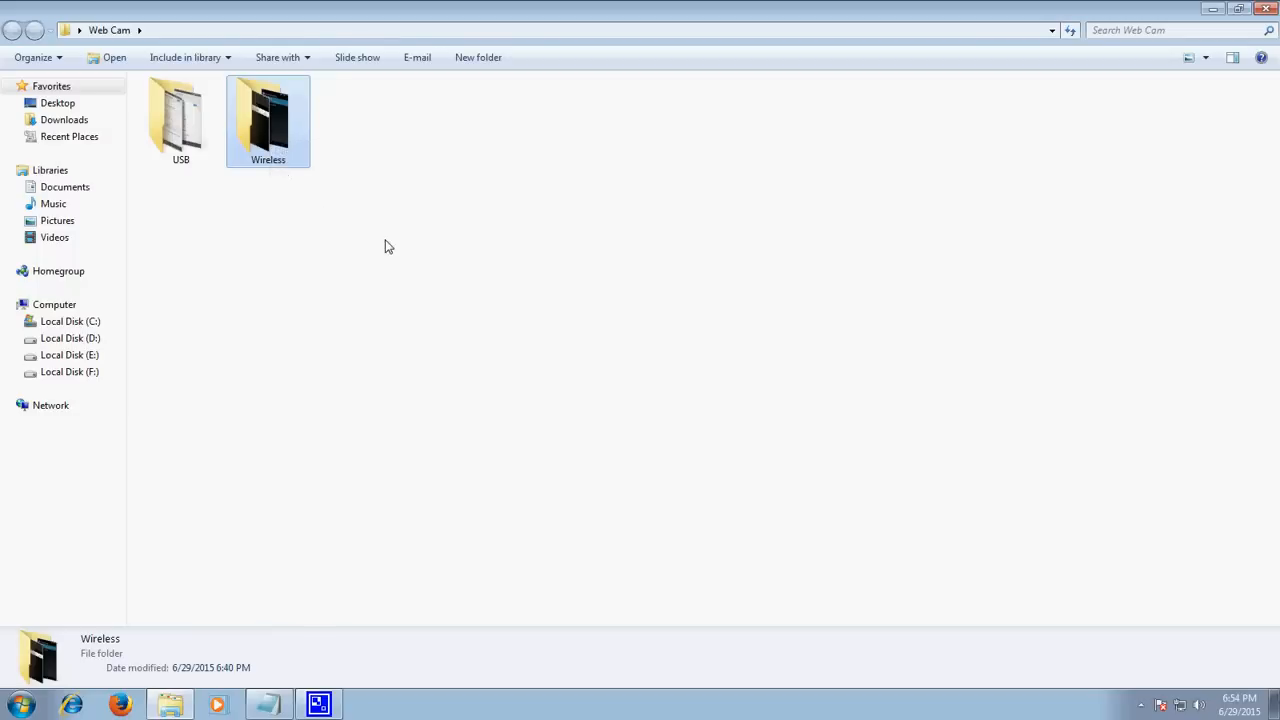
# Switch selection between Wireless and USB, then open the Wireless screenshots folder.
pyautogui.click(353, 246)
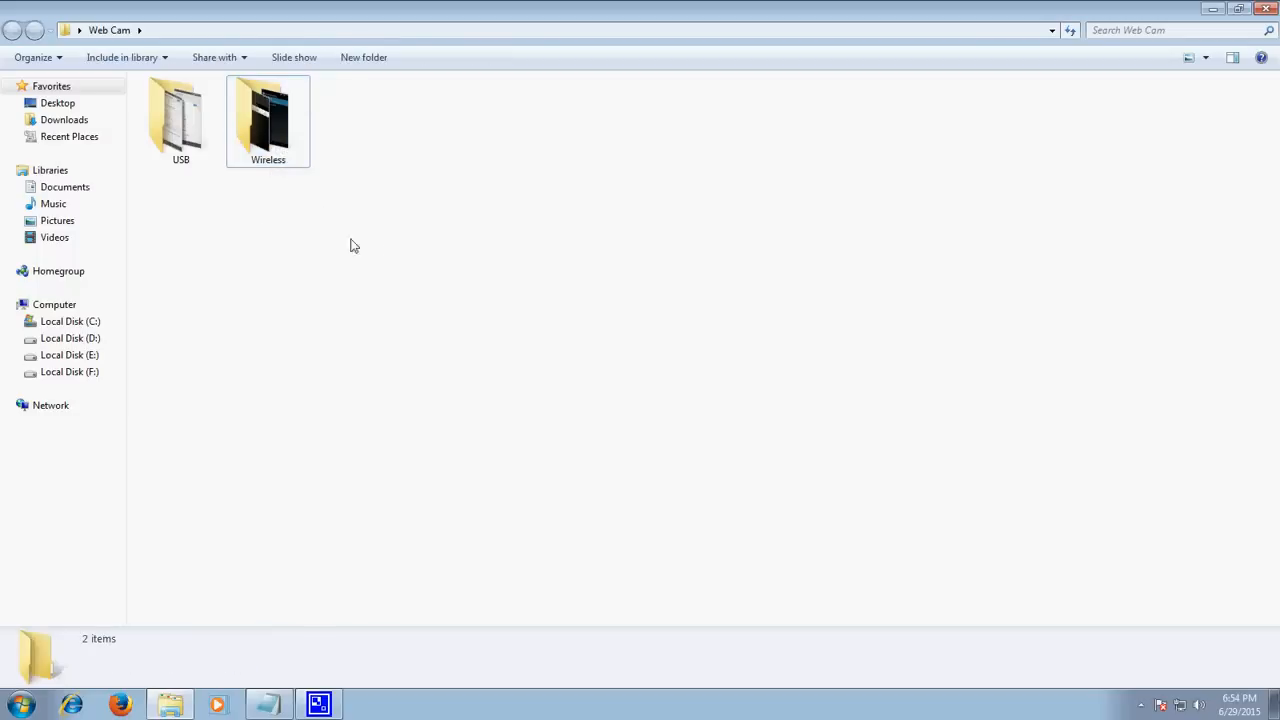
pyautogui.click(268, 120)
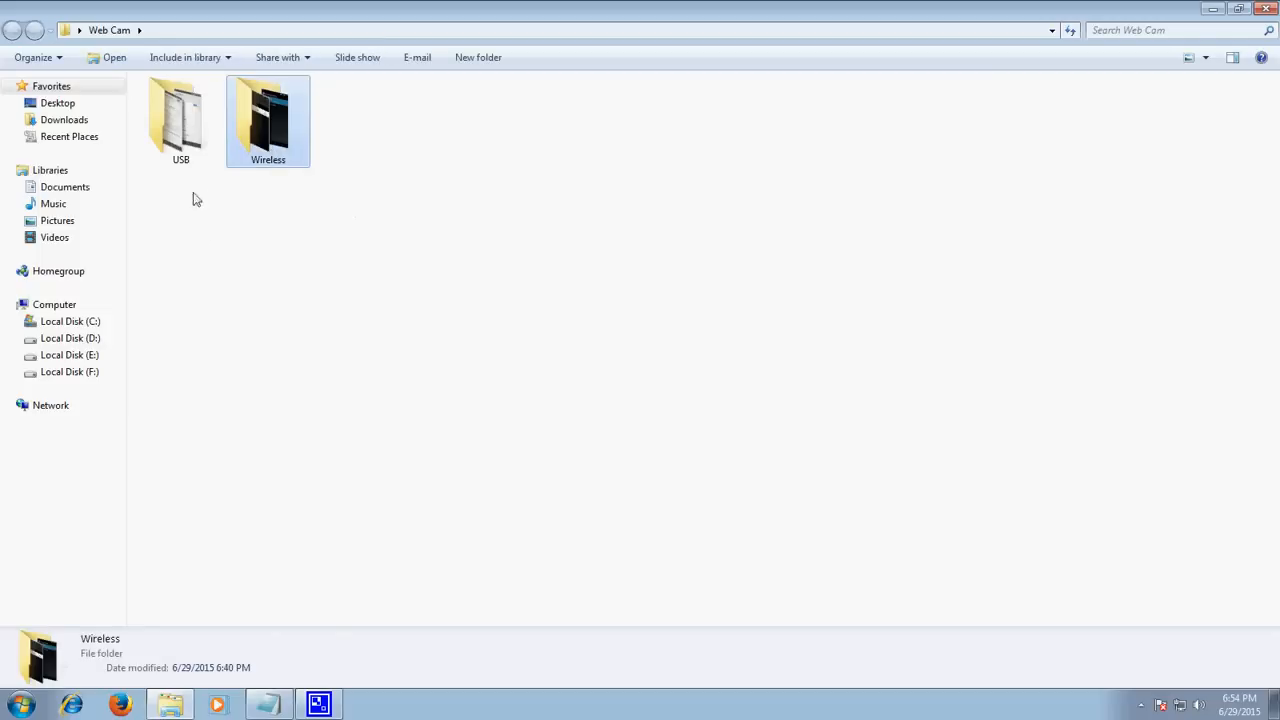
pyautogui.click(180, 120)
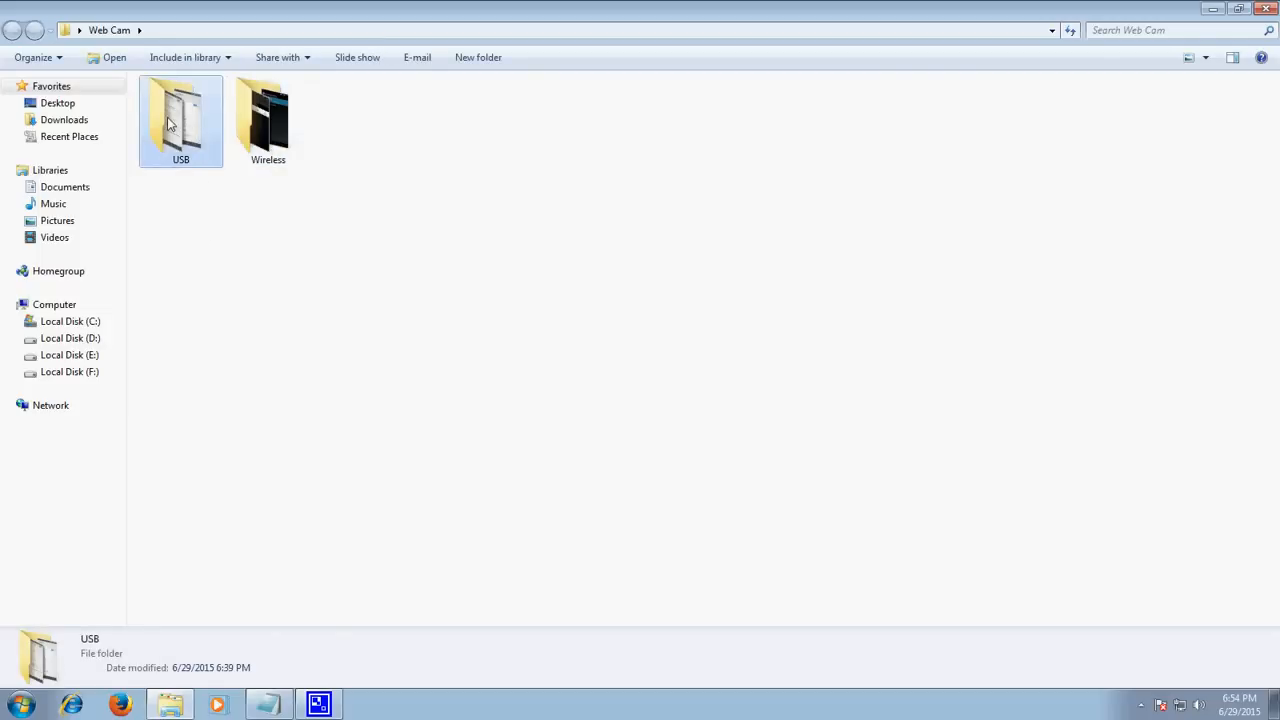
pyautogui.moveTo(180, 120)
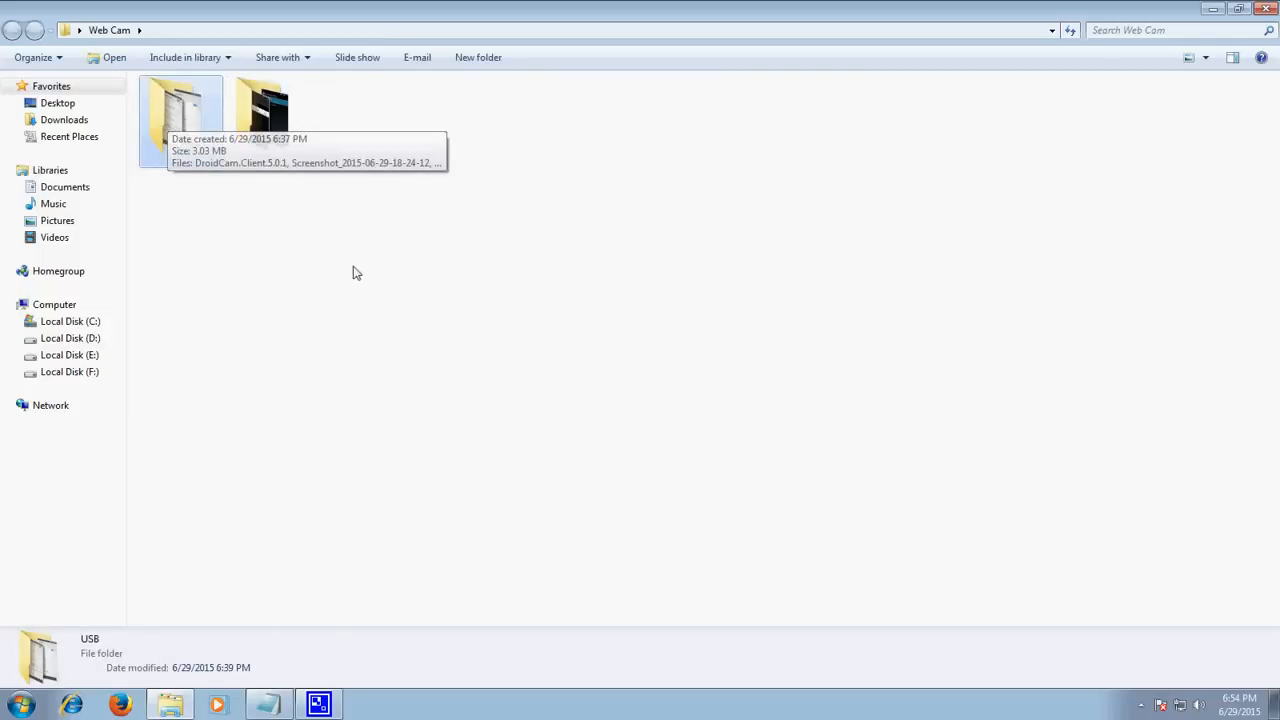
pyautogui.doubleClick(263, 110)
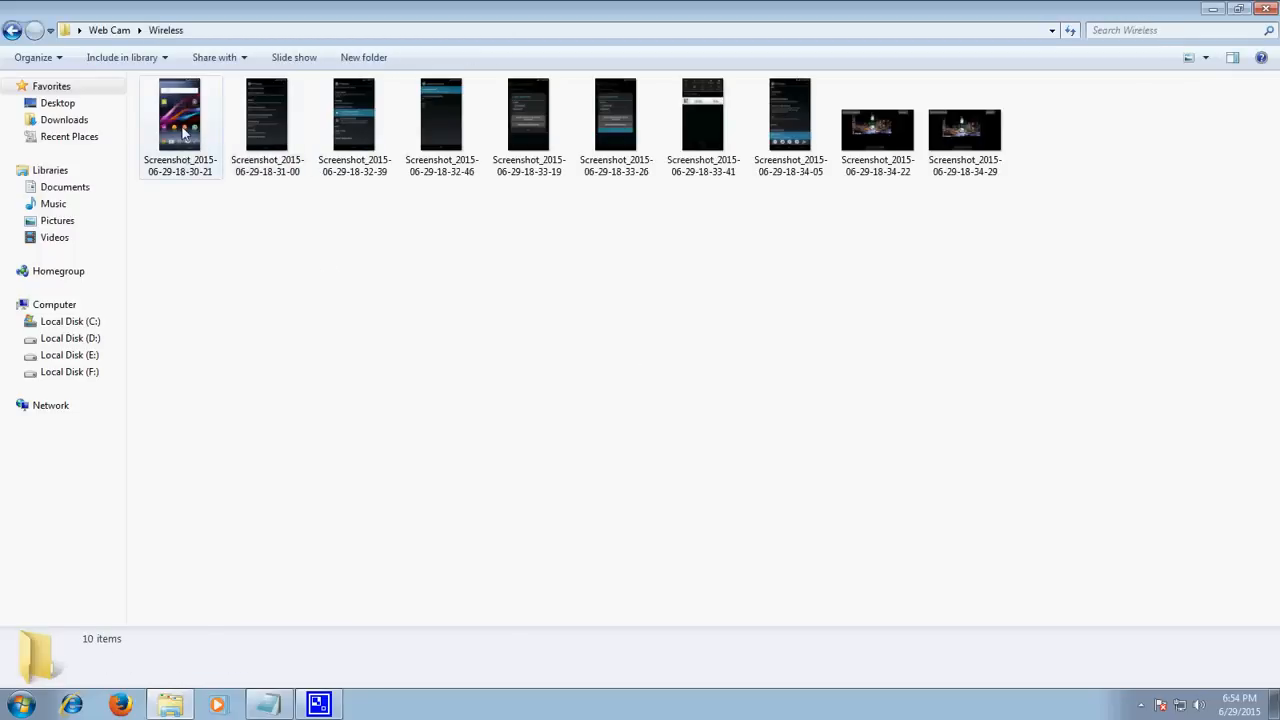
# View the first wireless screenshot in Photo Viewer and move on toward the connection settings one.
pyautogui.doubleClick(179, 113)
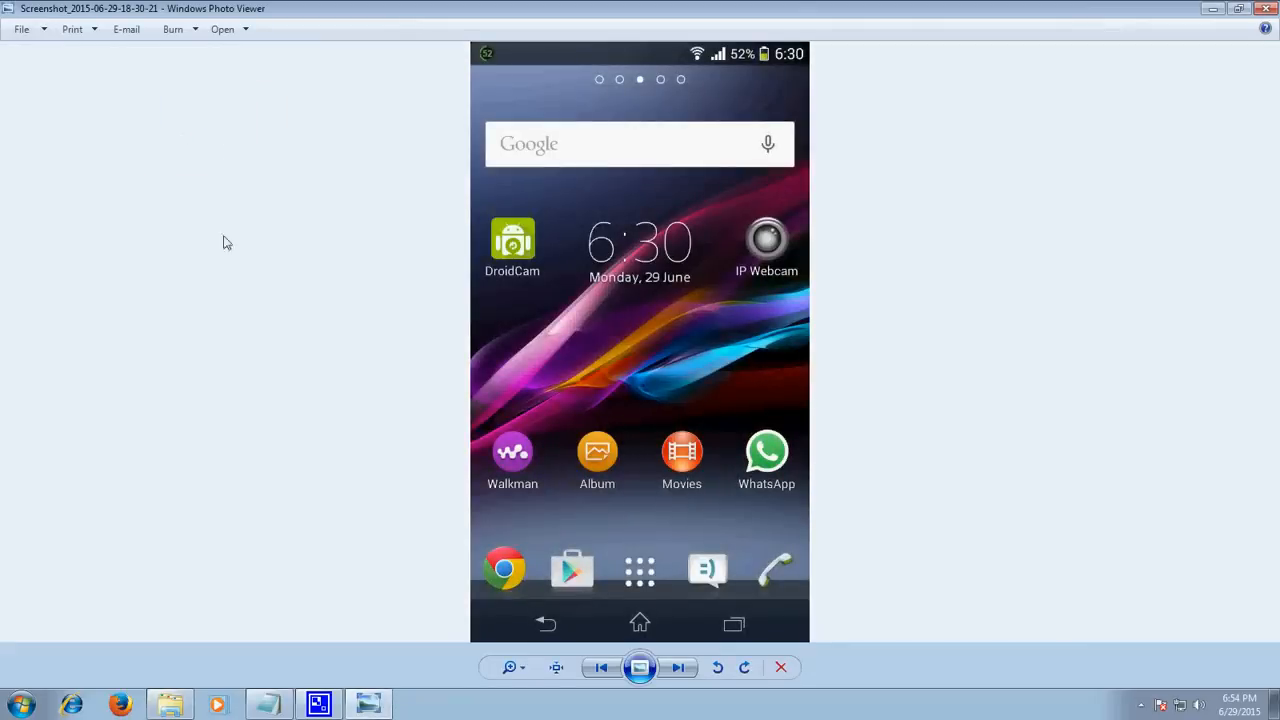
pyautogui.moveTo(785, 281)
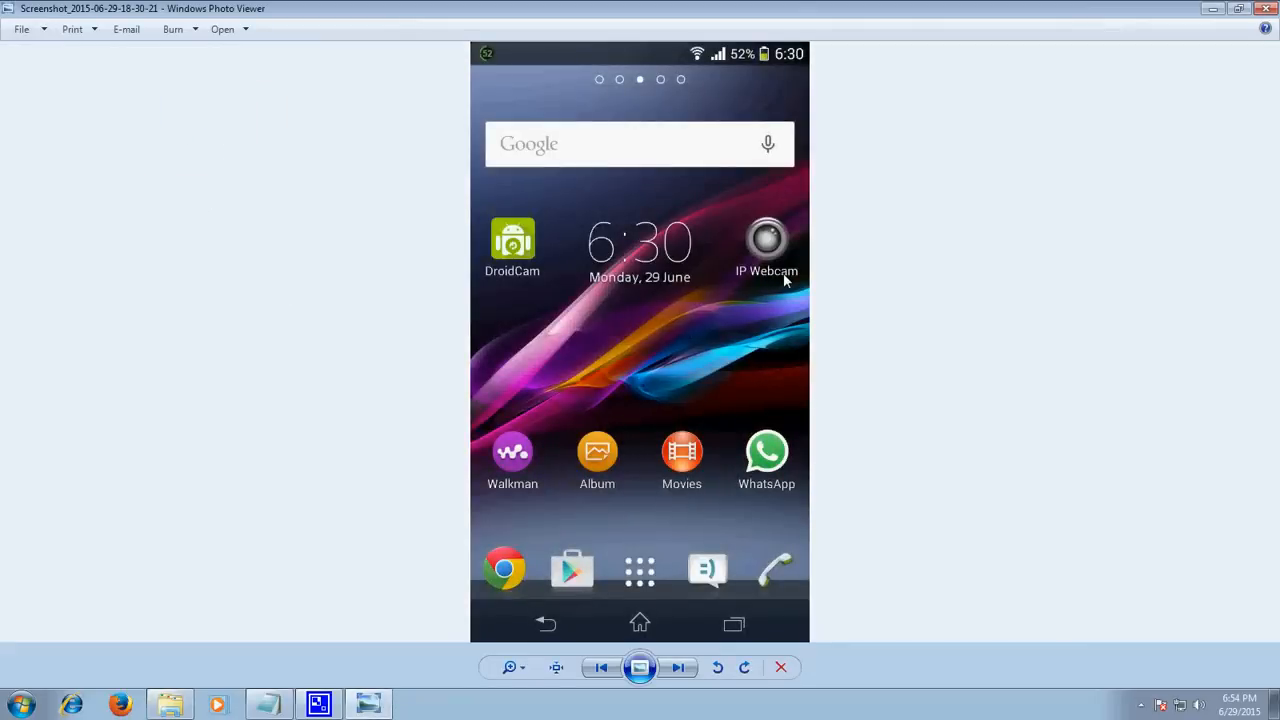
pyautogui.moveTo(795, 298)
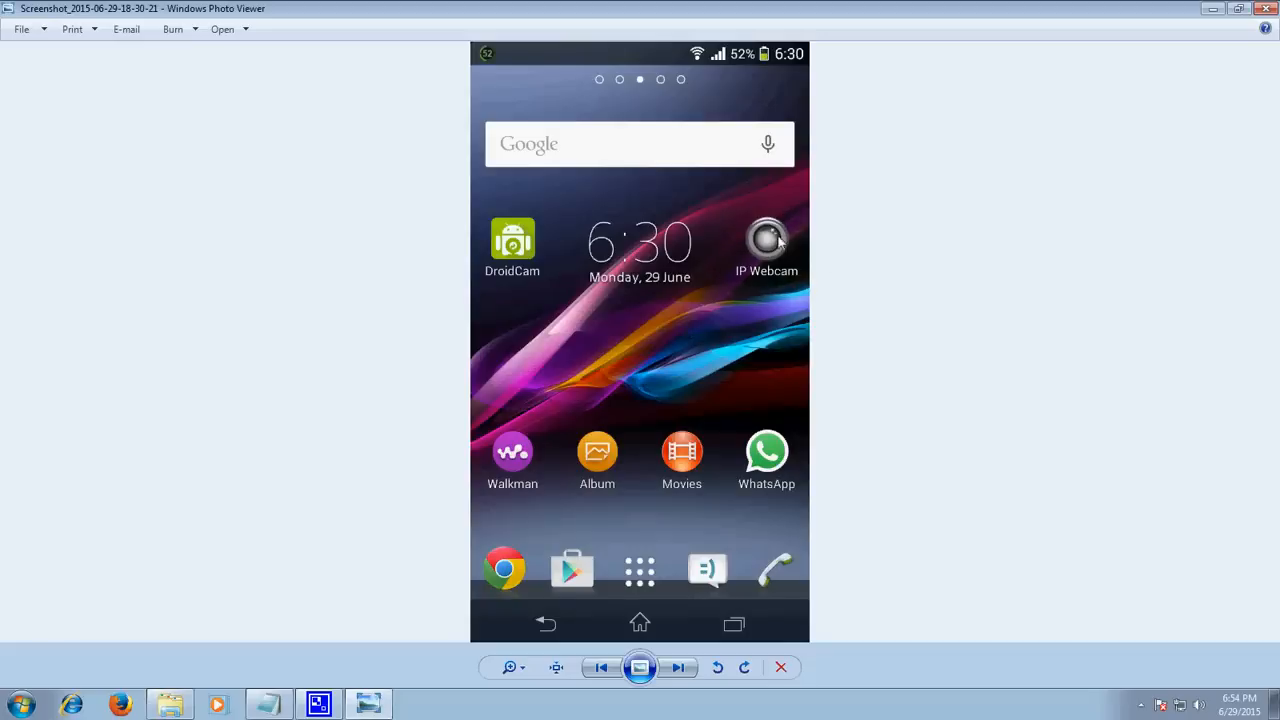
pyautogui.moveTo(763, 277)
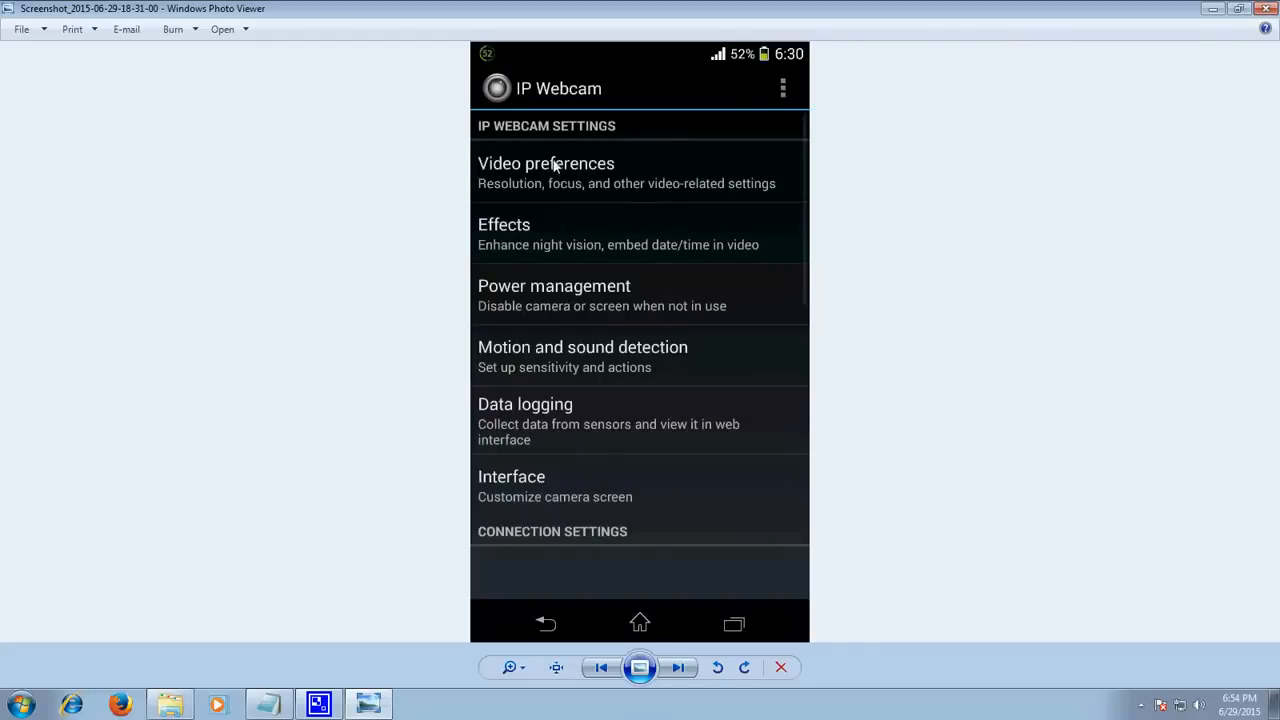
pyautogui.moveTo(570, 209)
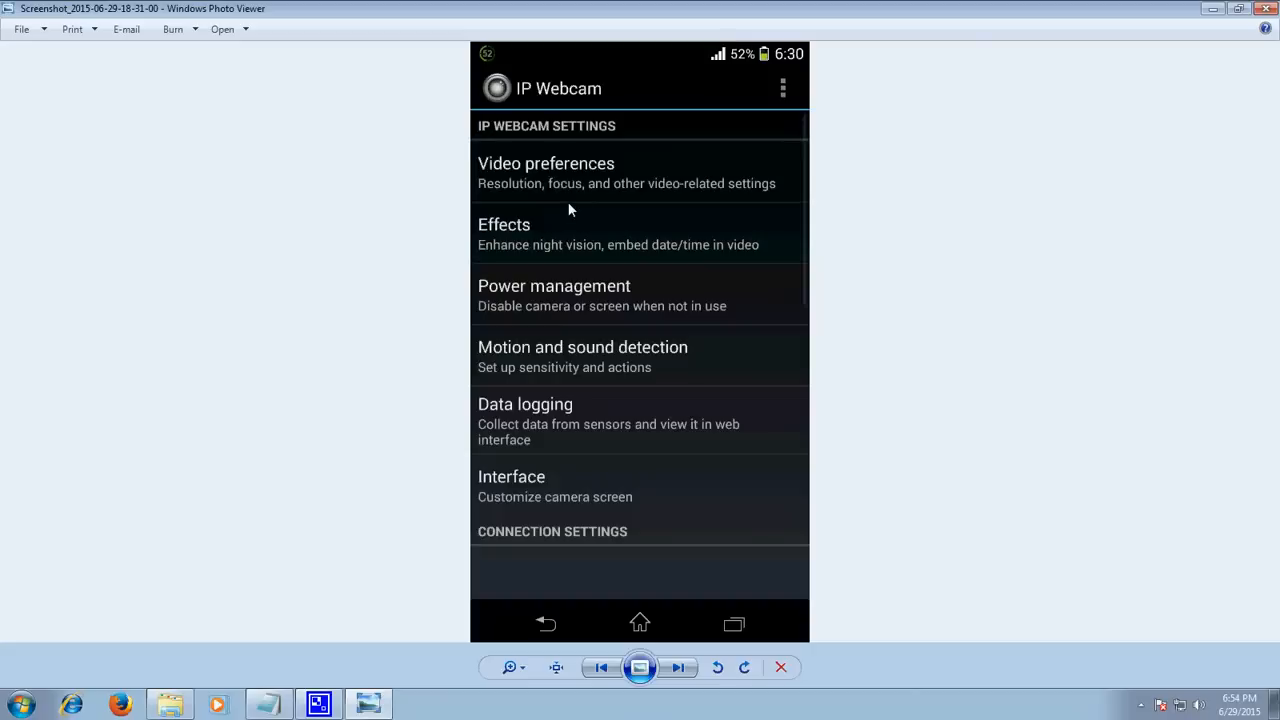
pyautogui.moveTo(603, 194)
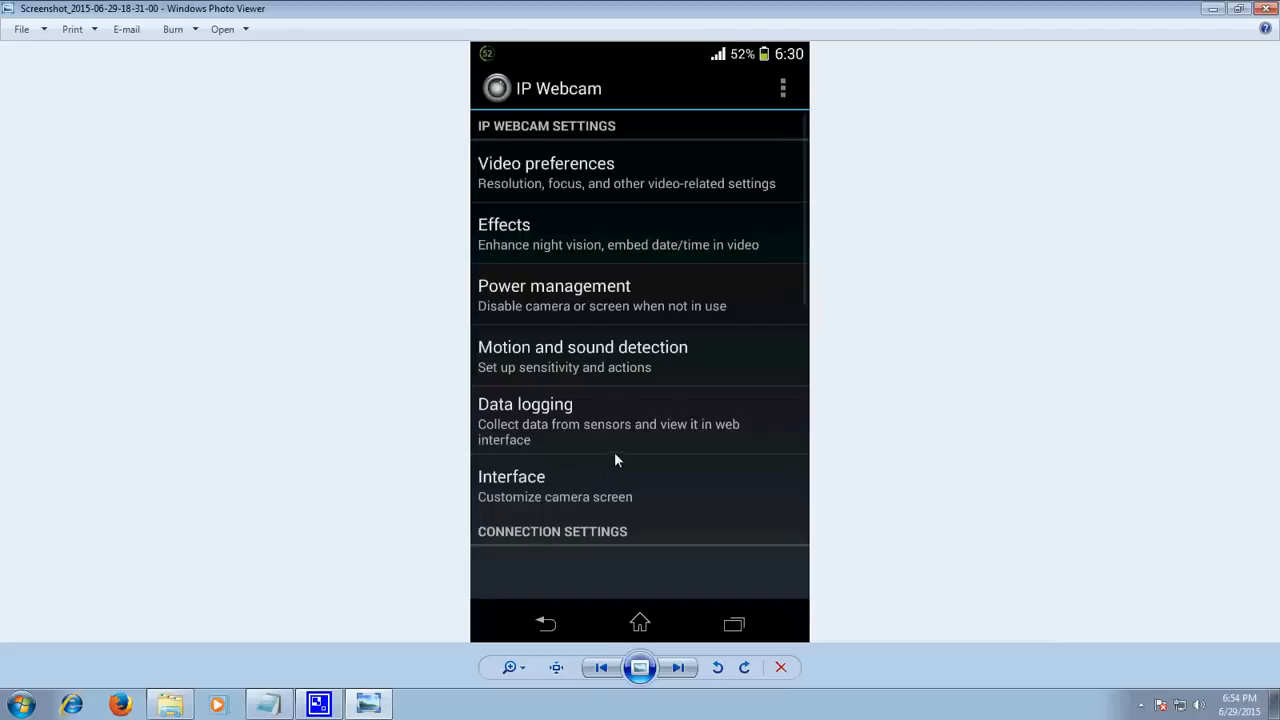
pyautogui.moveTo(721, 397)
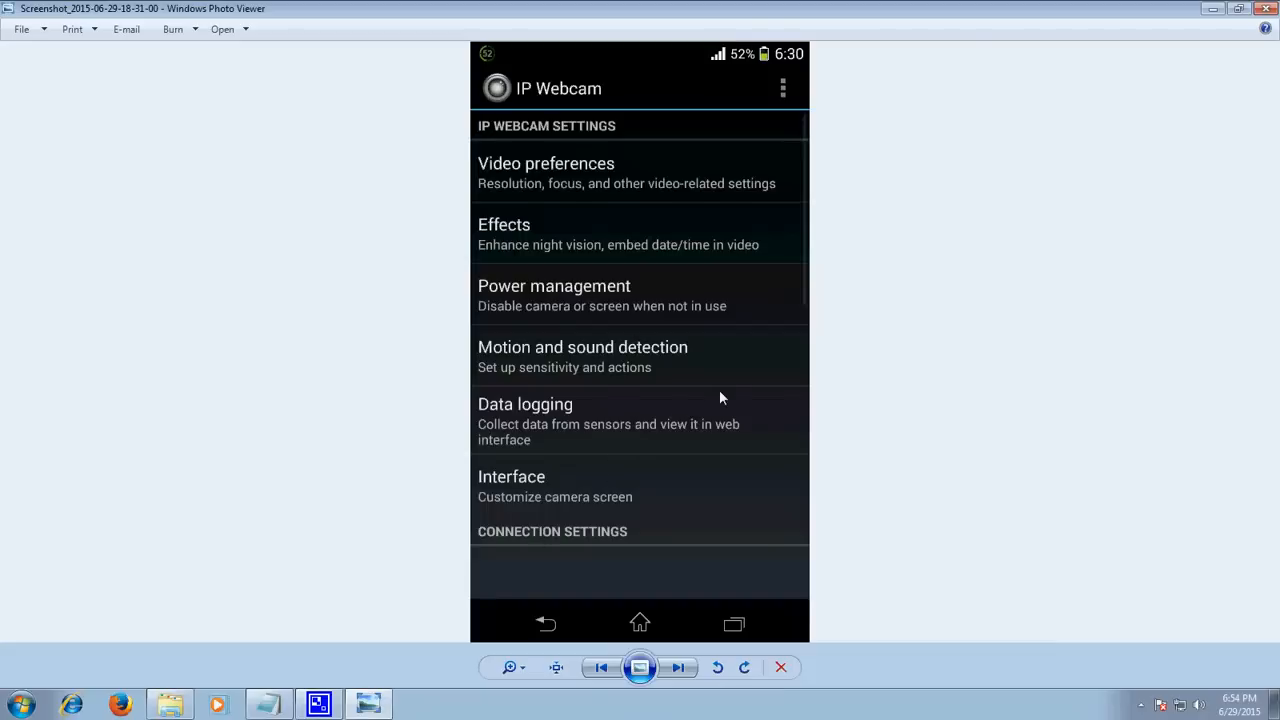
pyautogui.scroll(-3)
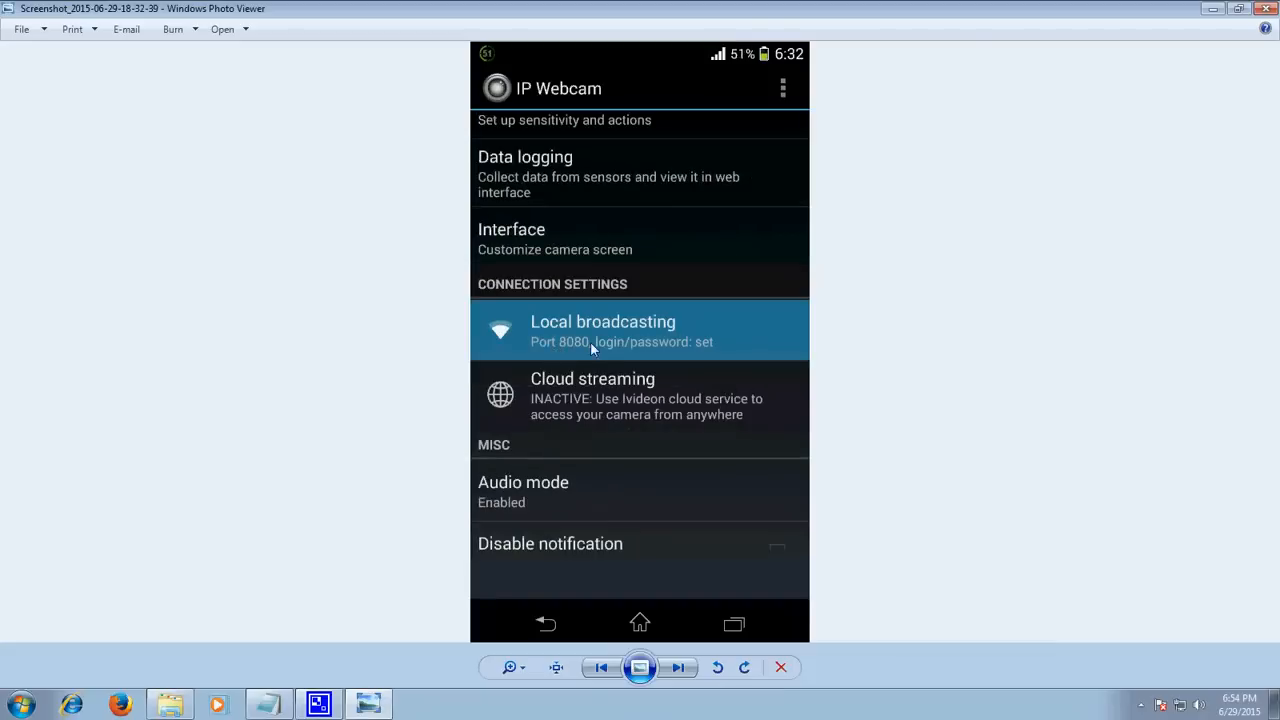
pyautogui.moveTo(627, 345)
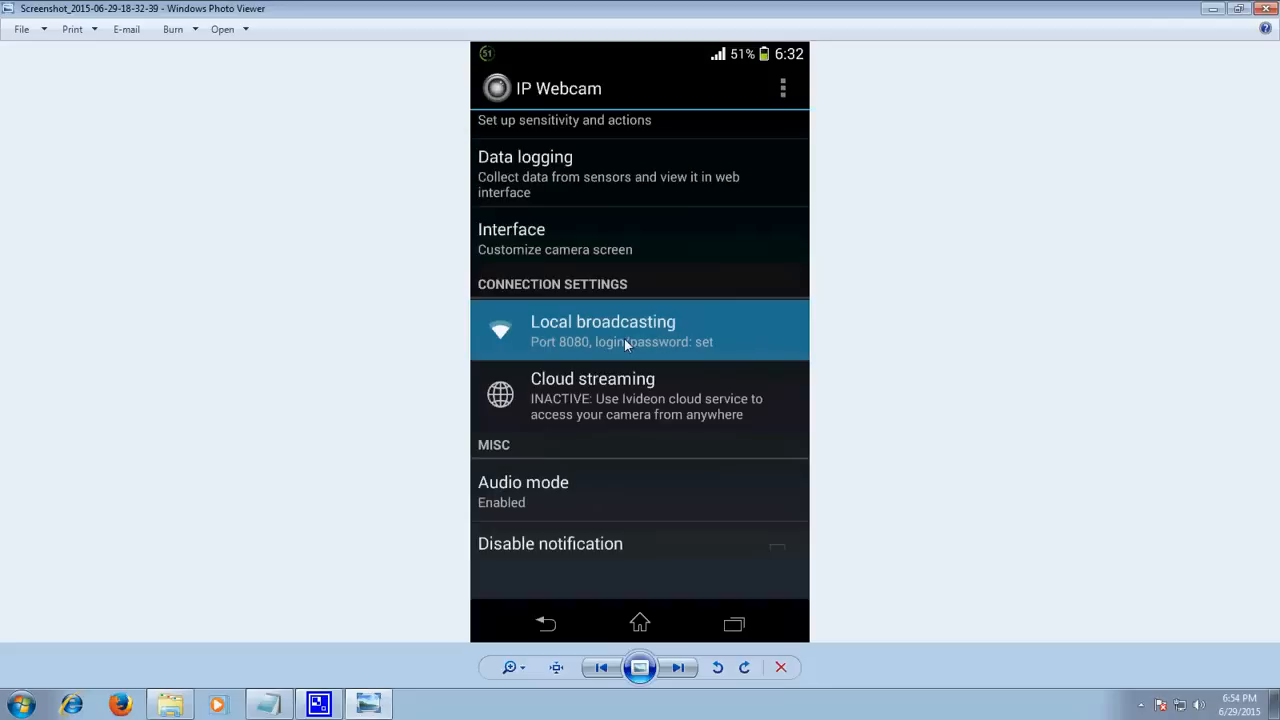
# Advance to the Local broadcasting screenshot with login/password and port 8080.
pyautogui.click(603, 330)
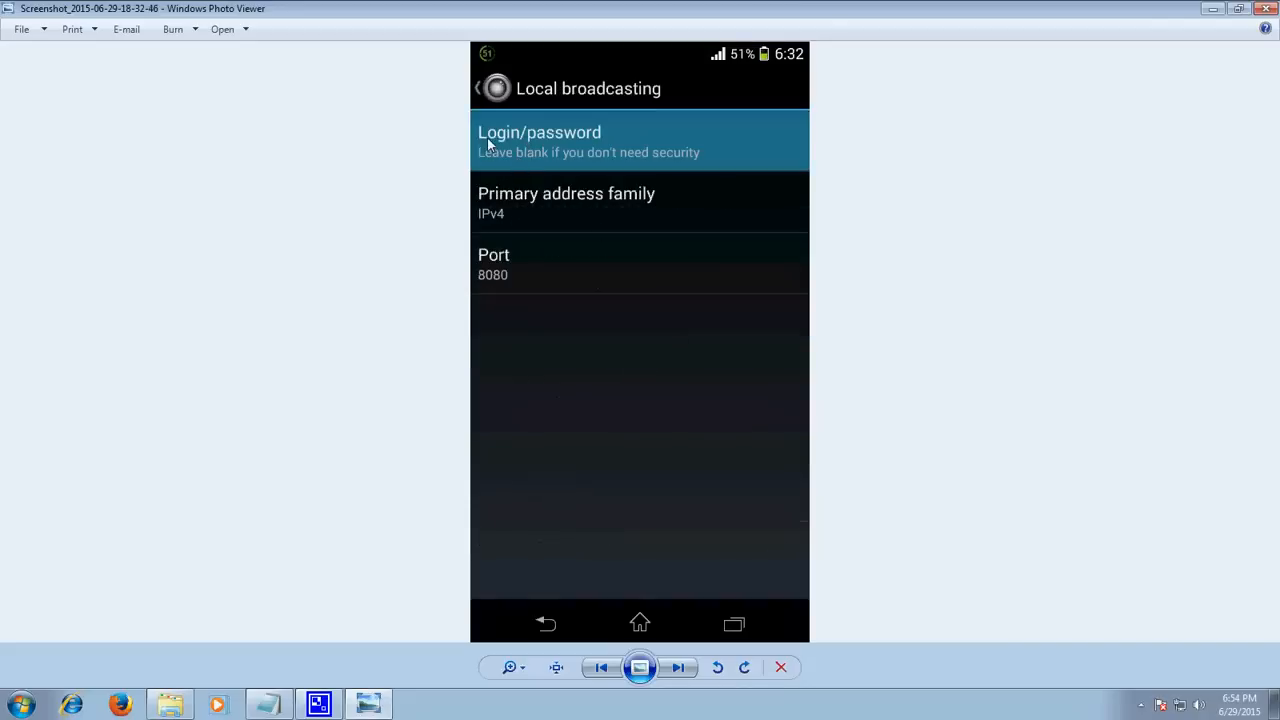
pyautogui.moveTo(583, 104)
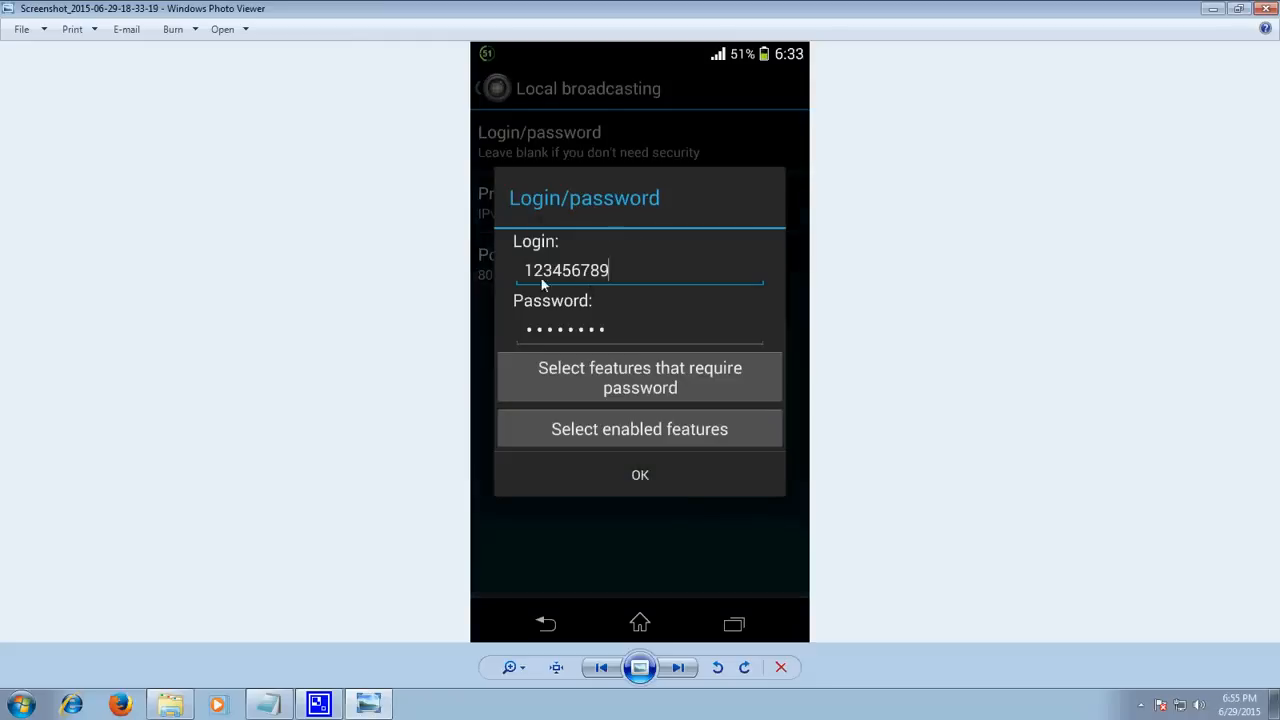
pyautogui.moveTo(632, 442)
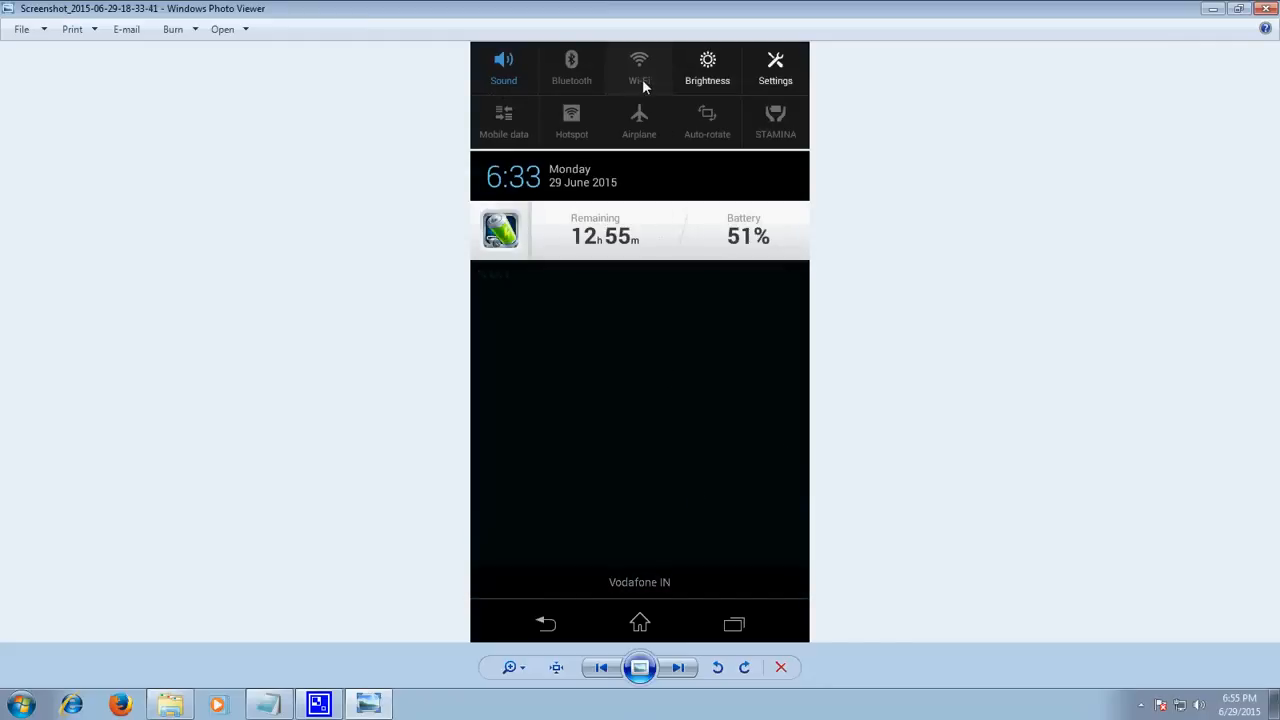
pyautogui.click(678, 667)
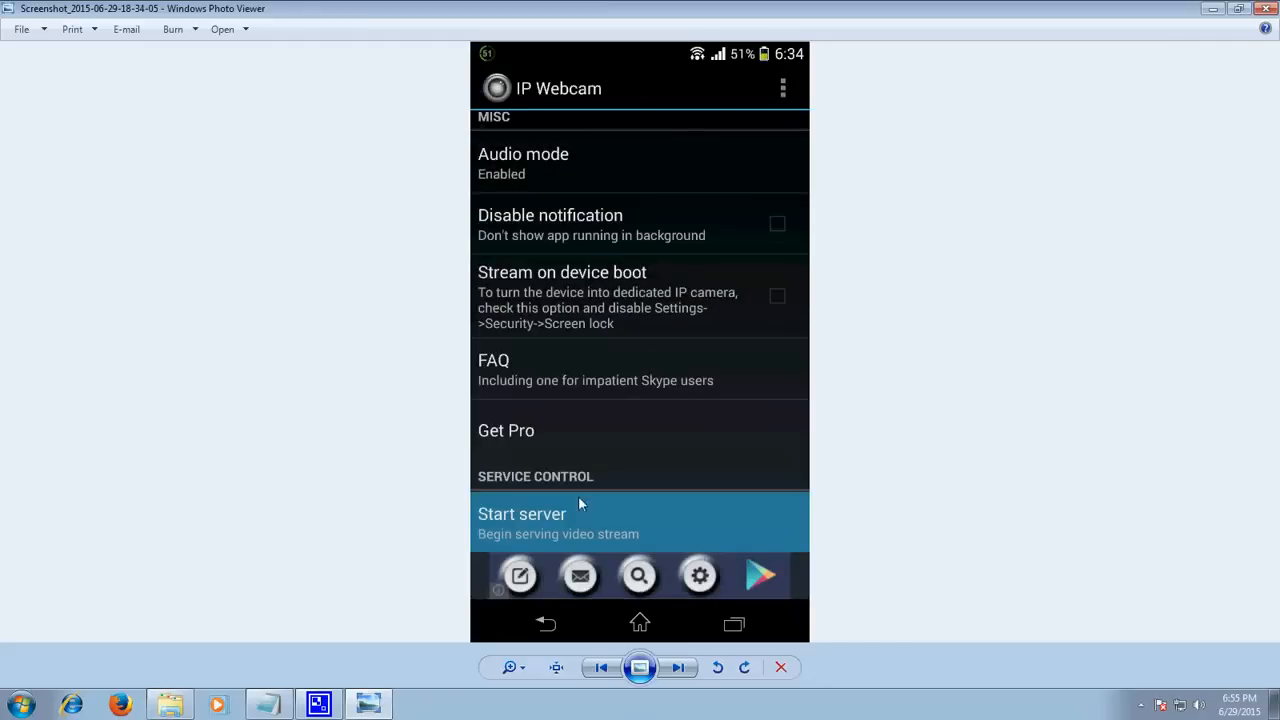
pyautogui.moveTo(565, 523)
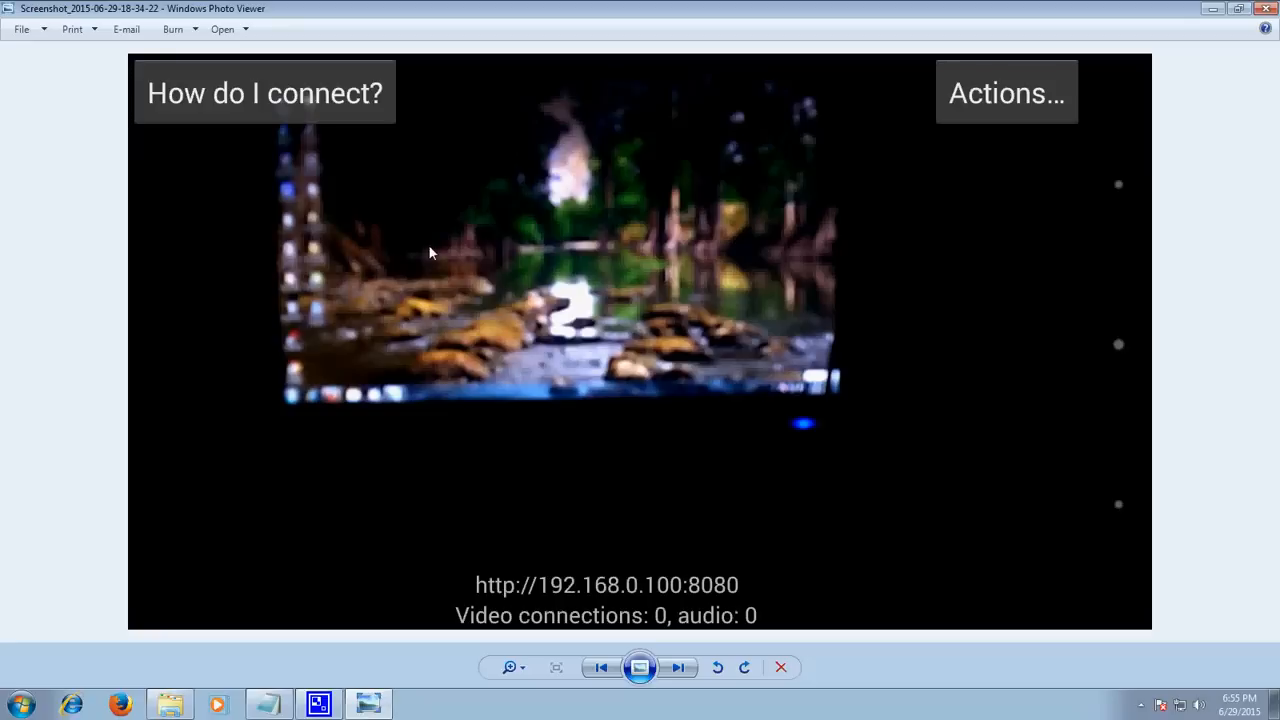
pyautogui.moveTo(598, 388)
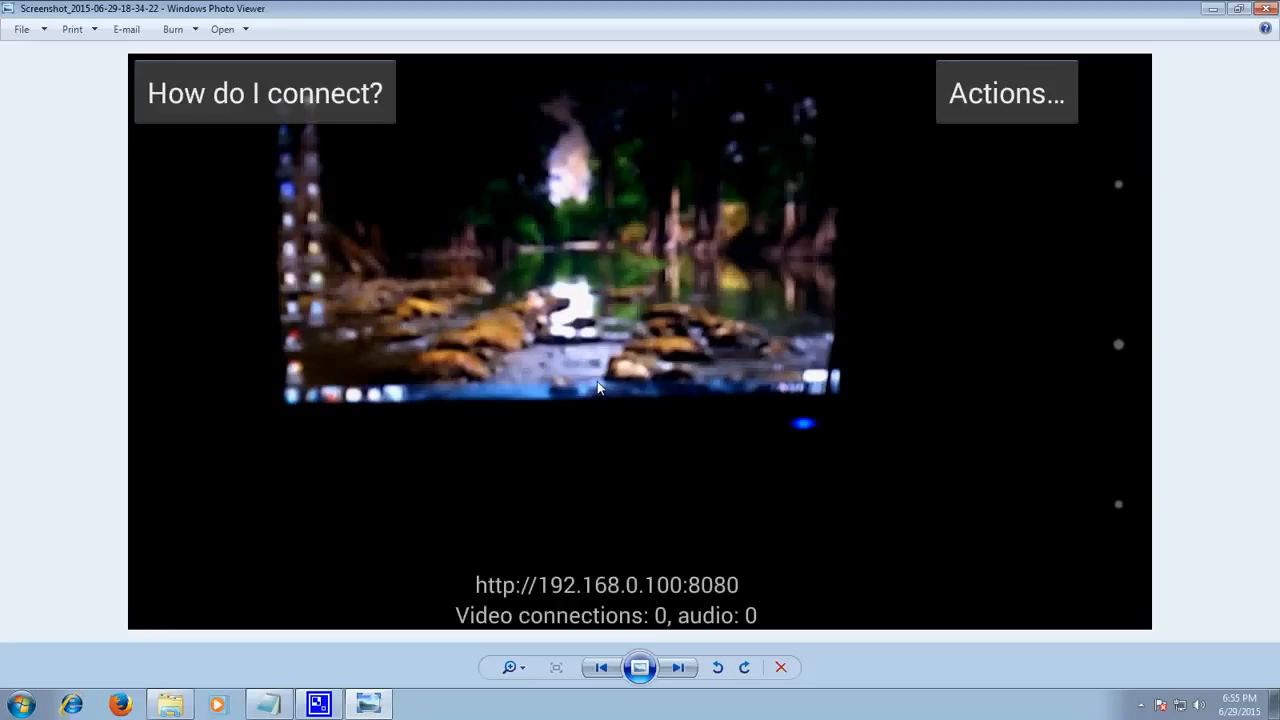
pyautogui.moveTo(559, 616)
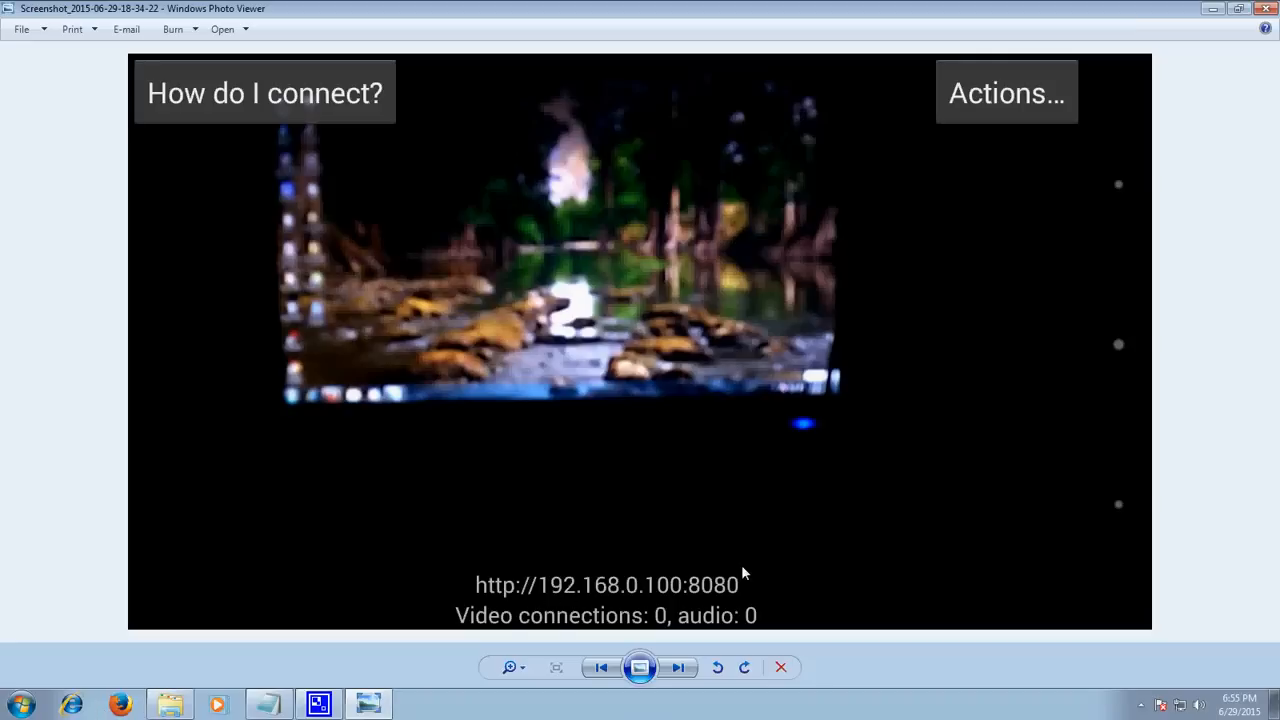
pyautogui.moveTo(718, 585)
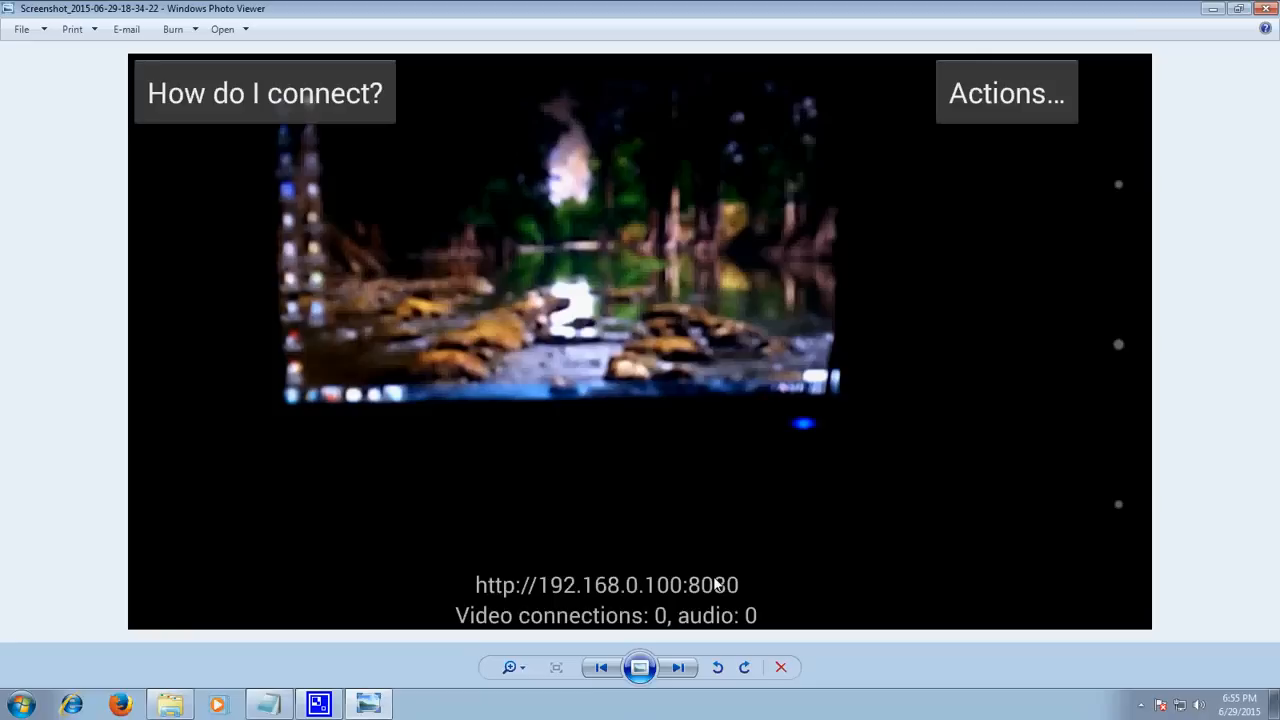
pyautogui.moveTo(687, 605)
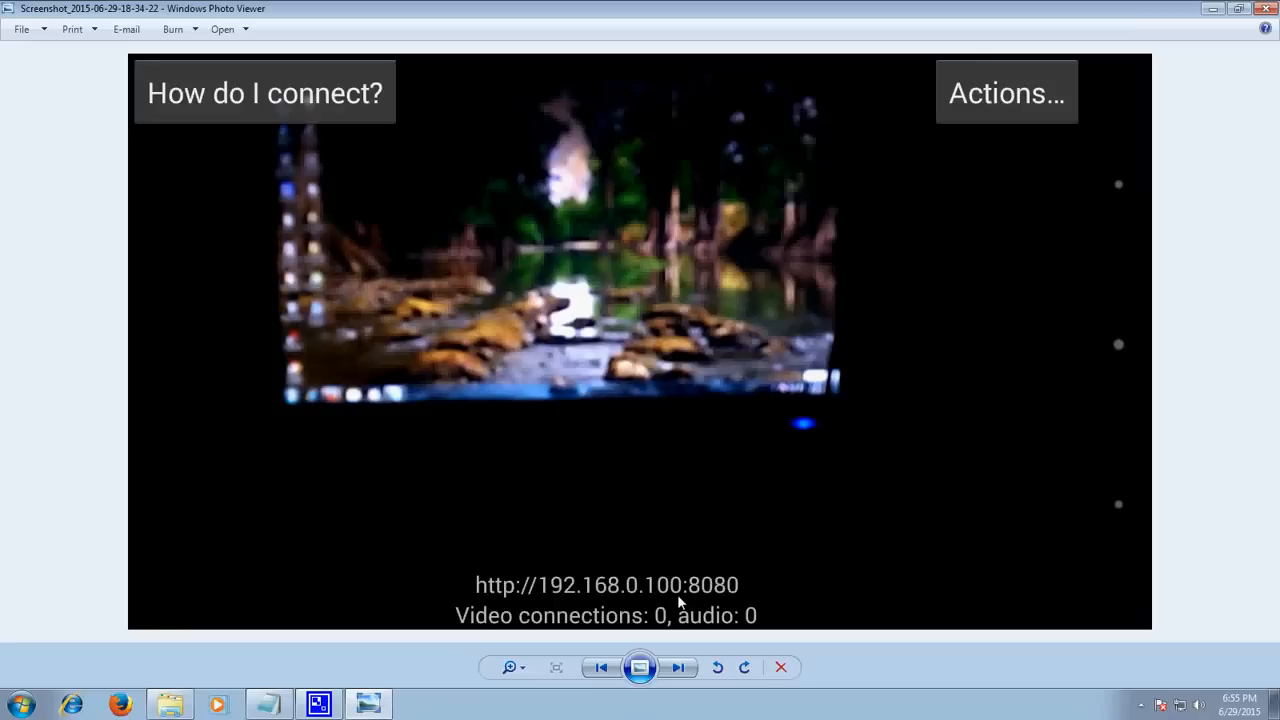
pyautogui.moveTo(120, 705)
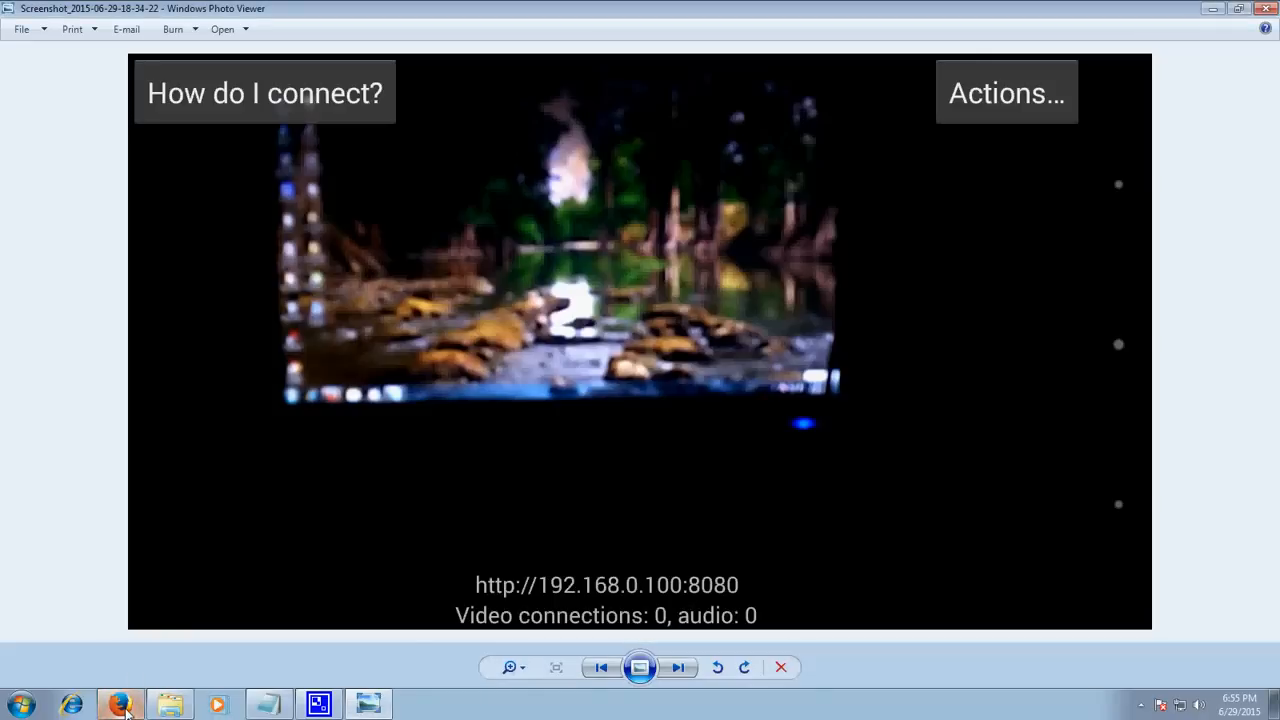
# Go to the phone's IP Webcam page at 192.168.0.100:8080 in Firefox.
pyautogui.click(119, 703)
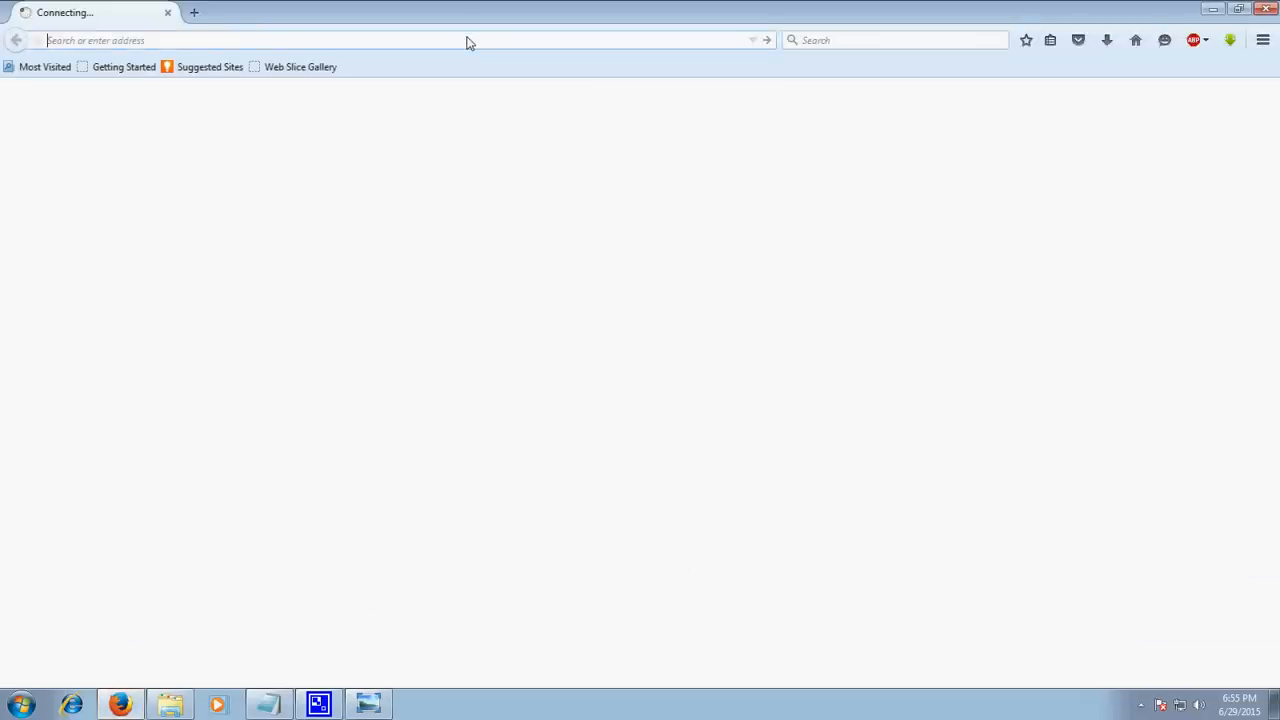
pyautogui.write('192.168.0.1')
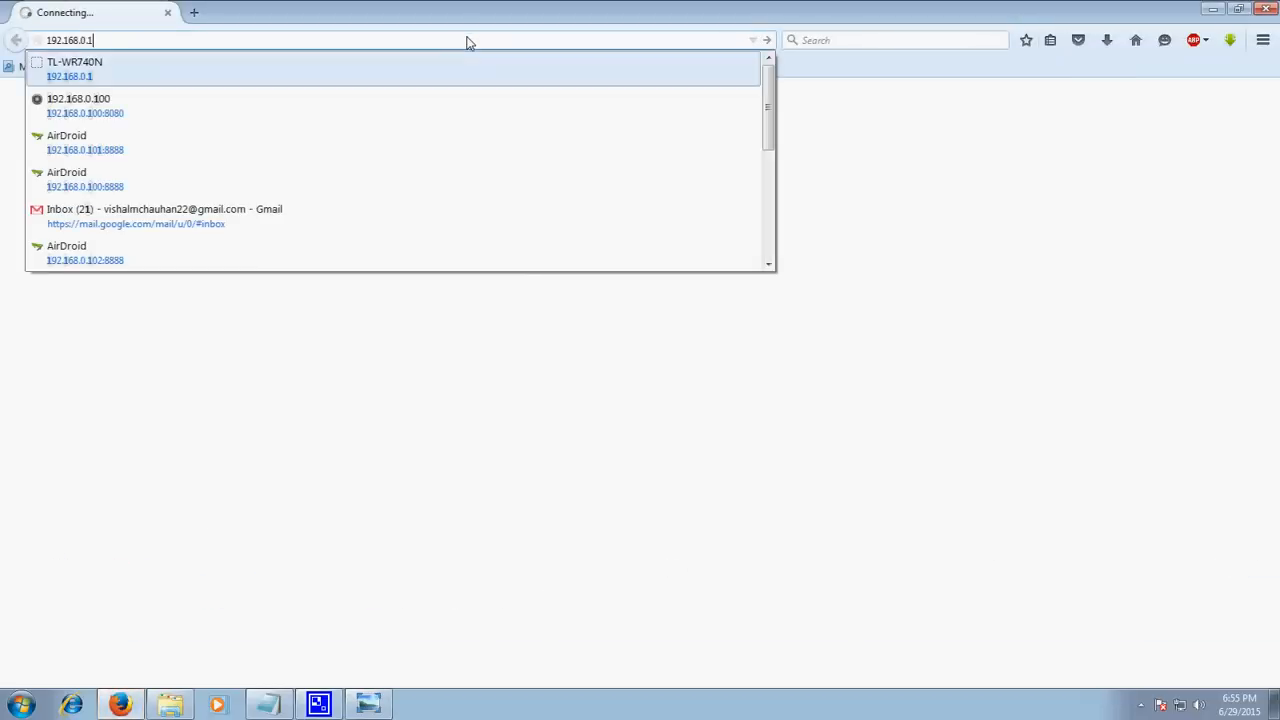
pyautogui.click(85, 112)
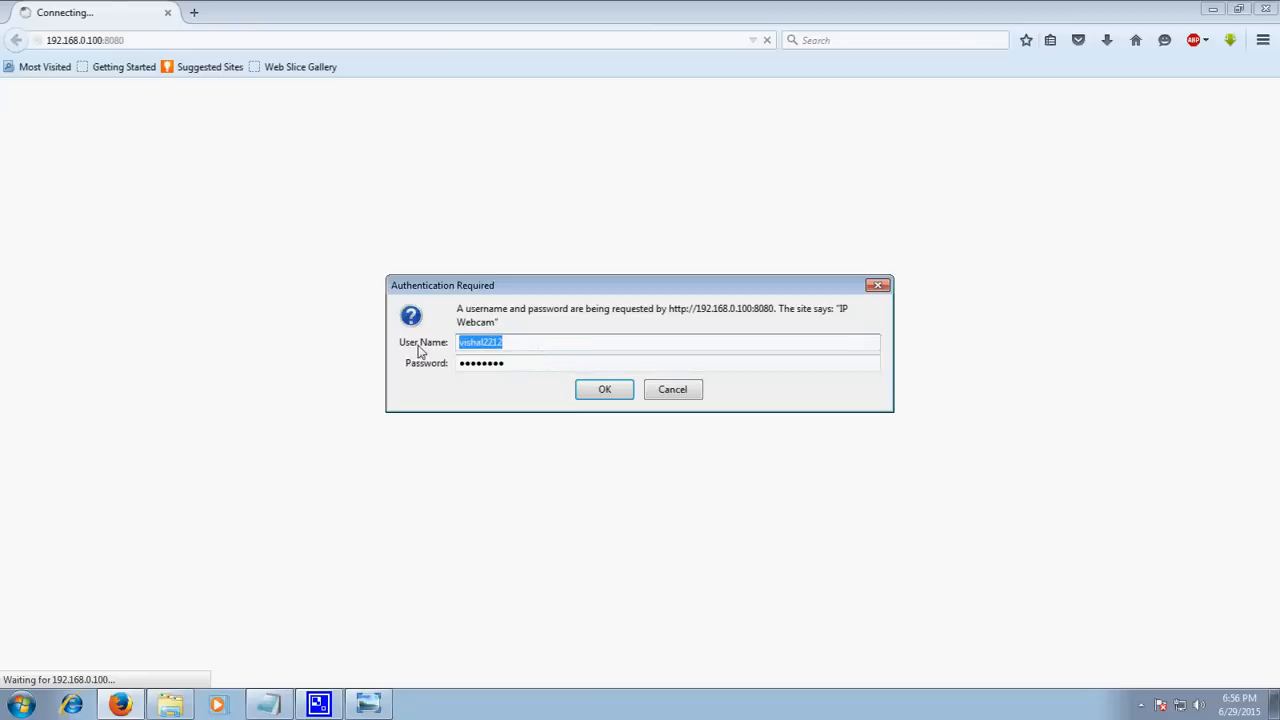
pyautogui.write('11')
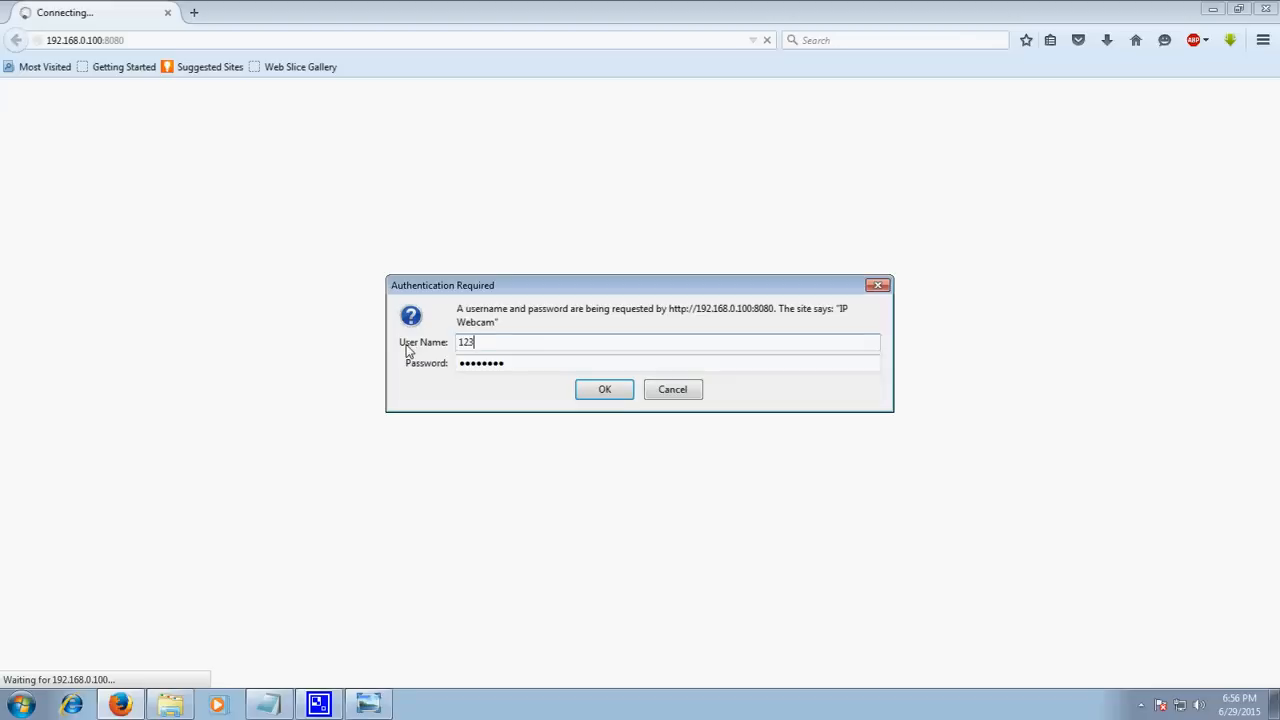
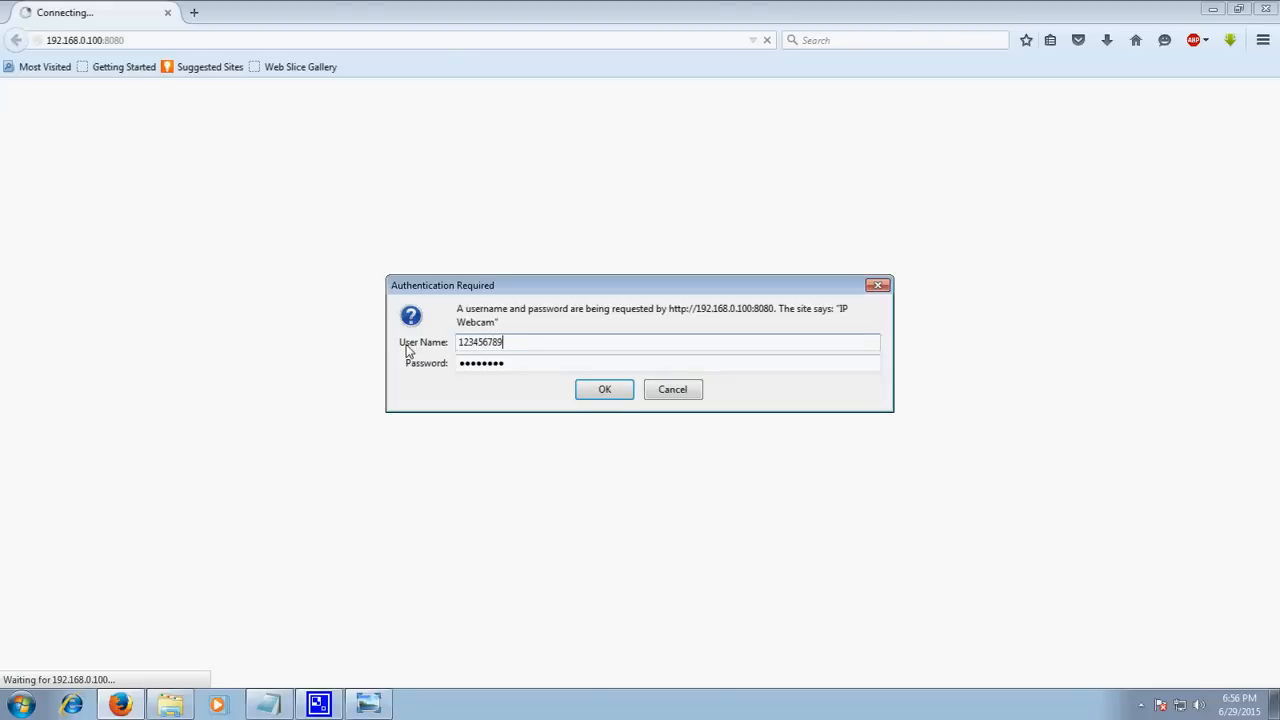
pyautogui.click(604, 389)
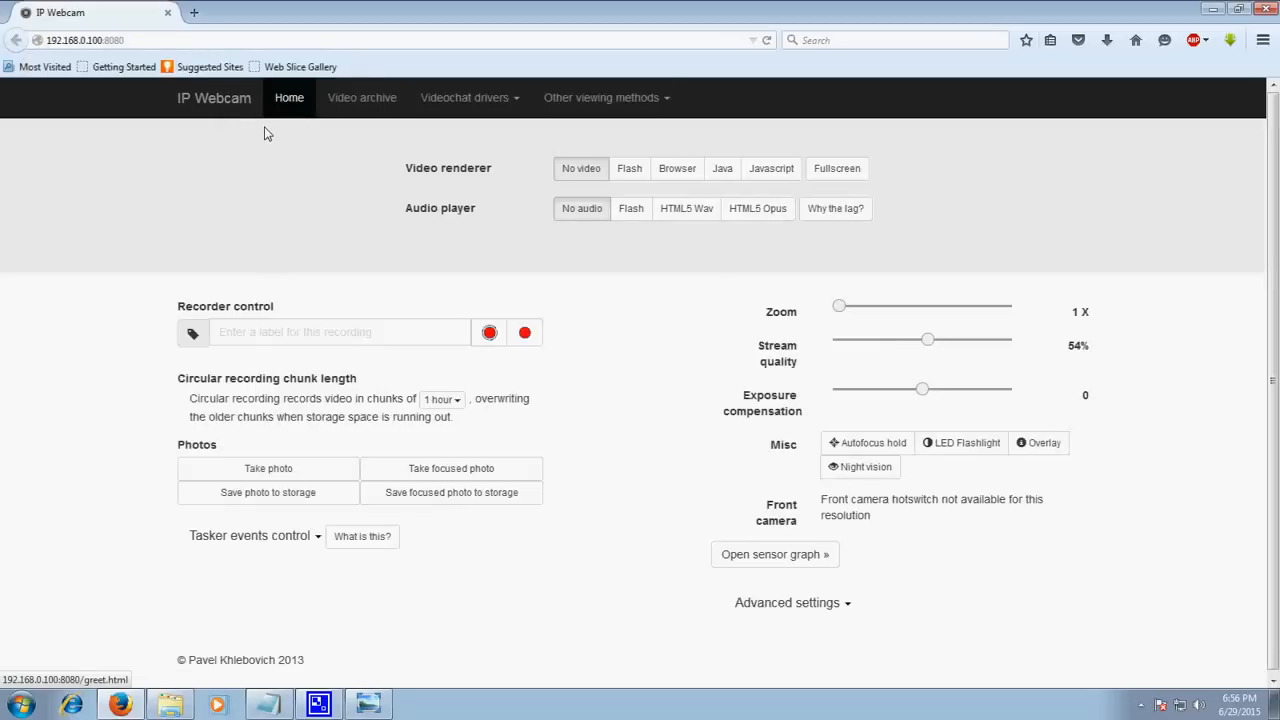
pyautogui.moveTo(490, 34)
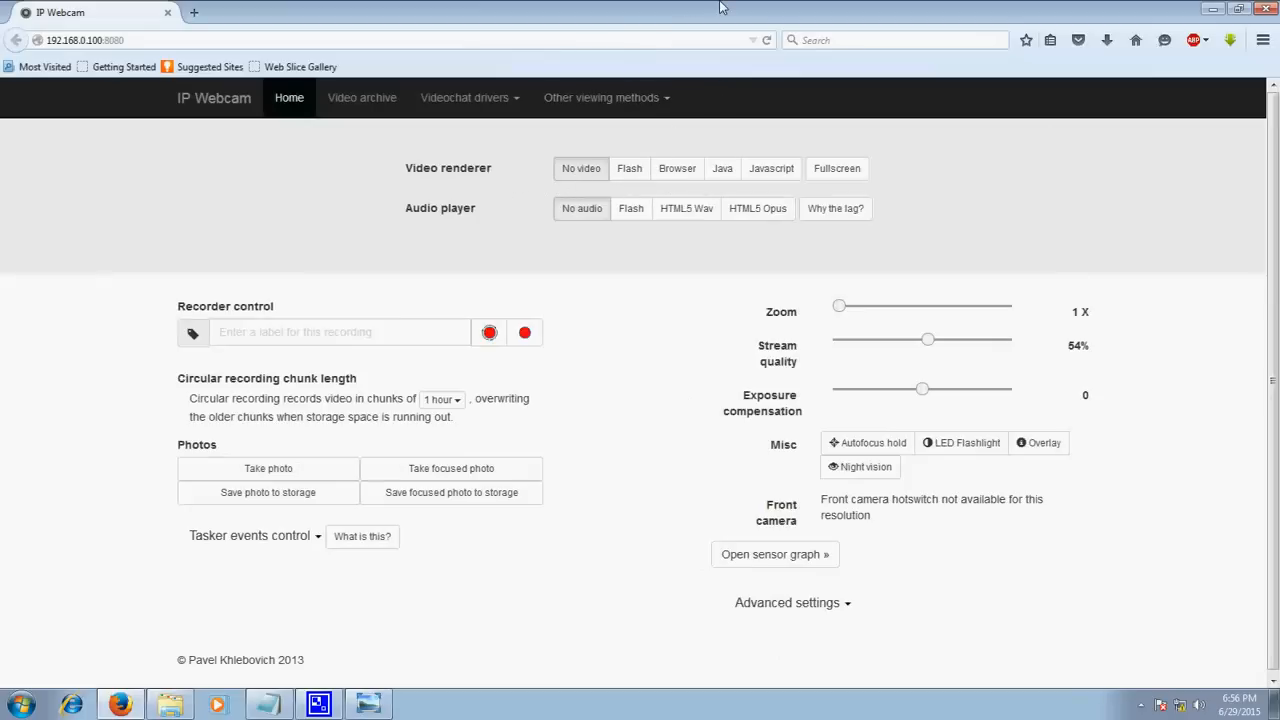
pyautogui.moveTo(602, 97)
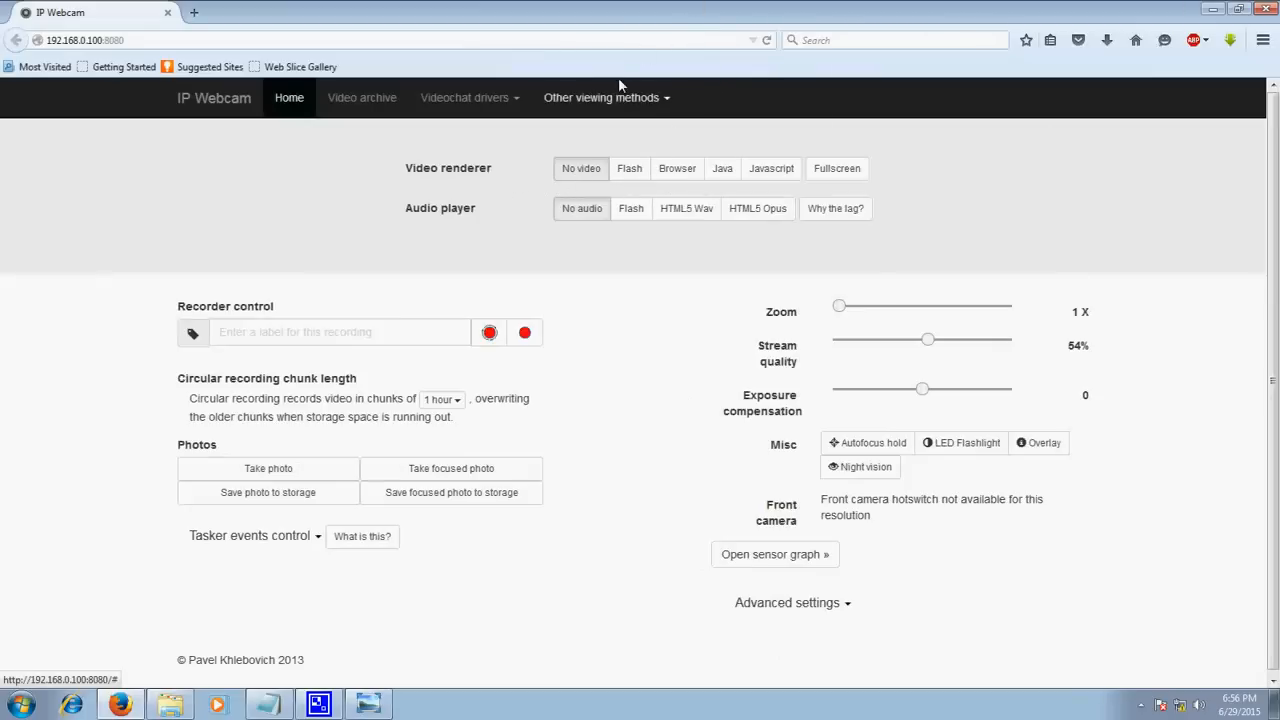
# Start the Flash video renderer and look through the live stream and page controls.
pyautogui.click(629, 168)
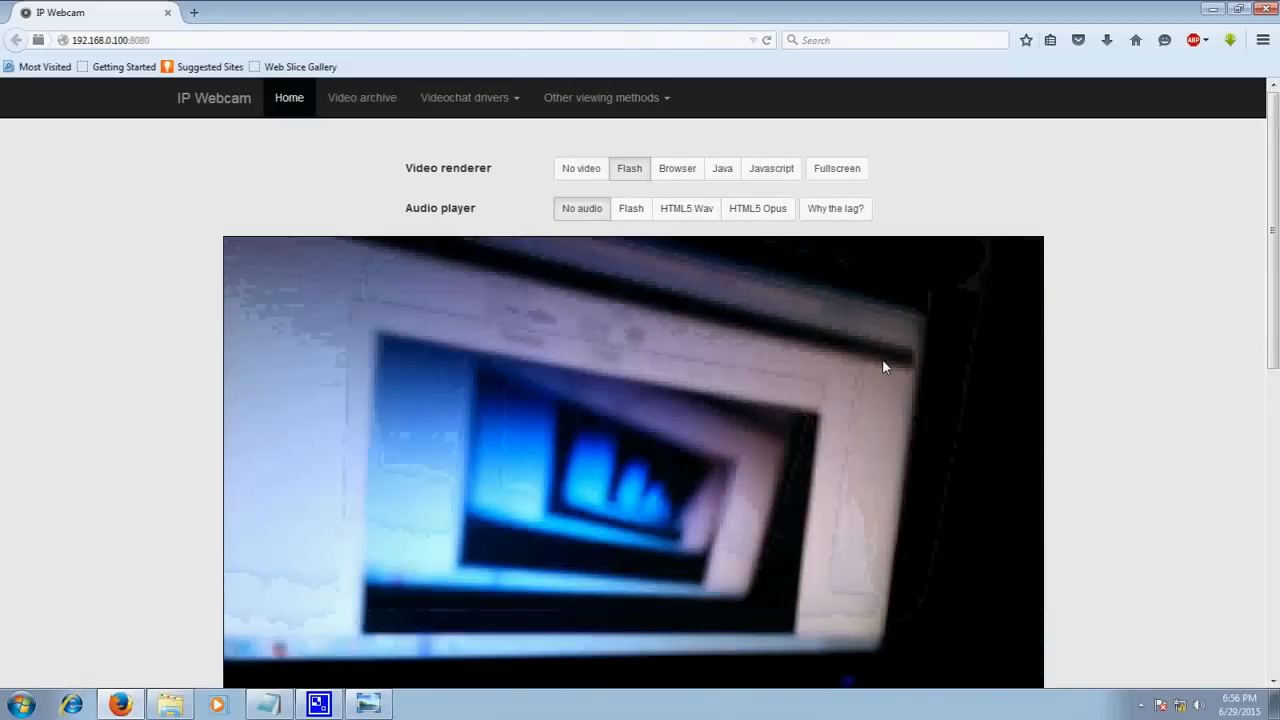
pyautogui.moveTo(837, 168)
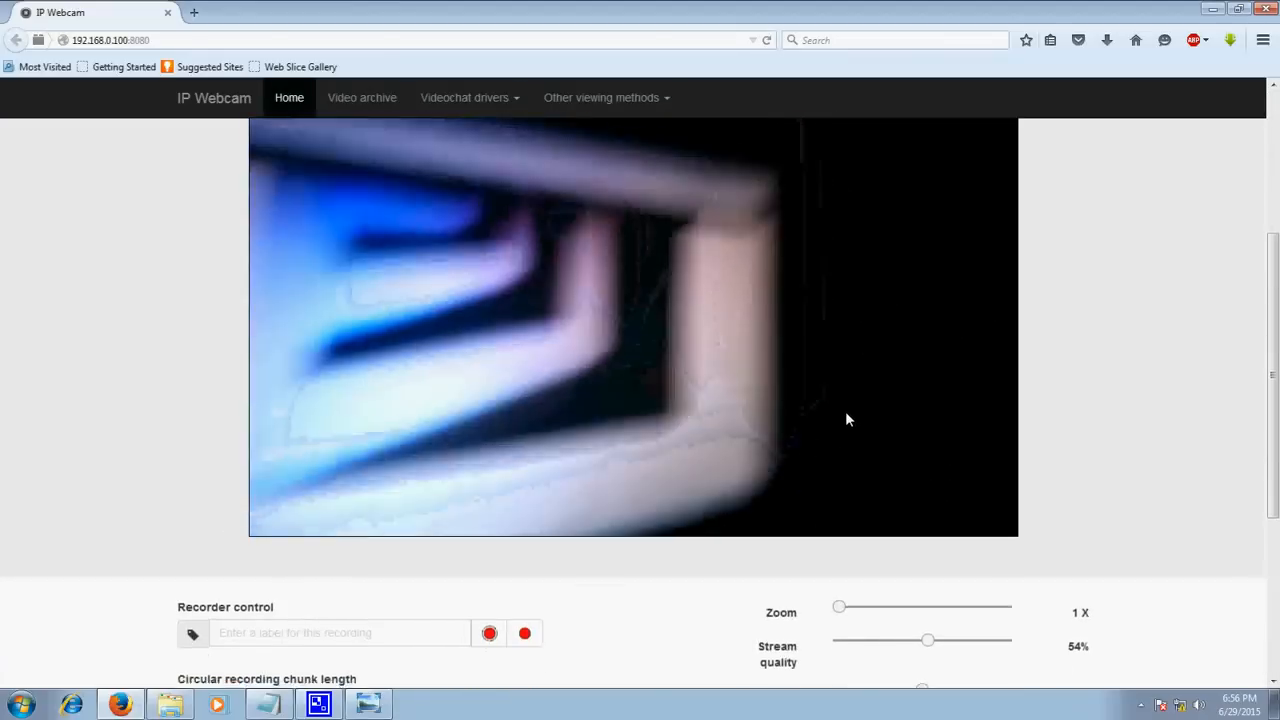
pyautogui.scroll(-3)
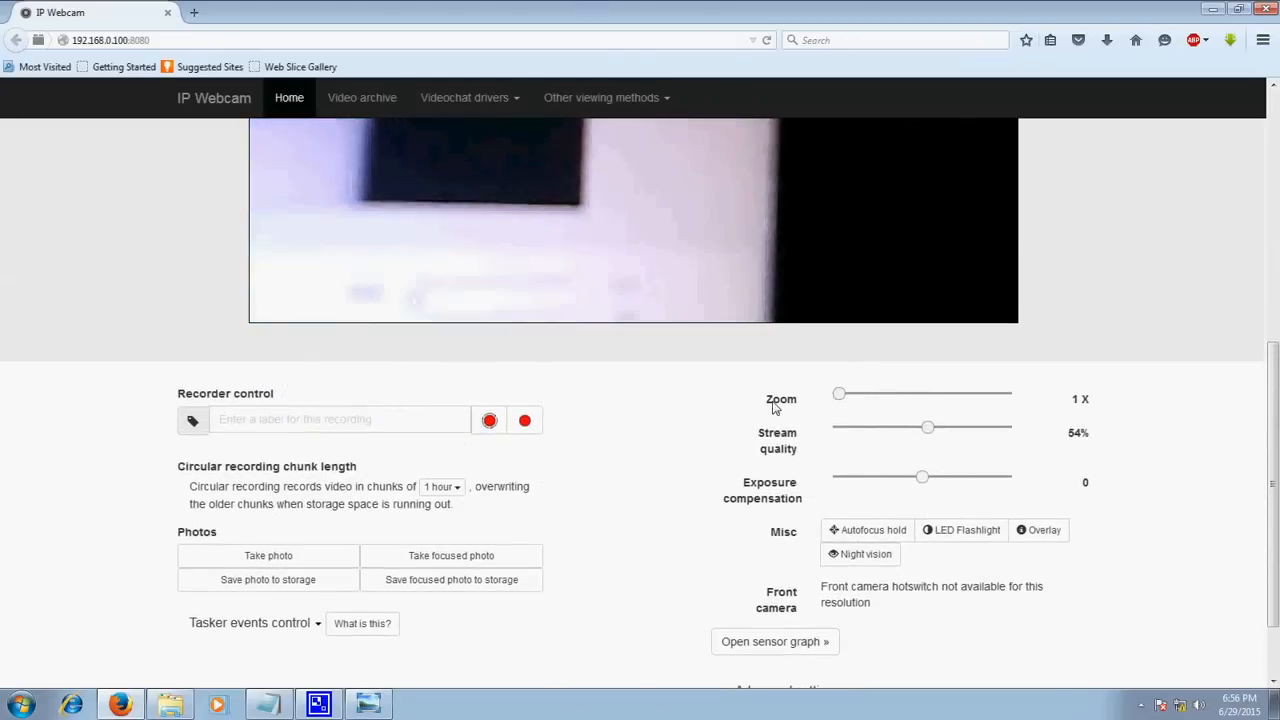
pyautogui.scroll(-3)
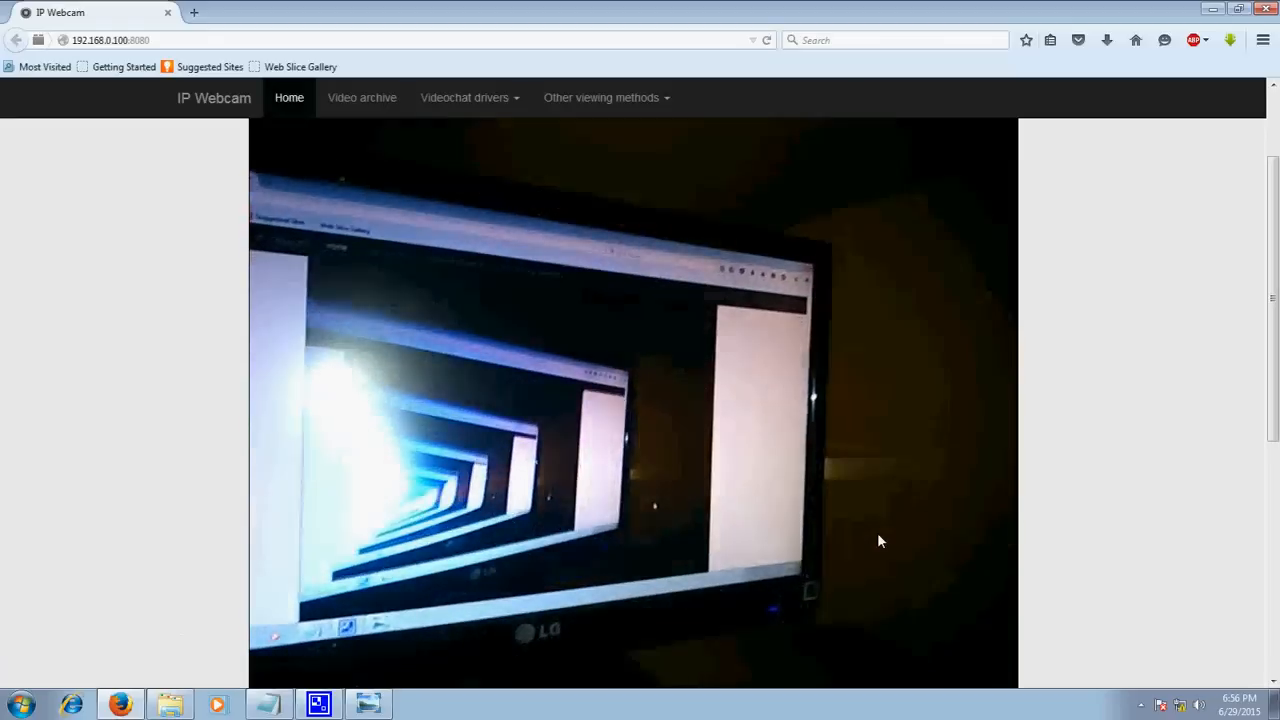
pyautogui.scroll(-3)
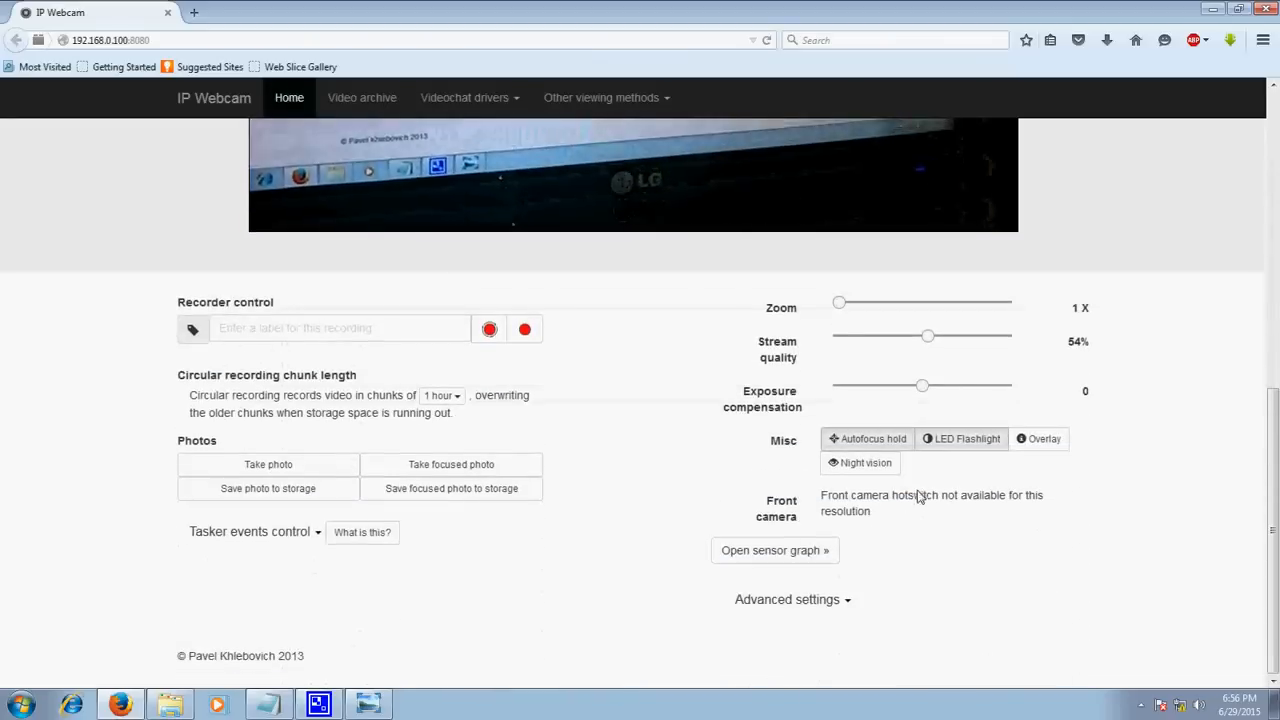
pyautogui.scroll(3)
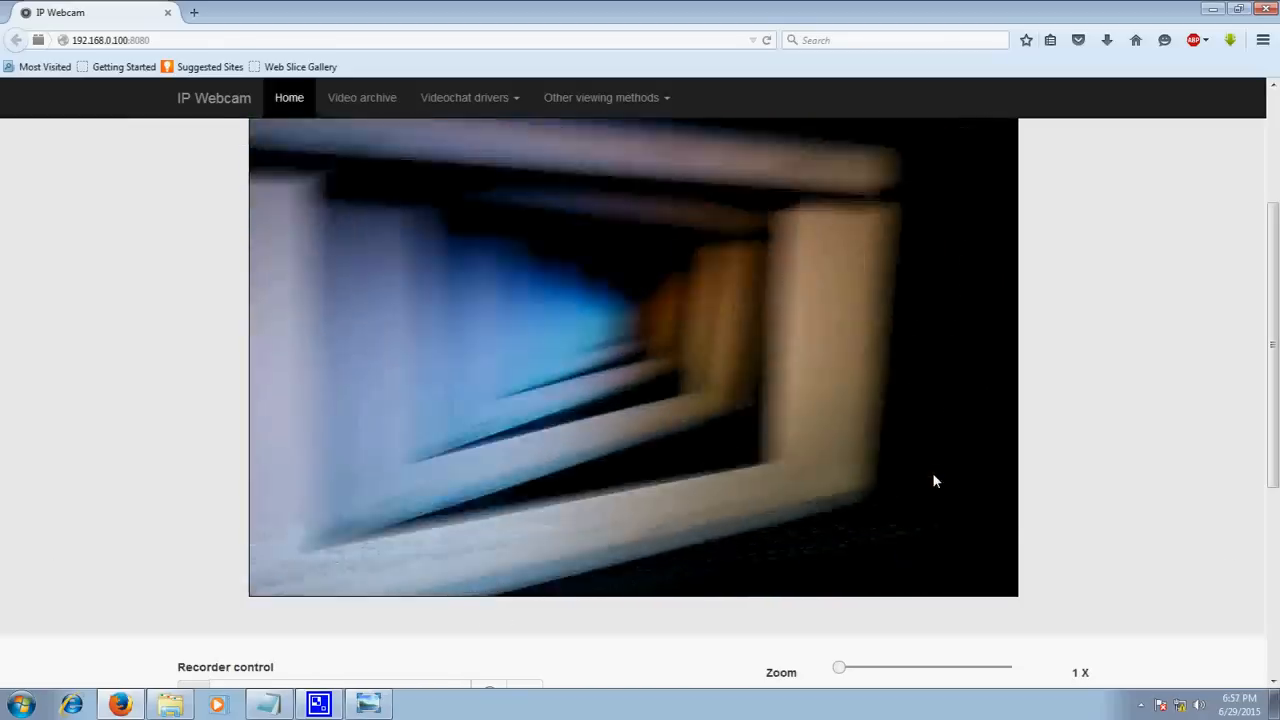
pyautogui.scroll(-3)
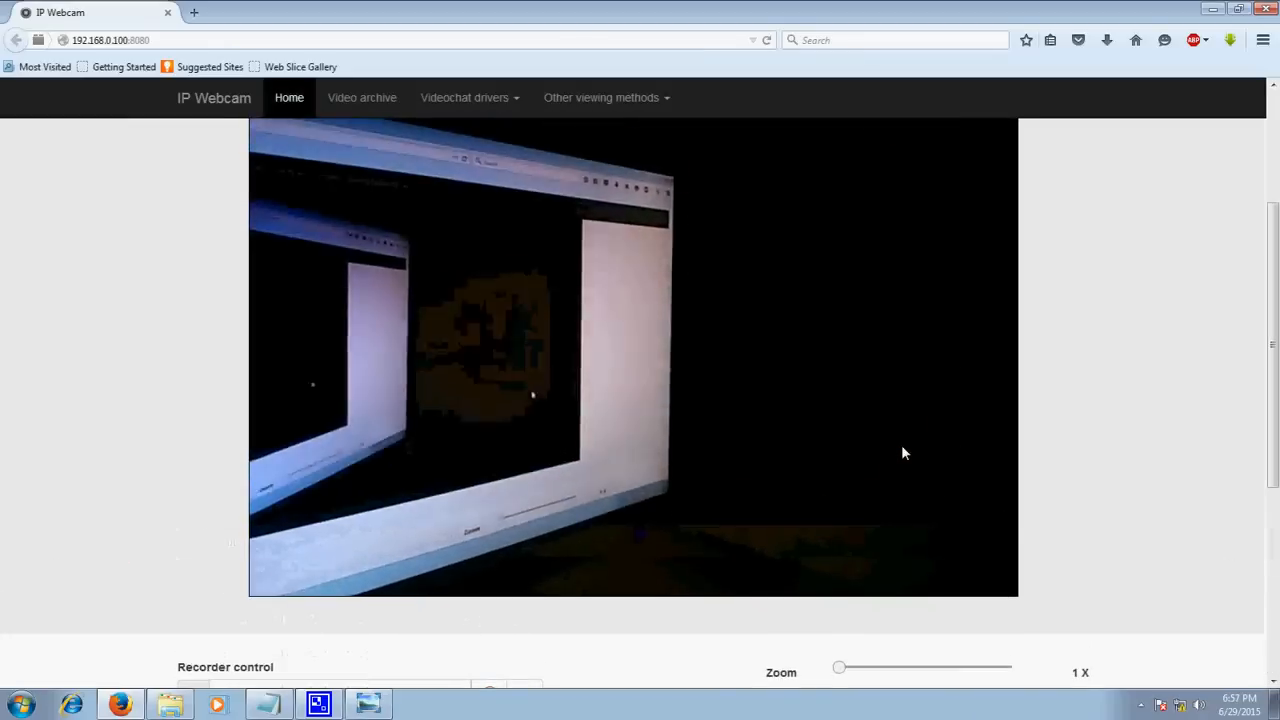
pyautogui.scroll(-3)
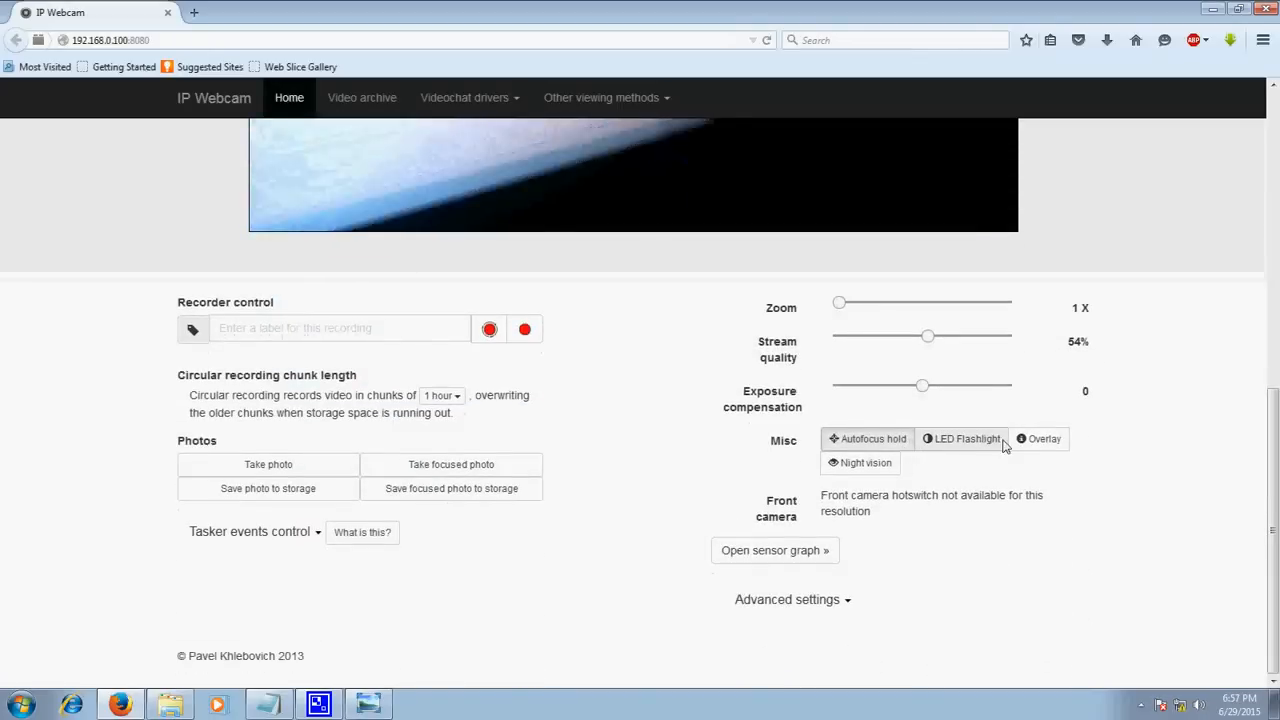
pyautogui.scroll(3)
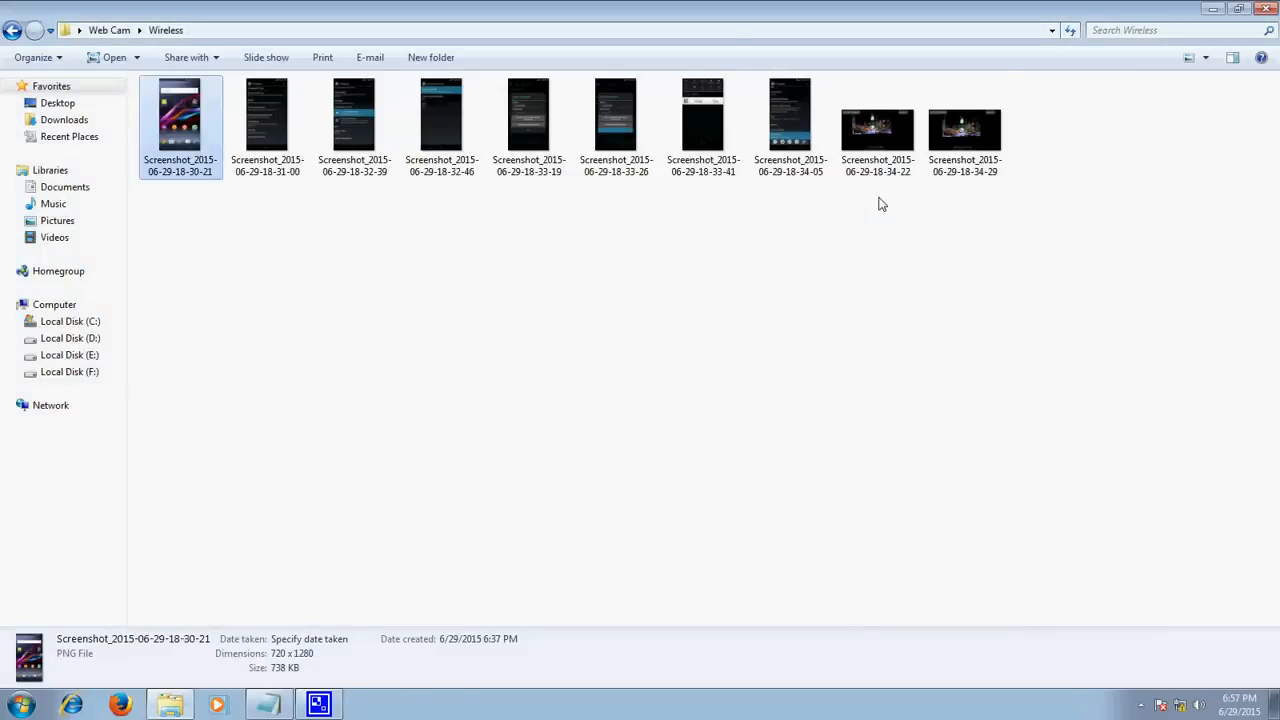
pyautogui.moveTo(47, 40)
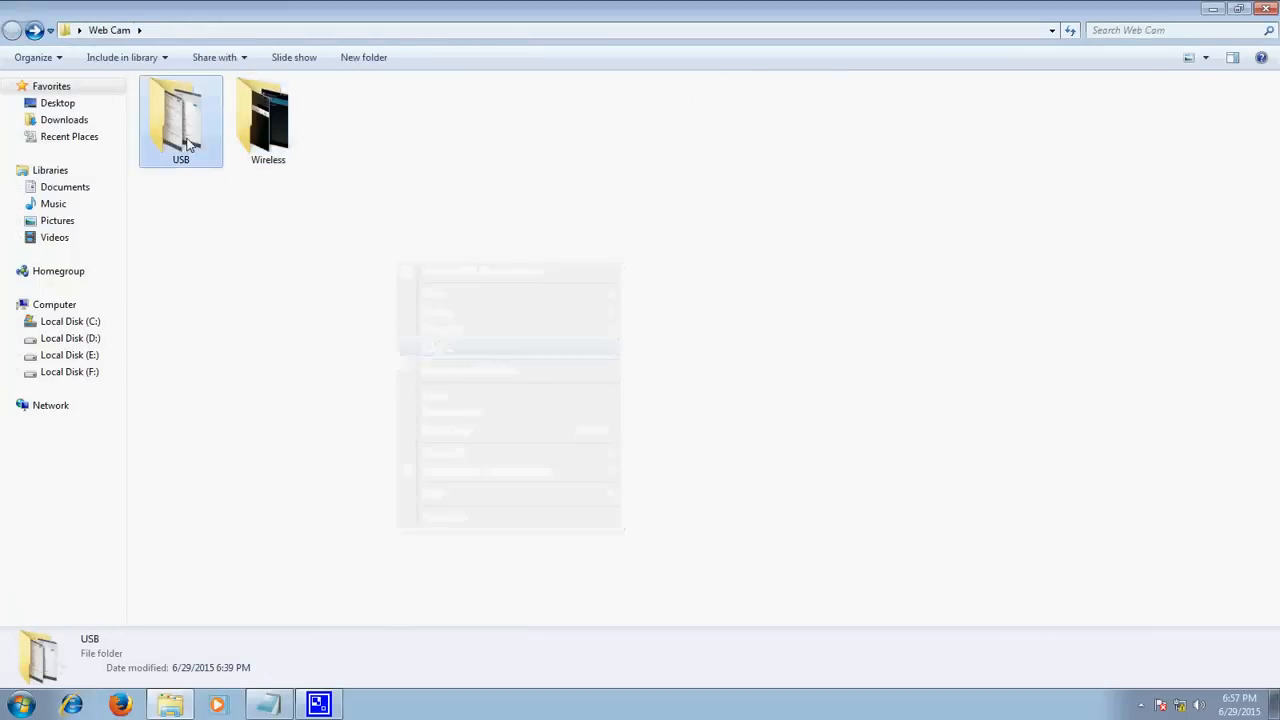
# Enter the USB folder, pick the DroidCam.Client.5.0.1 archive and refresh the desktop.
pyautogui.click(180, 120)
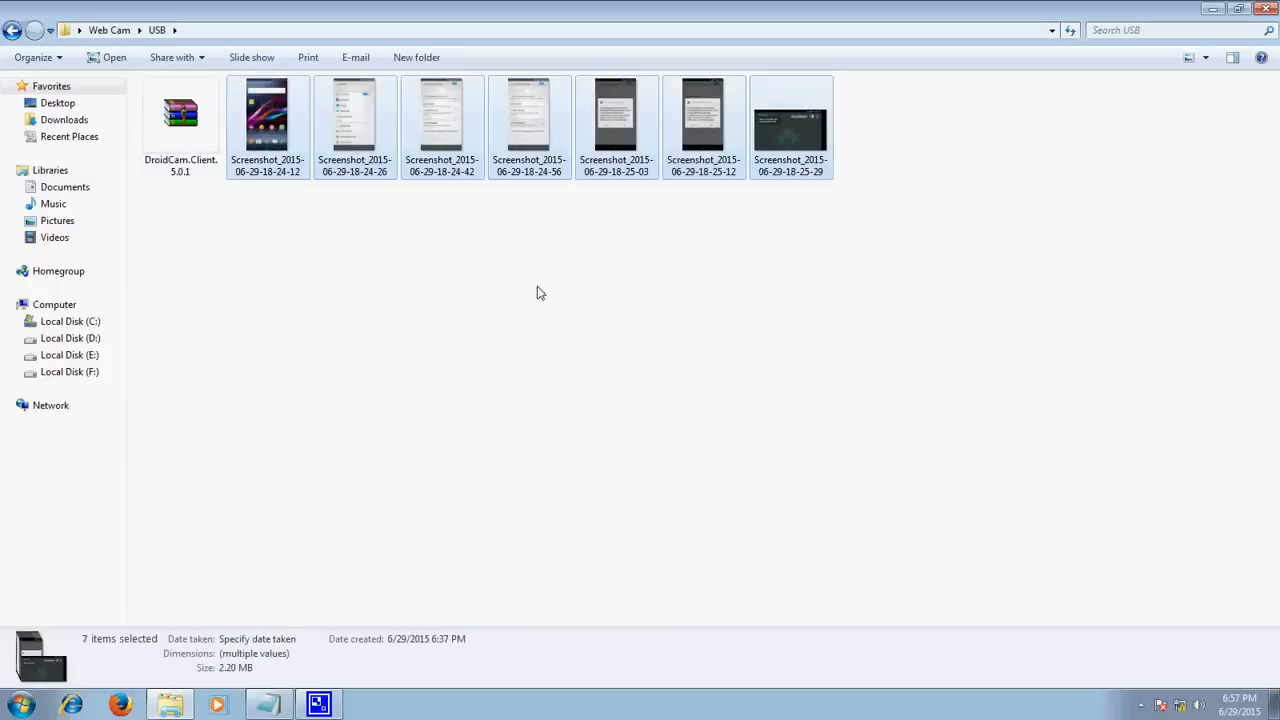
pyautogui.click(180, 115)
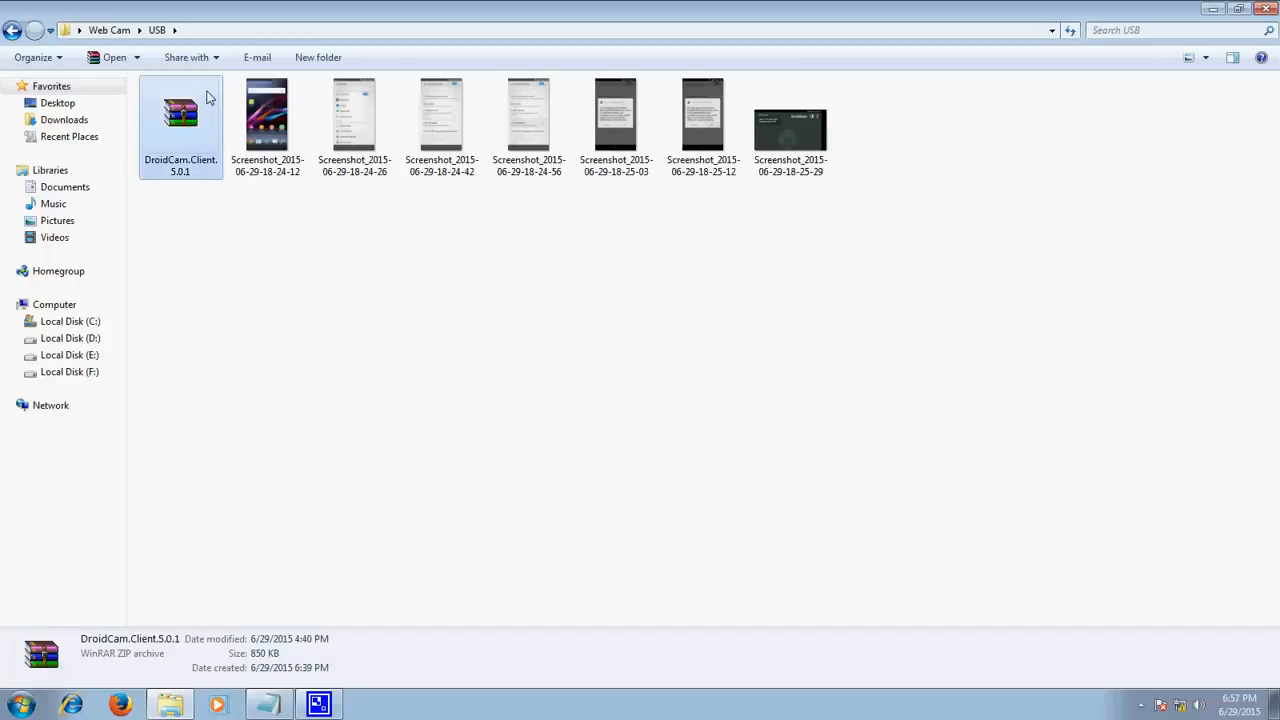
pyautogui.moveTo(185, 170)
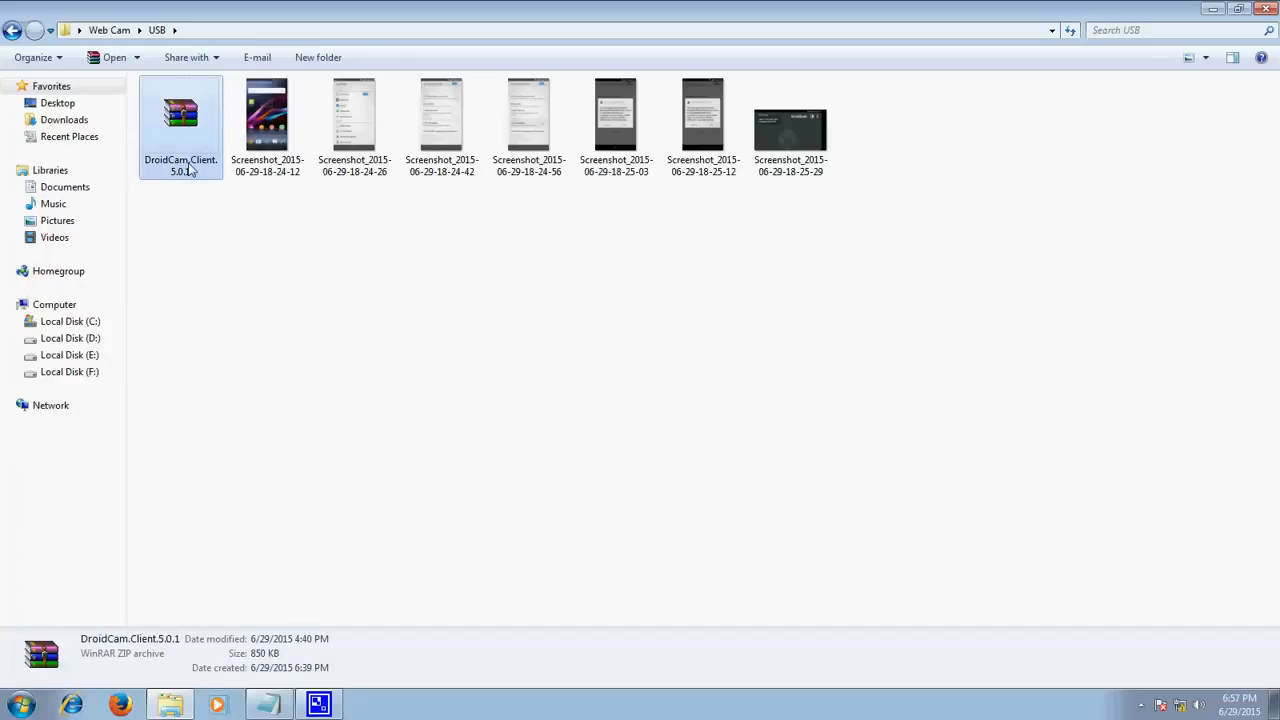
pyautogui.moveTo(546, 266)
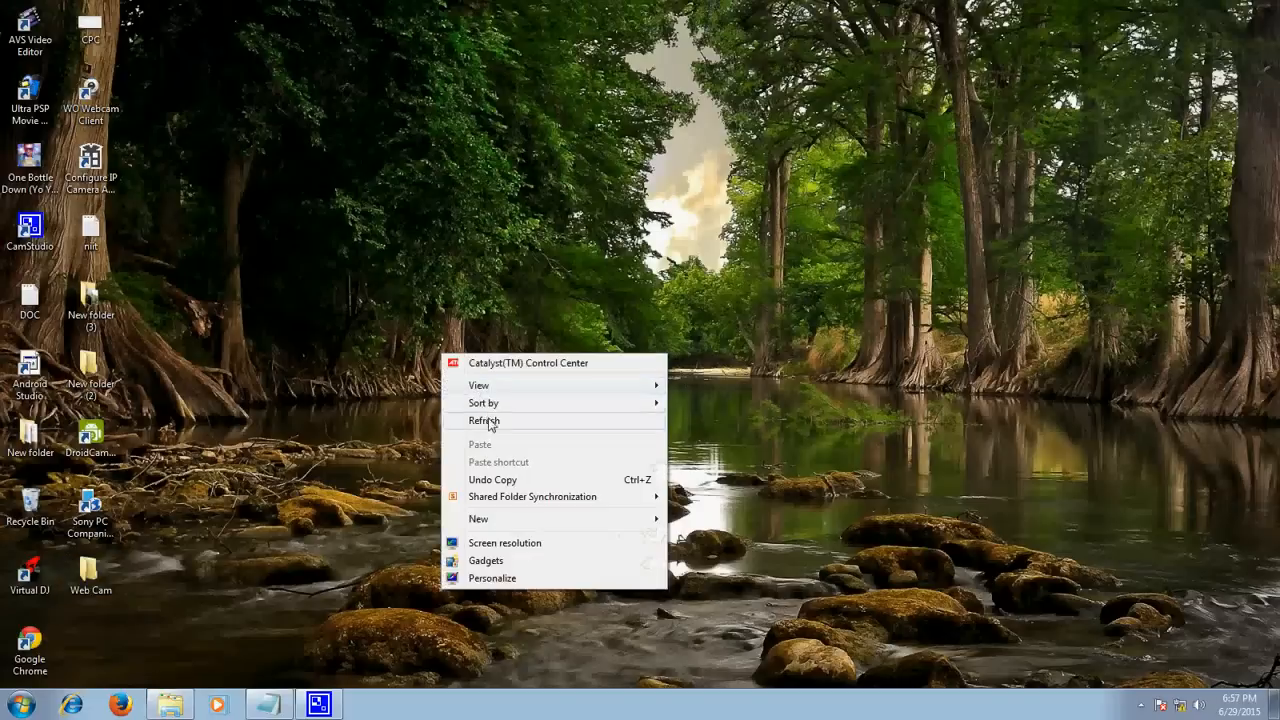
pyautogui.click(484, 420)
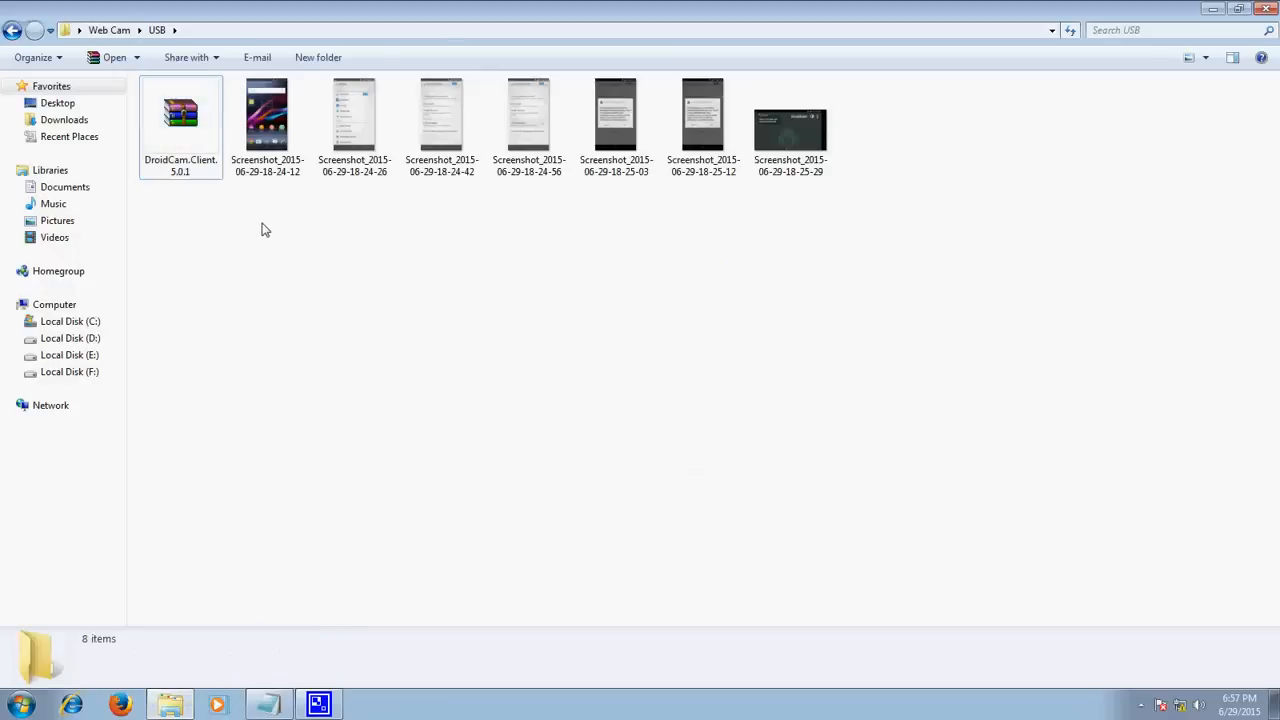
pyautogui.doubleClick(267, 113)
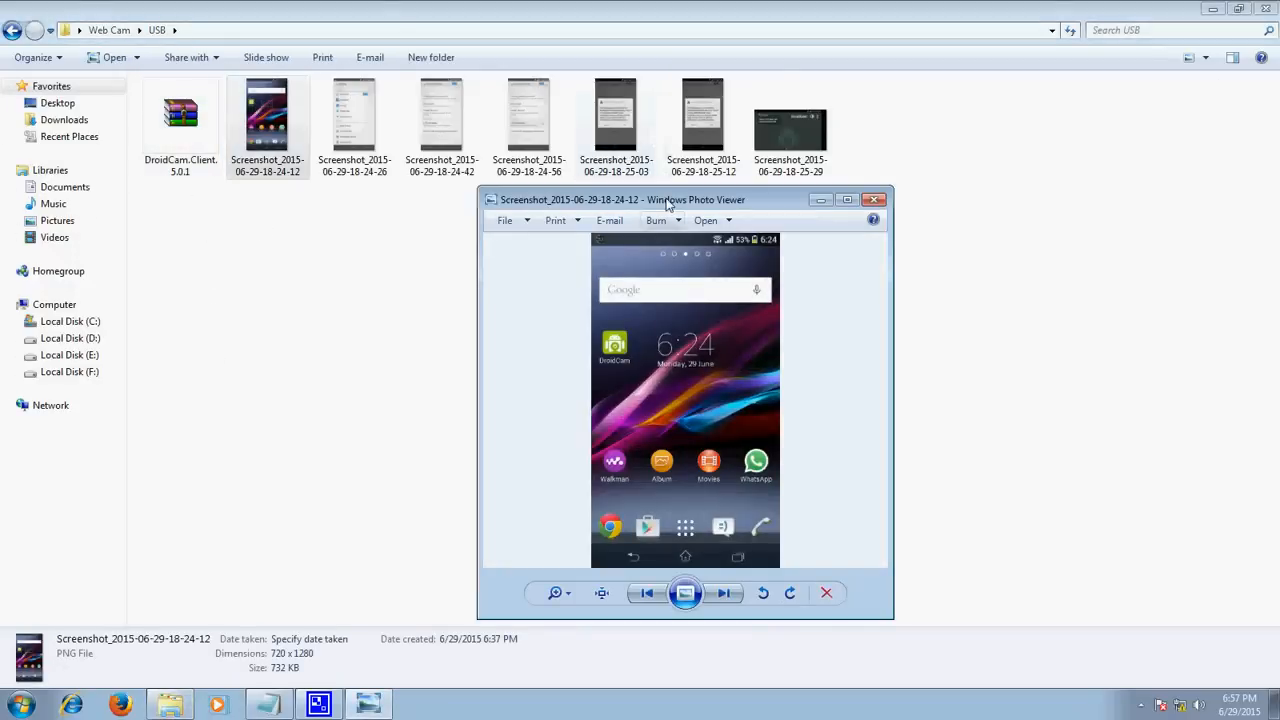
pyautogui.click(847, 199)
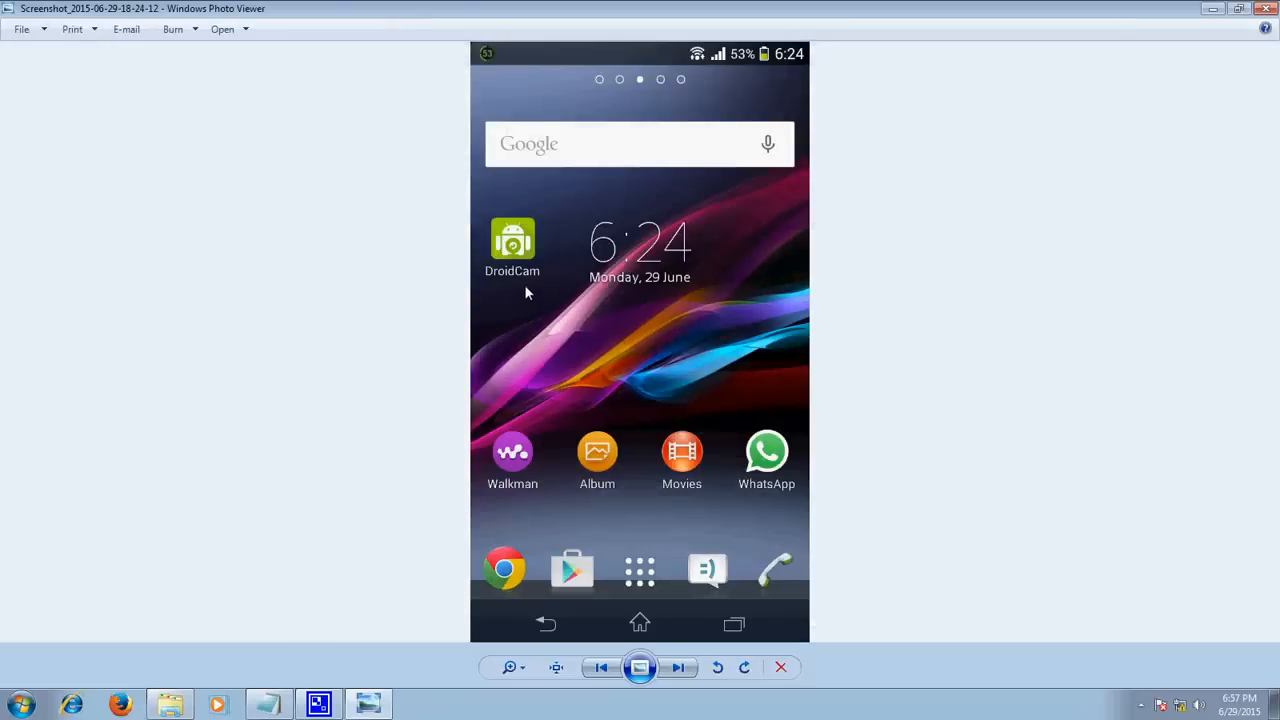
pyautogui.moveTo(515, 283)
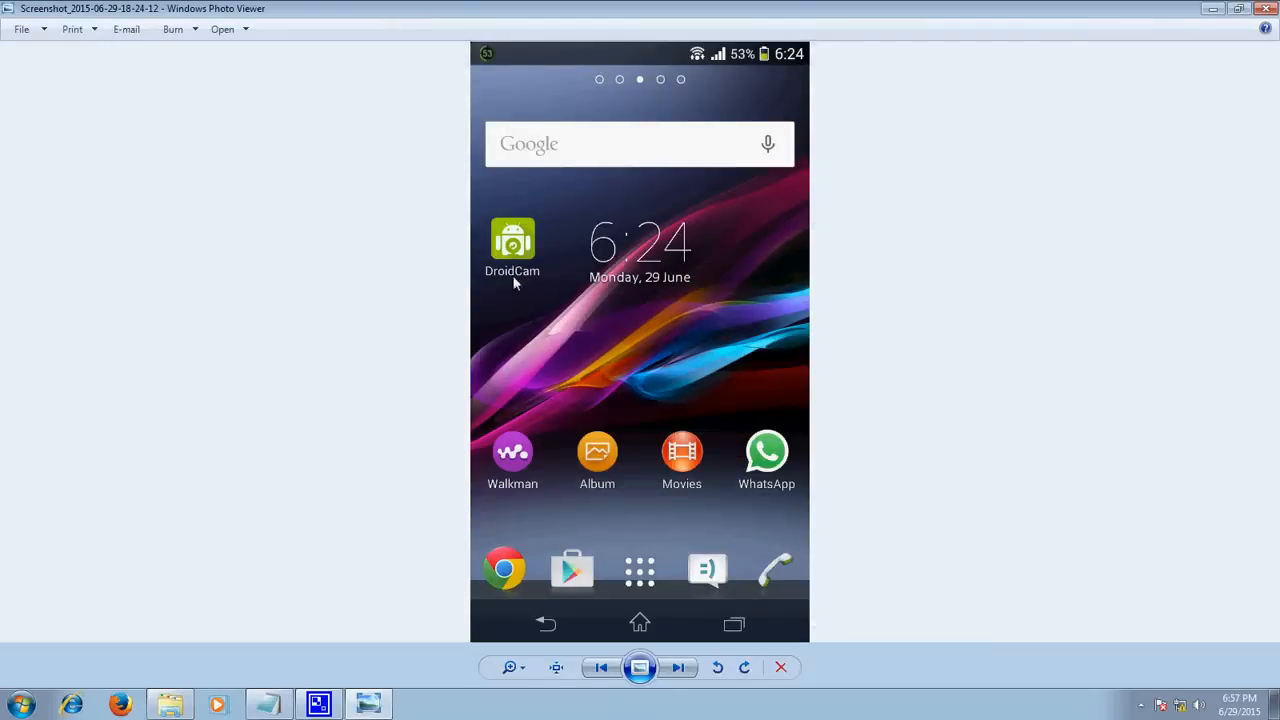
pyautogui.moveTo(760, 250)
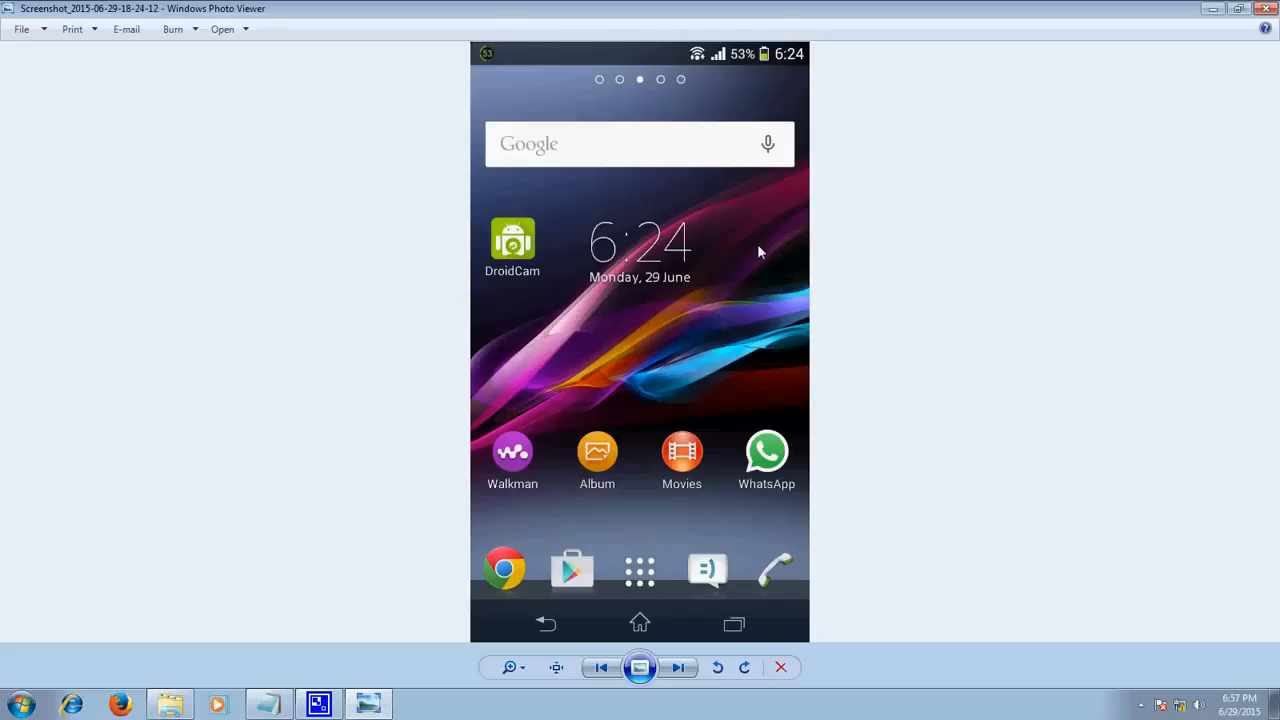
pyautogui.moveTo(806, 218)
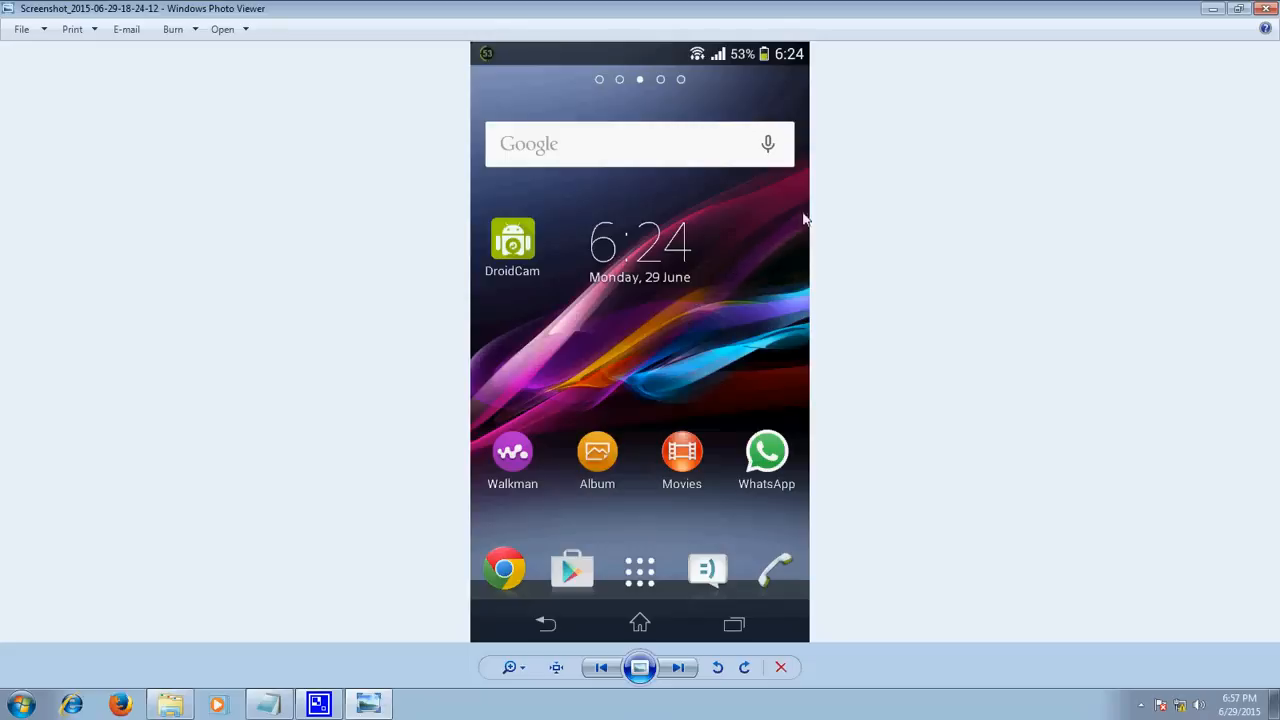
pyautogui.moveTo(640, 190)
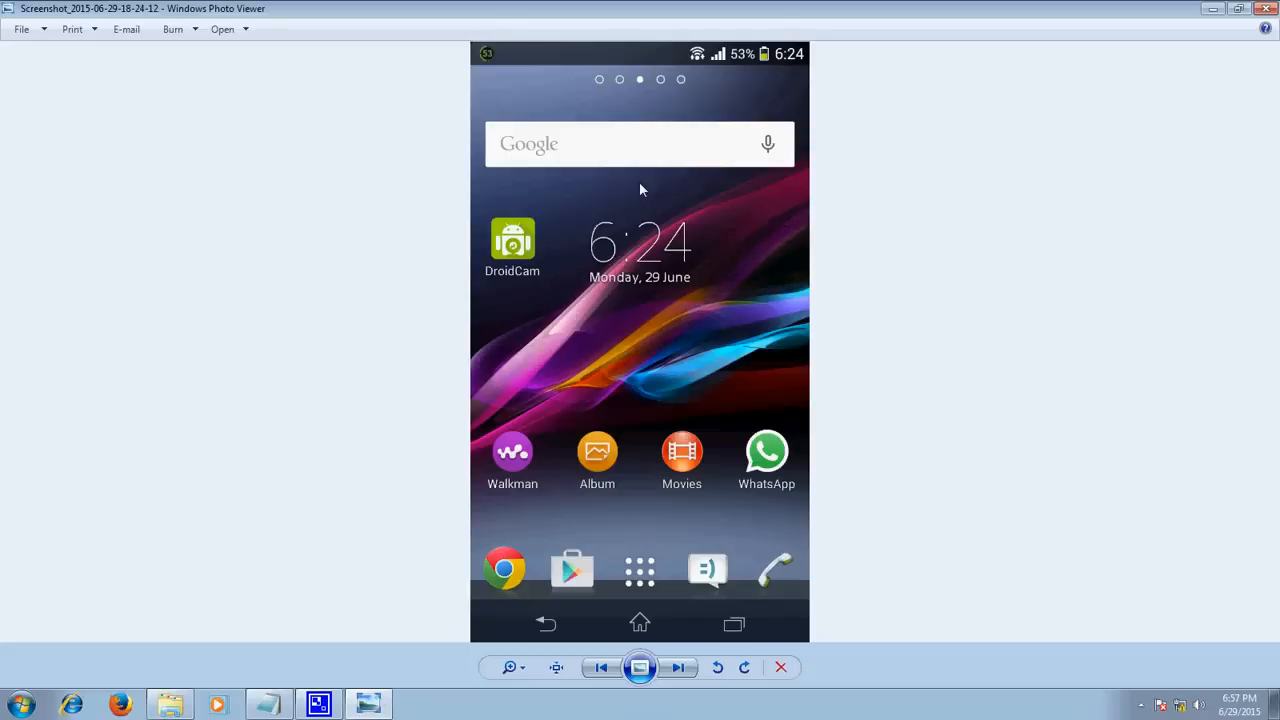
pyautogui.moveTo(535, 307)
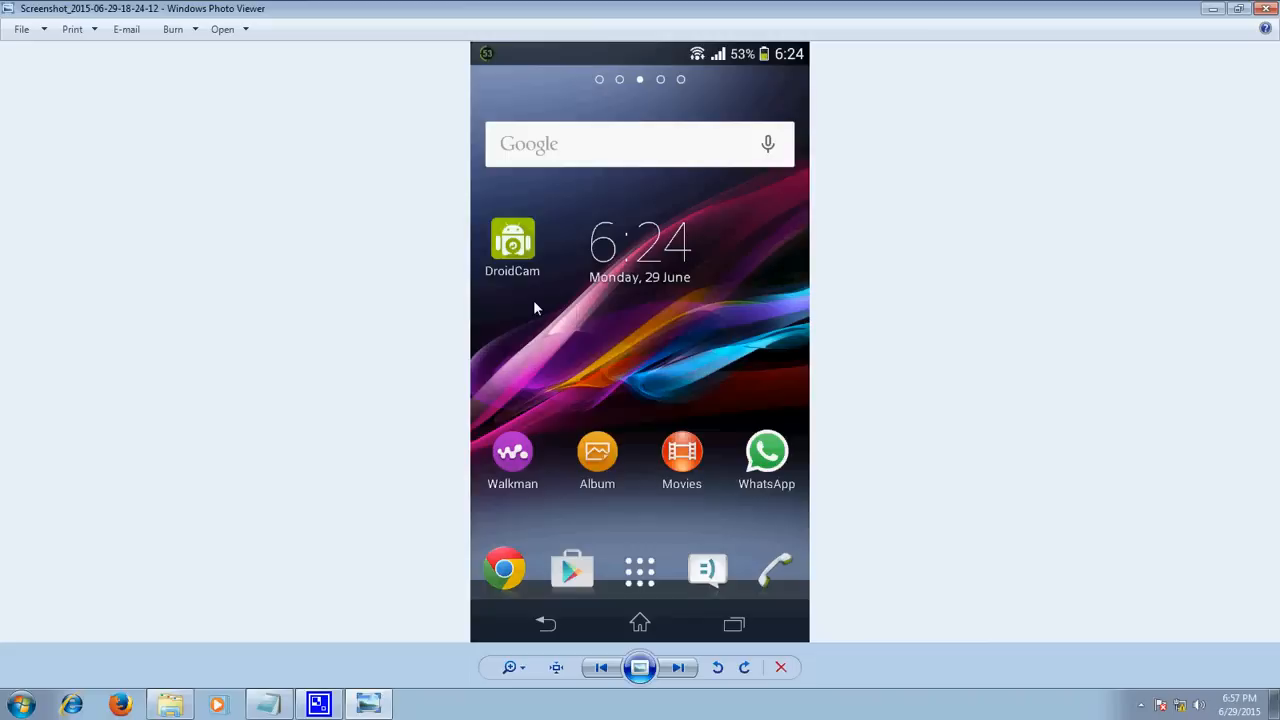
pyautogui.moveTo(523, 237)
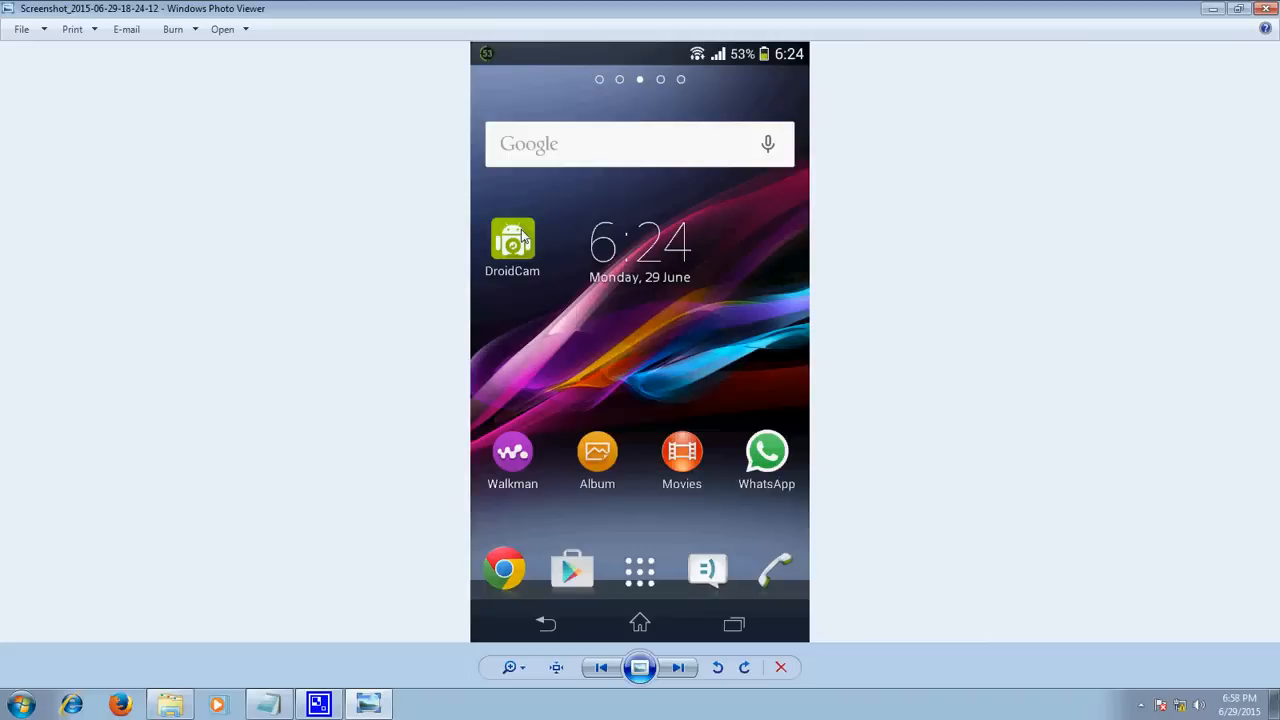
pyautogui.moveTo(557, 260)
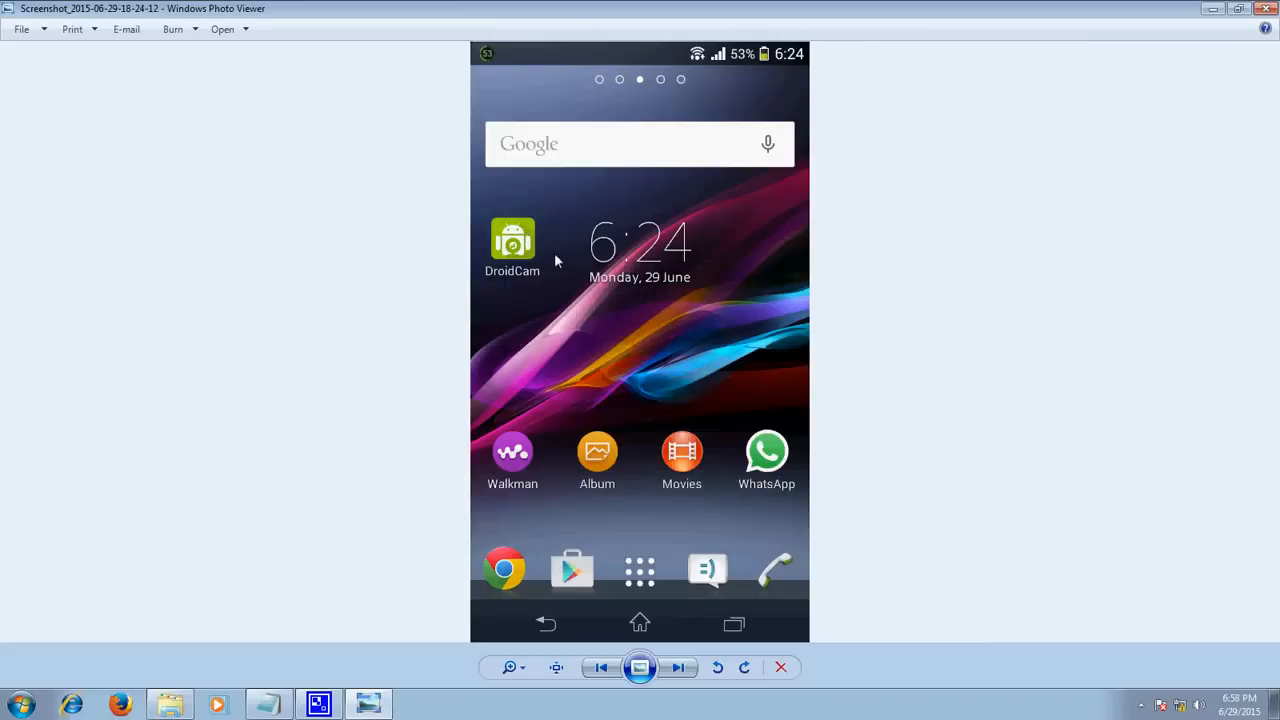
pyautogui.moveTo(540, 243)
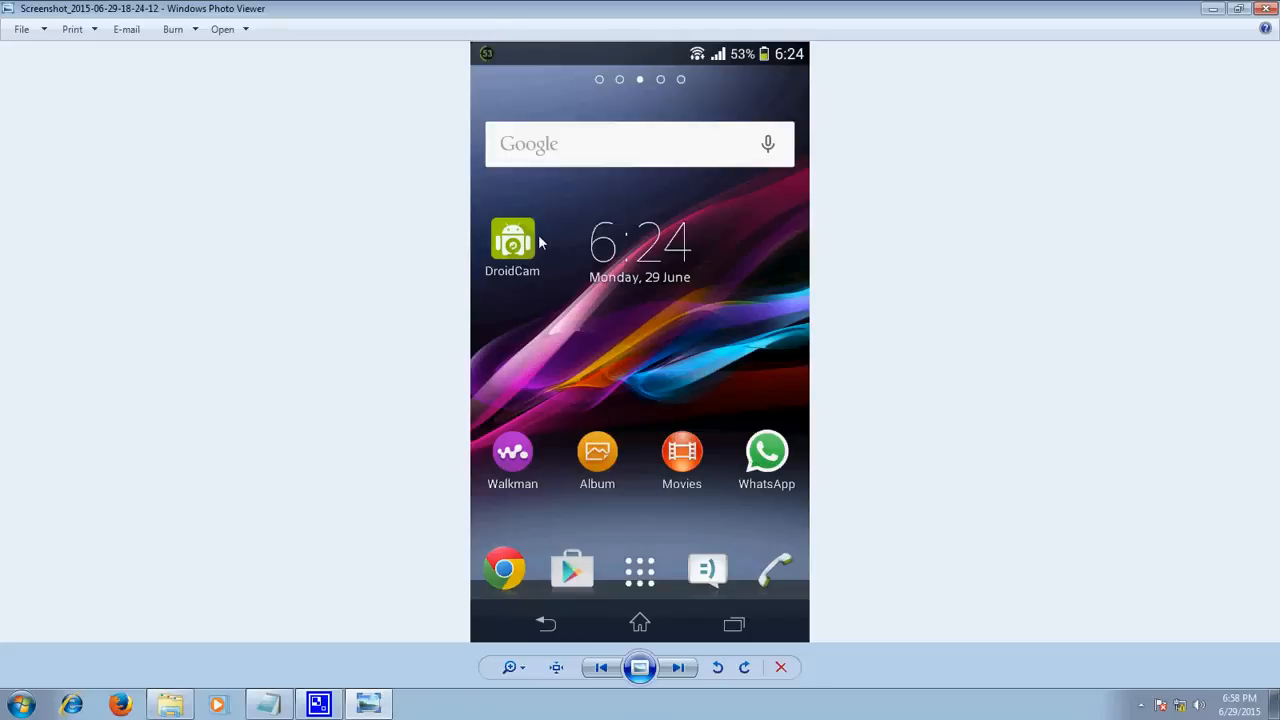
pyautogui.moveTo(510, 298)
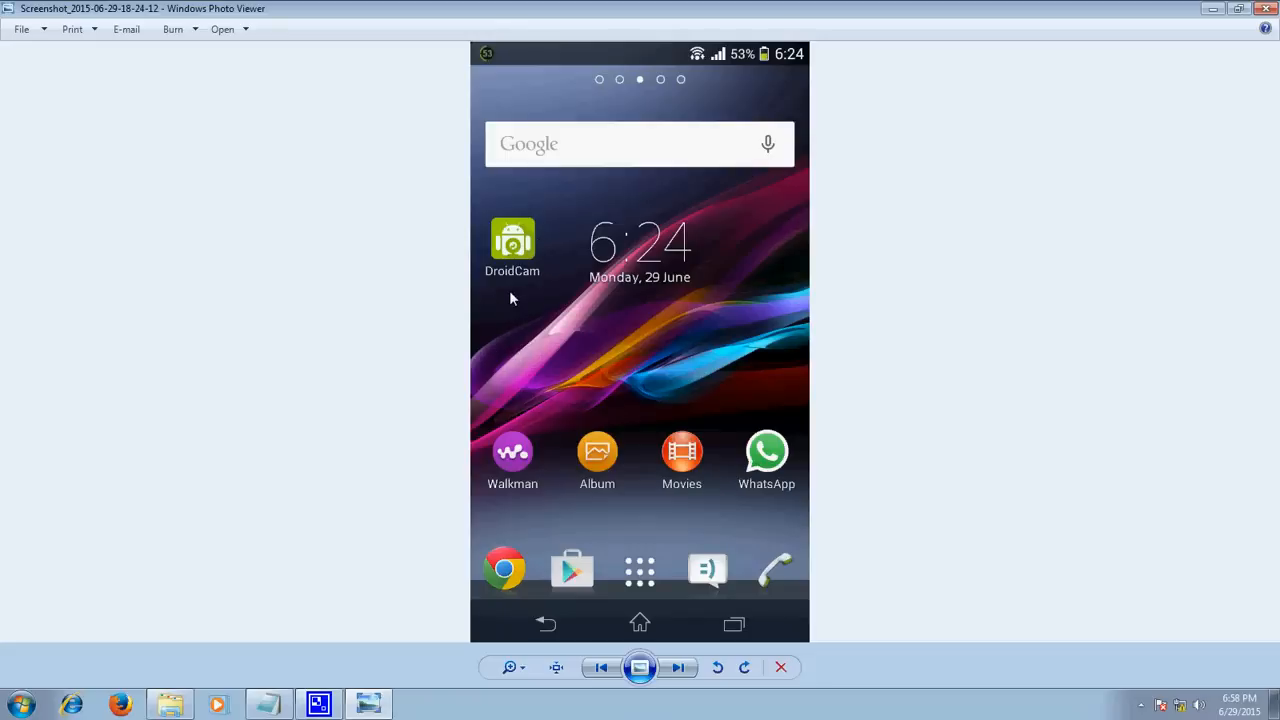
pyautogui.moveTo(503, 195)
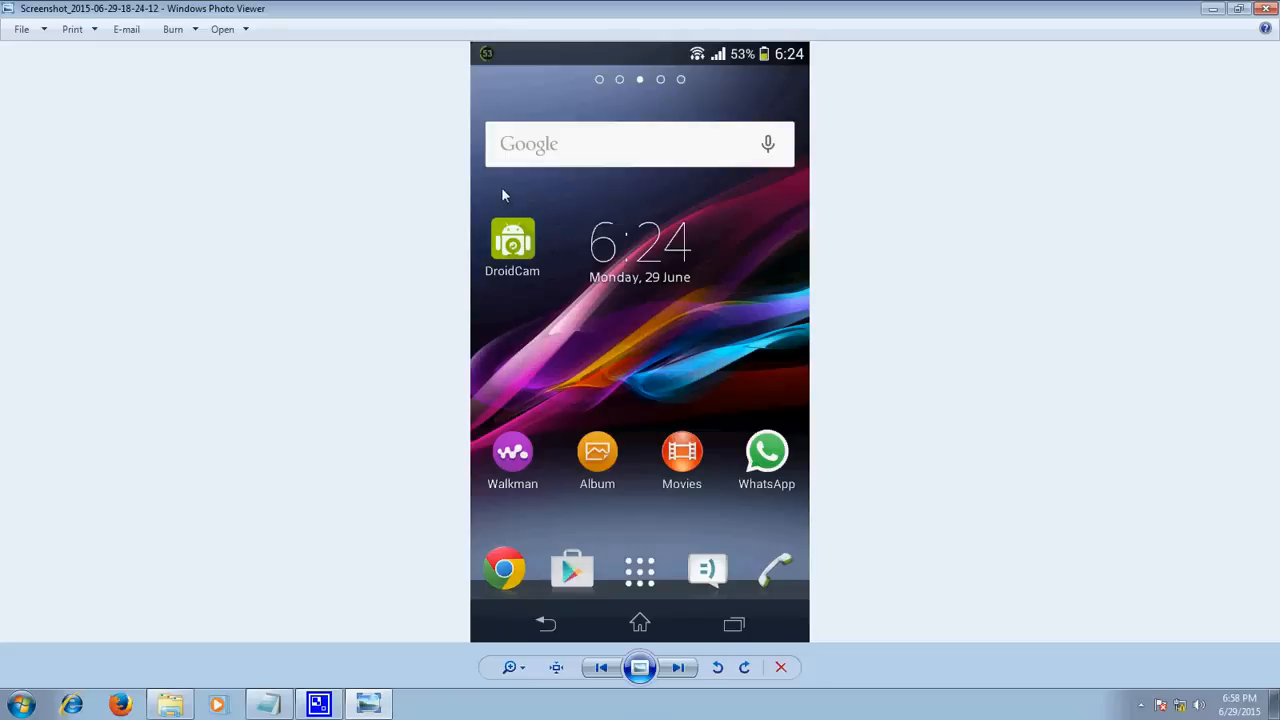
pyautogui.moveTo(500, 300)
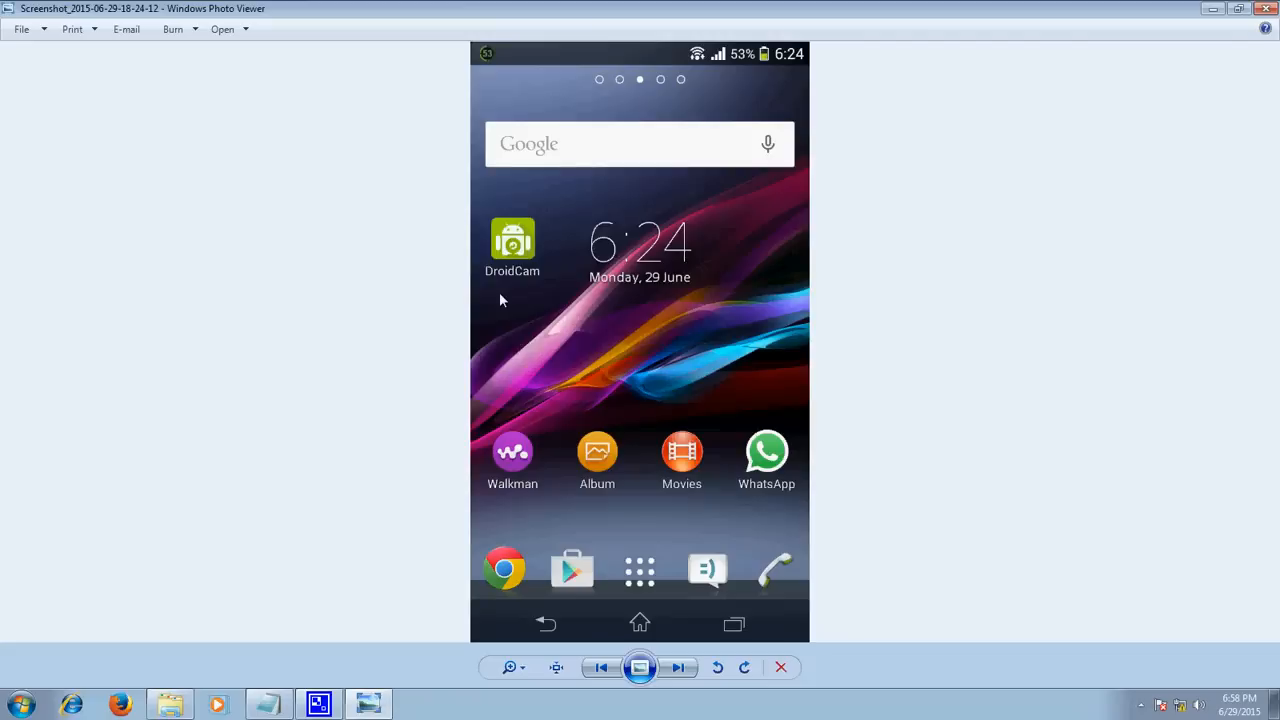
pyautogui.moveTo(496, 318)
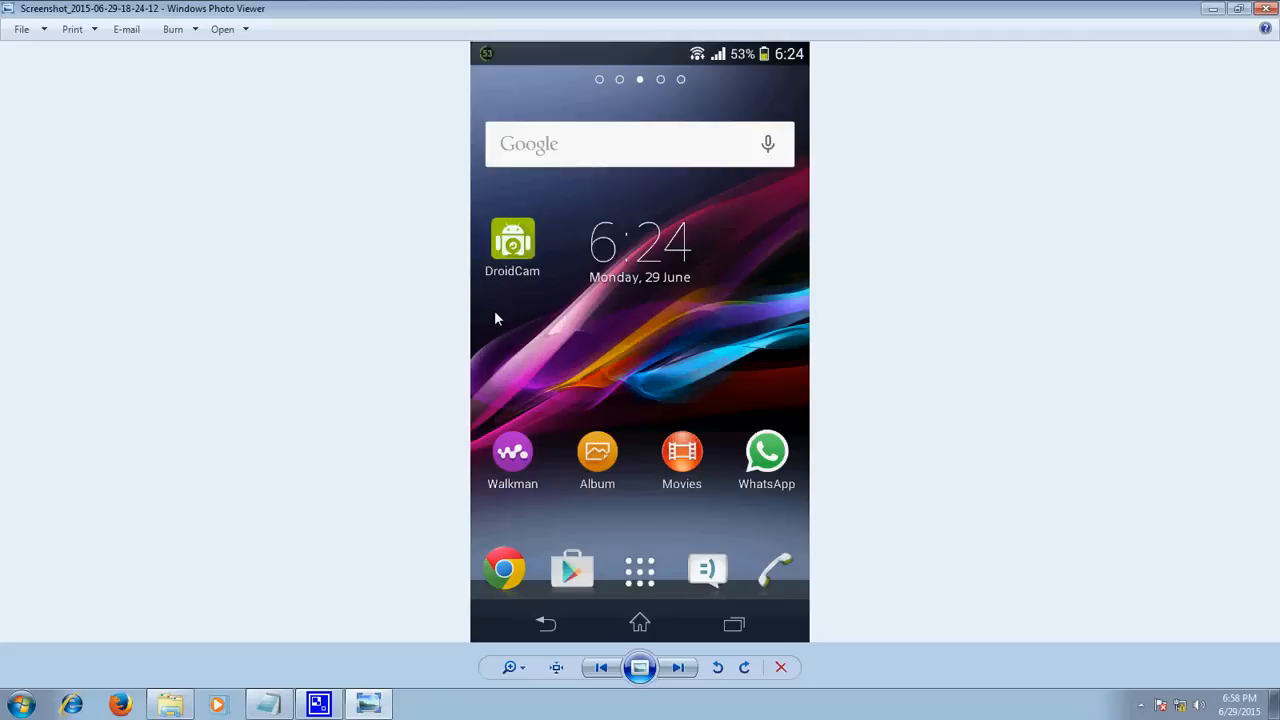
pyautogui.moveTo(513, 245)
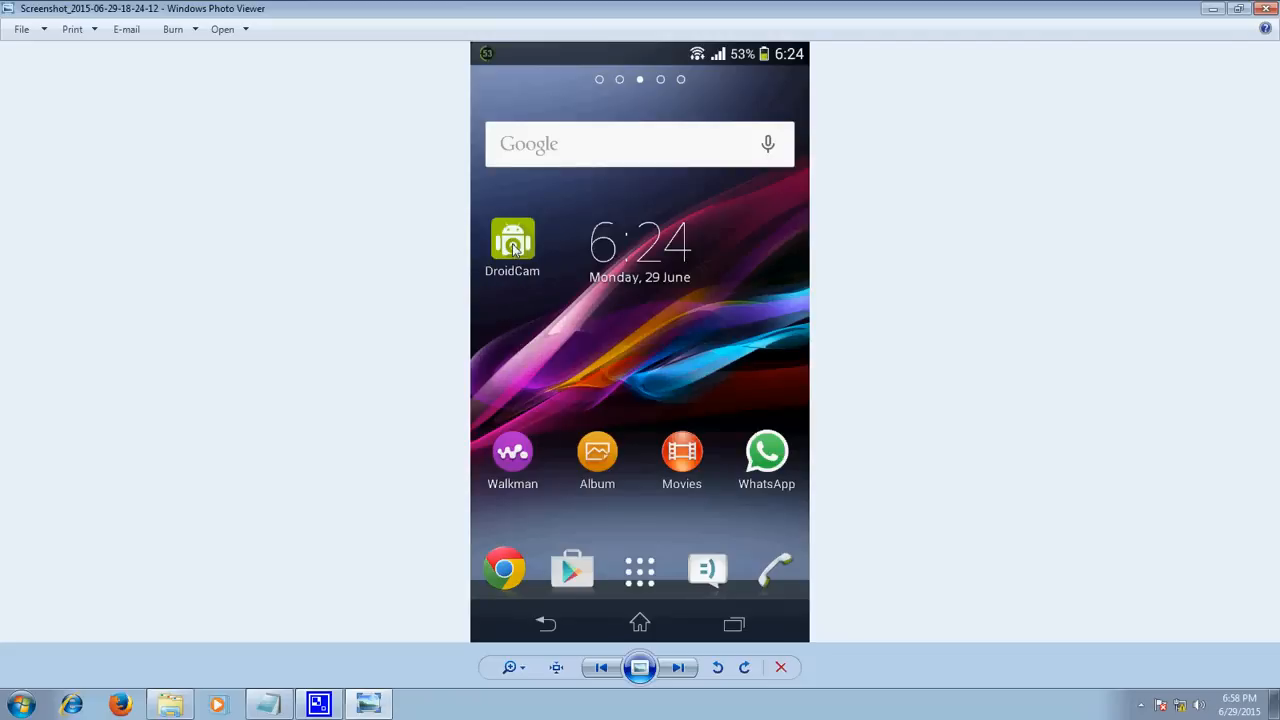
pyautogui.moveTo(547, 313)
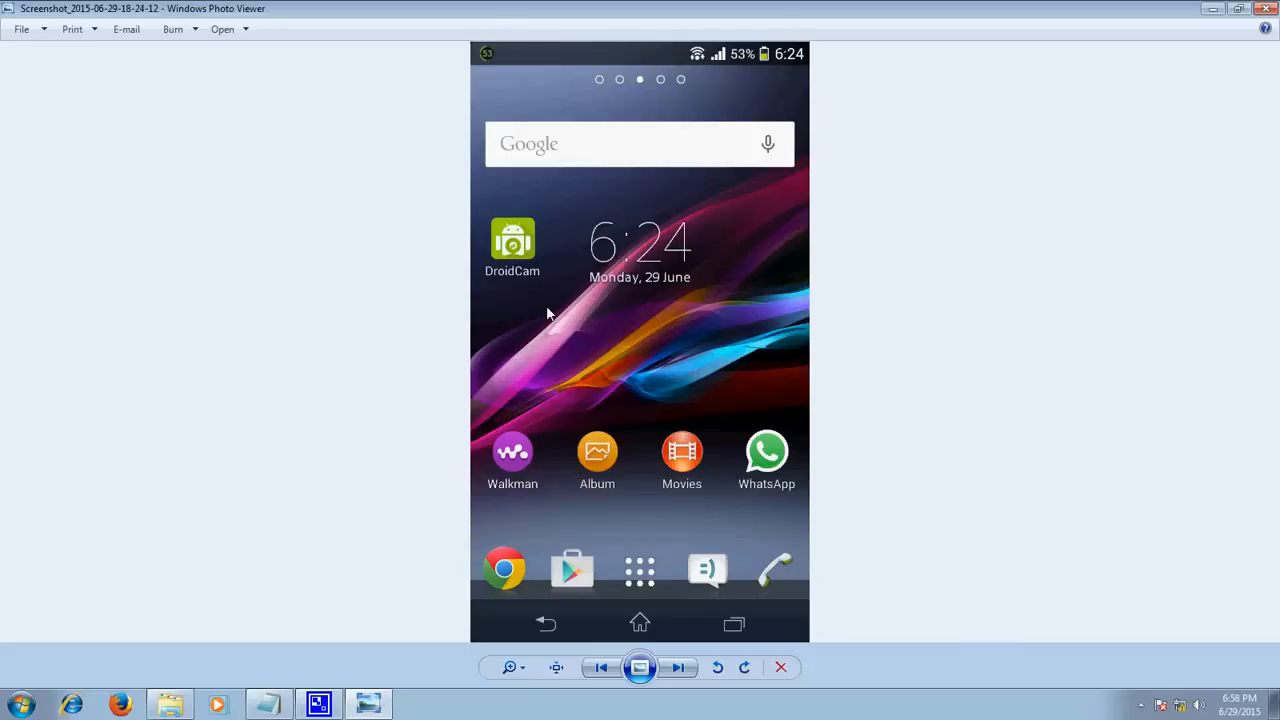
pyautogui.moveTo(622, 135)
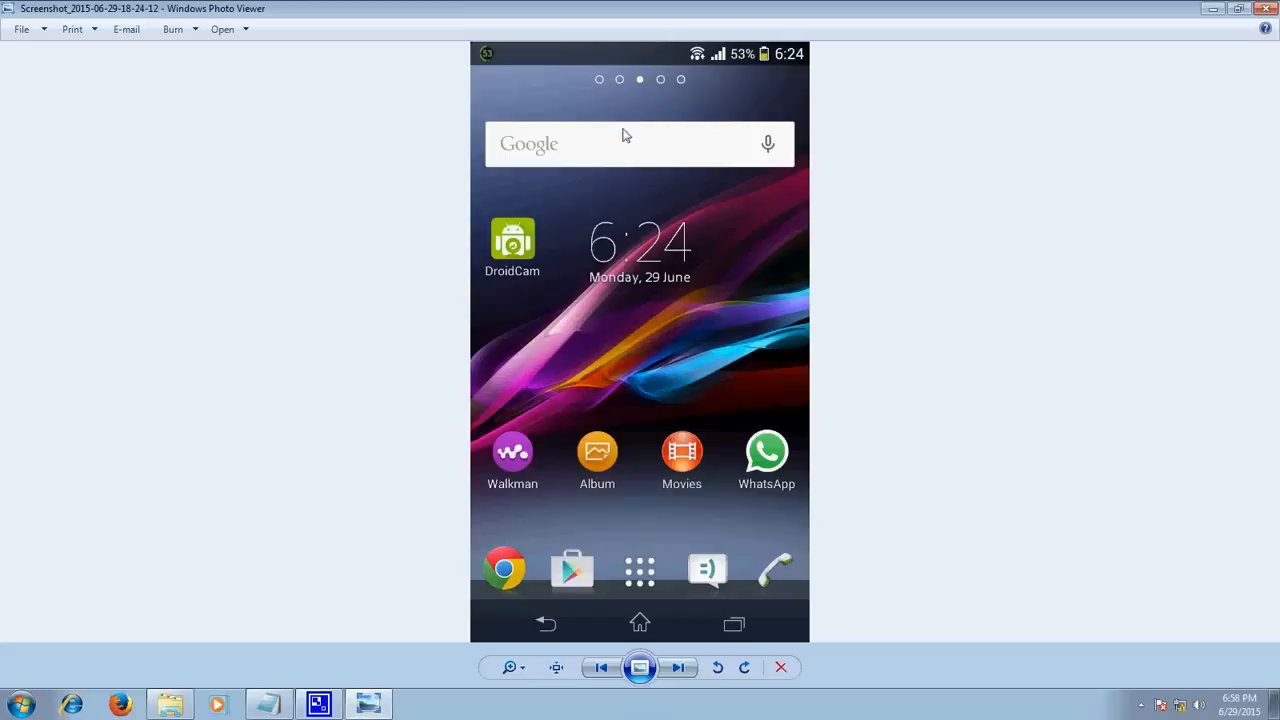
pyautogui.moveTo(604, 192)
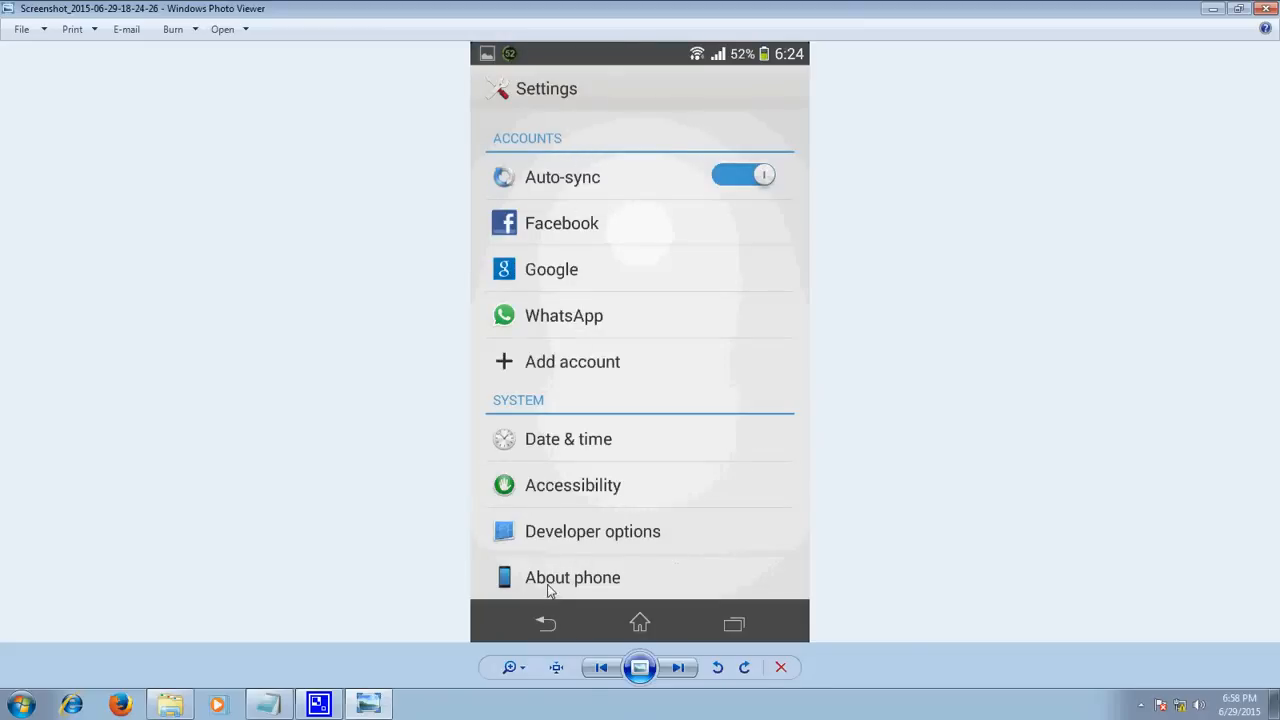
# Advance through Settings and Developer options screenshots to USB debugging ticked and beyond.
pyautogui.click(593, 531)
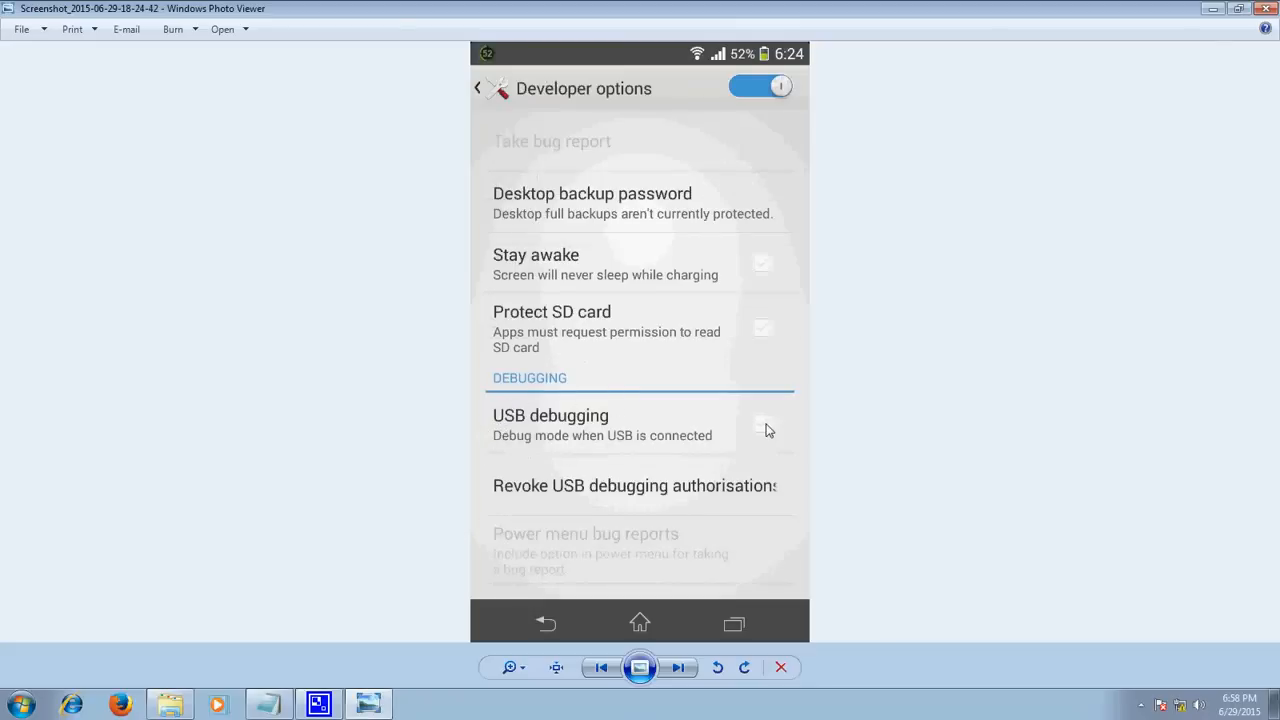
pyautogui.click(762, 423)
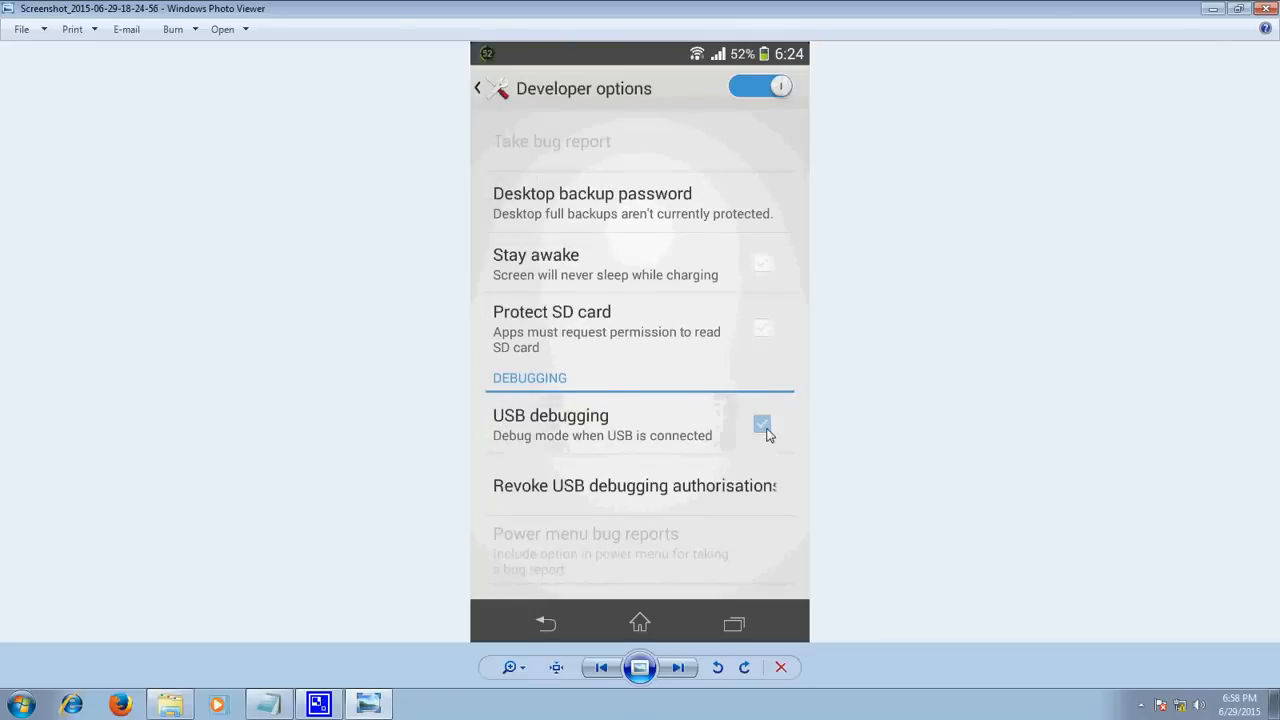
pyautogui.click(762, 423)
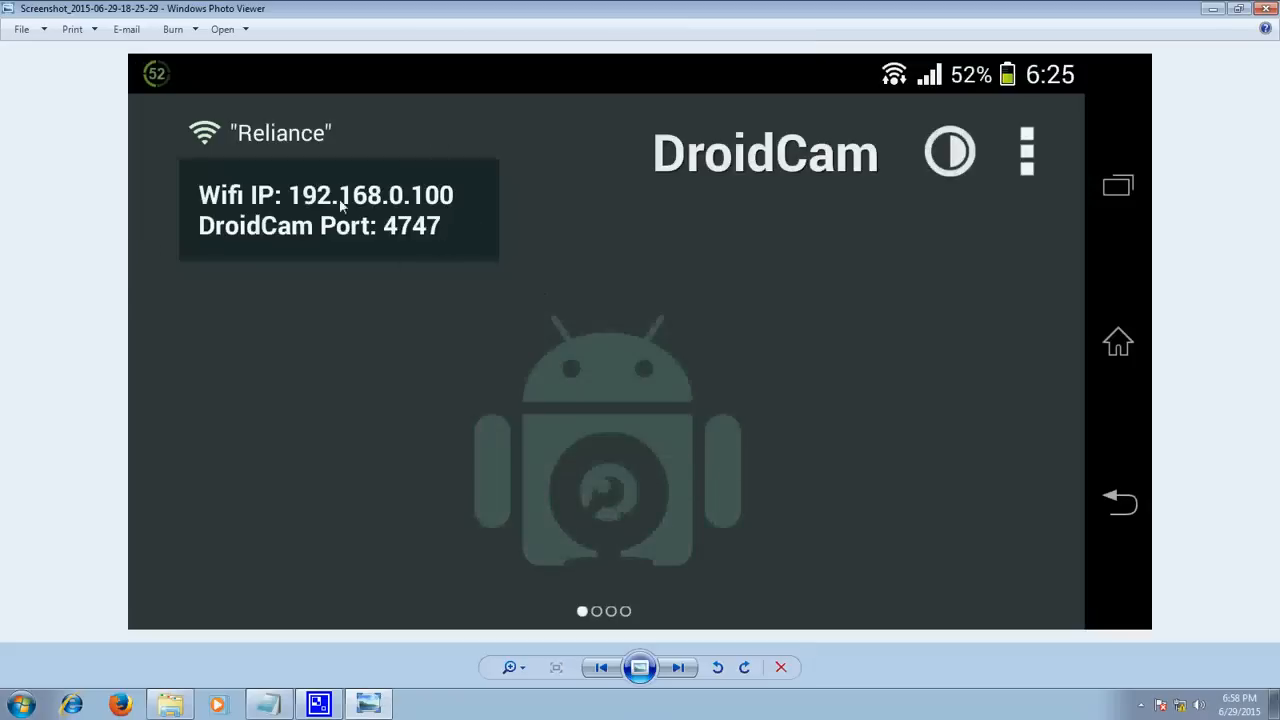
pyautogui.moveTo(598, 117)
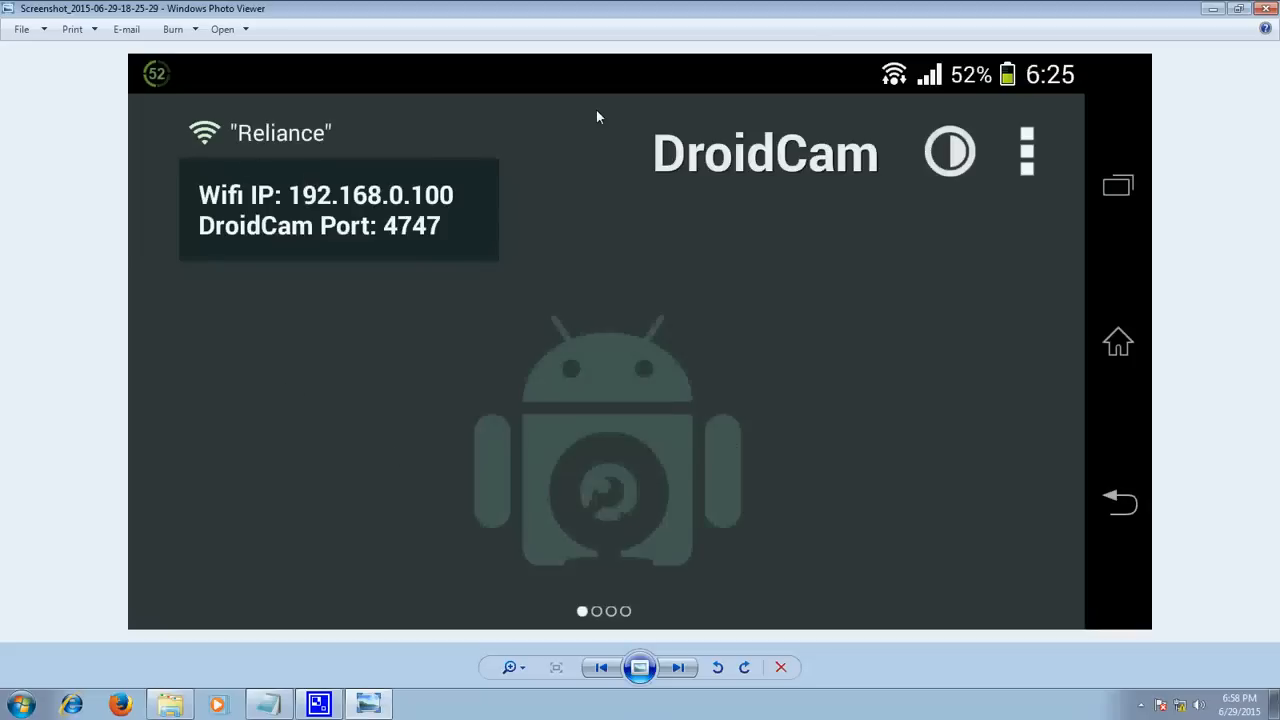
pyautogui.moveTo(883, 512)
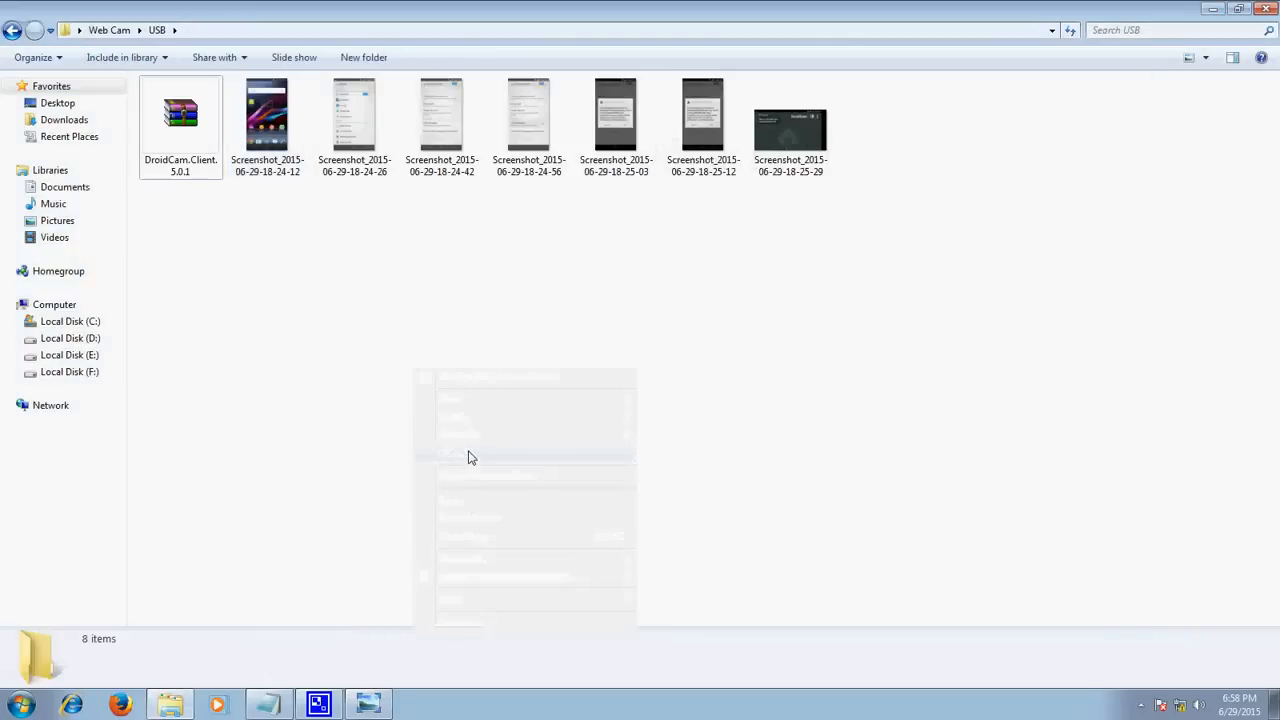
# Inspect DroidCam.Client.5.0.1.zip in WinRAR, close it and clear the note to show the desktop.
pyautogui.click(180, 120)
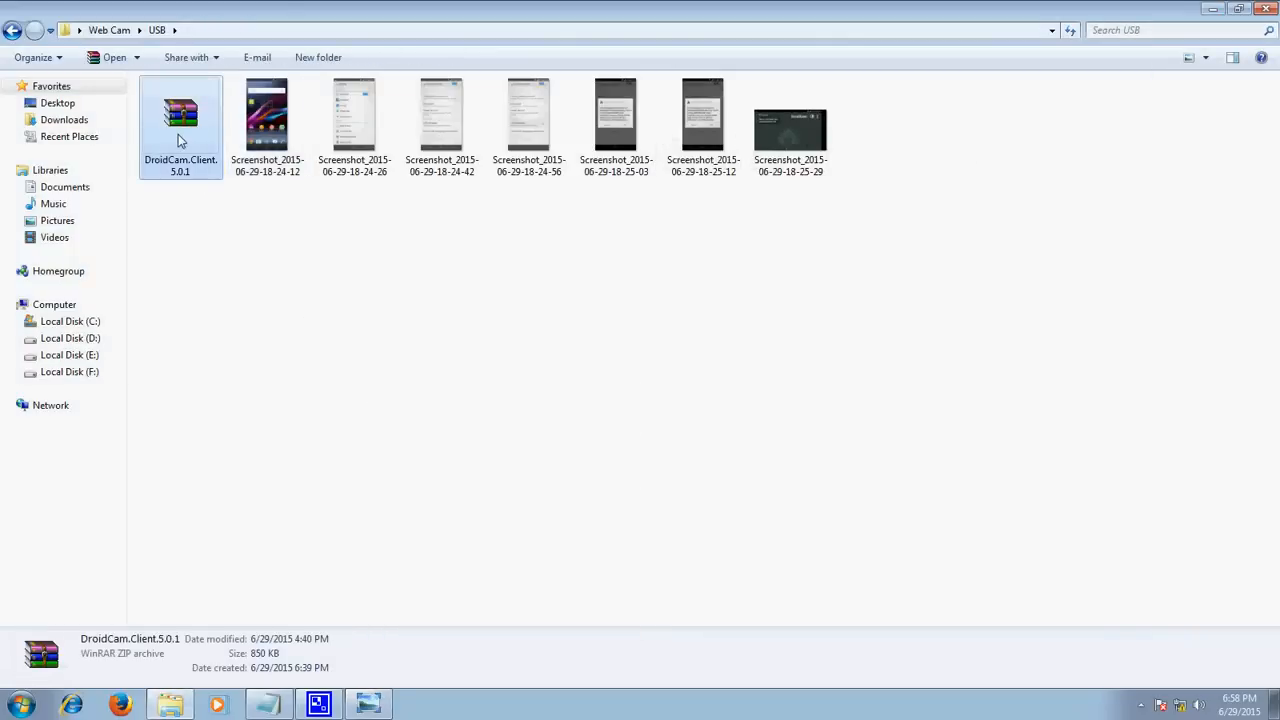
pyautogui.doubleClick(180, 115)
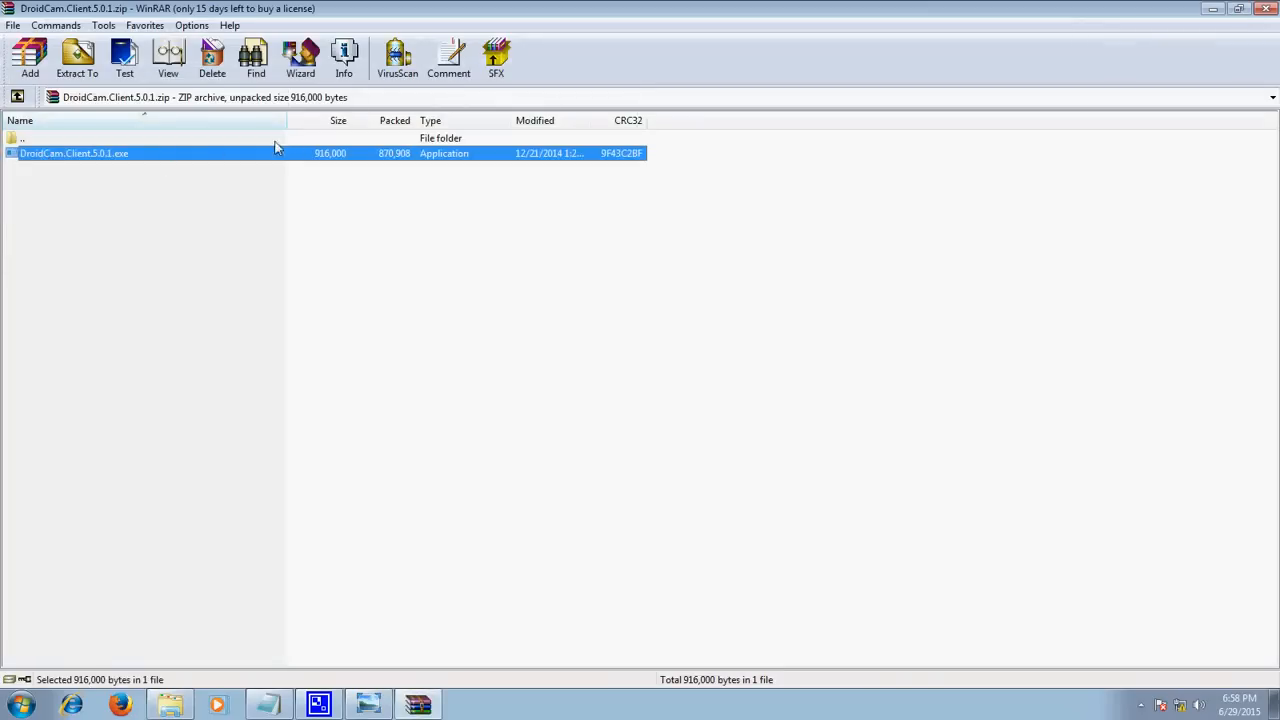
pyautogui.click(250, 306)
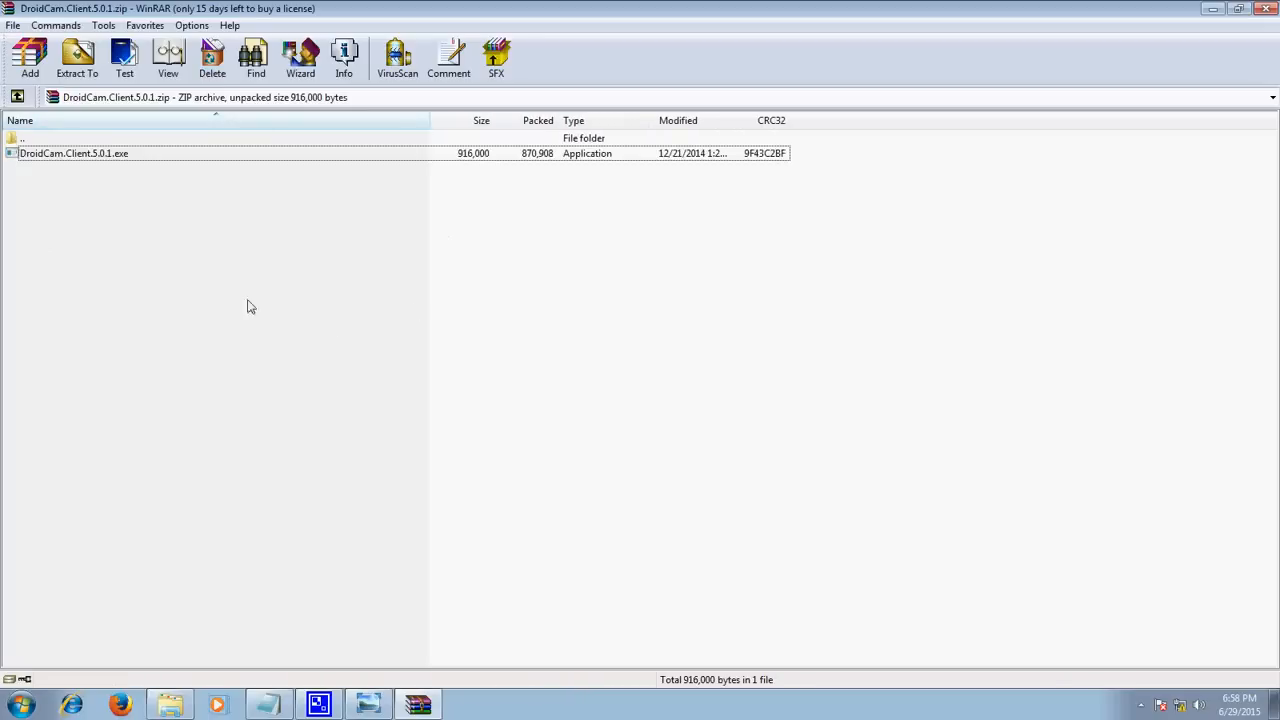
pyautogui.click(73, 153)
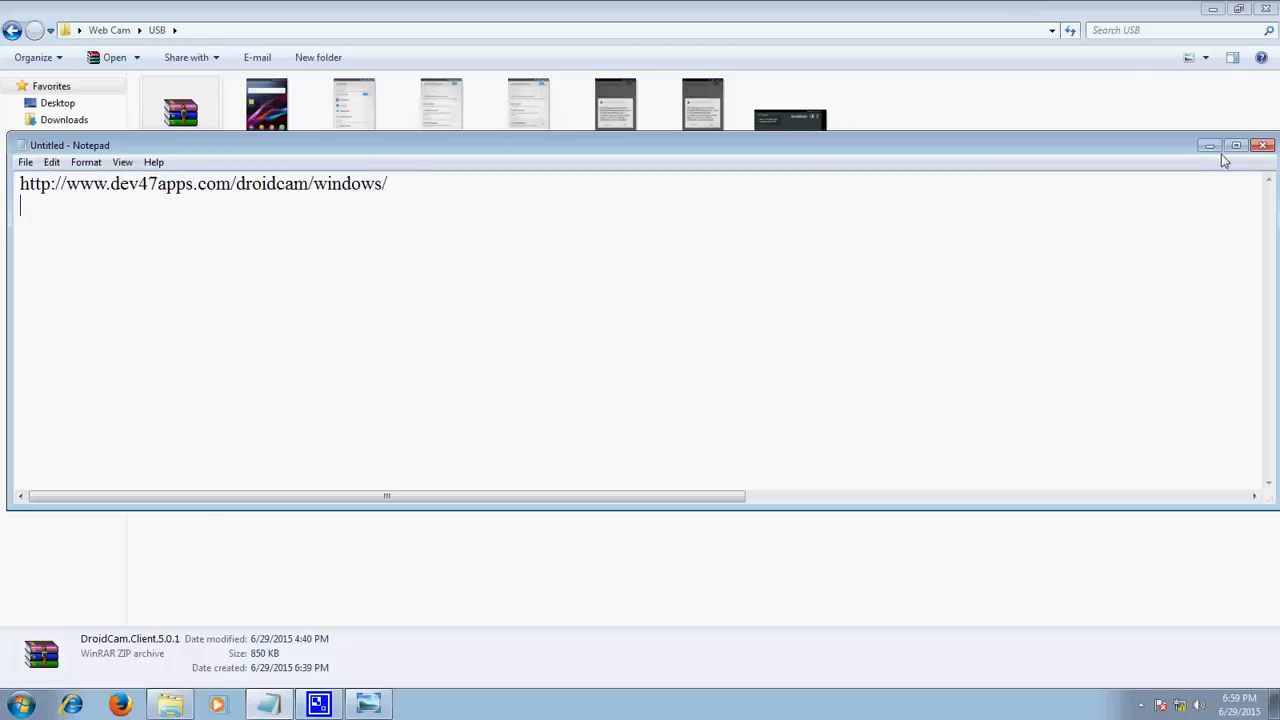
pyautogui.click(1262, 145)
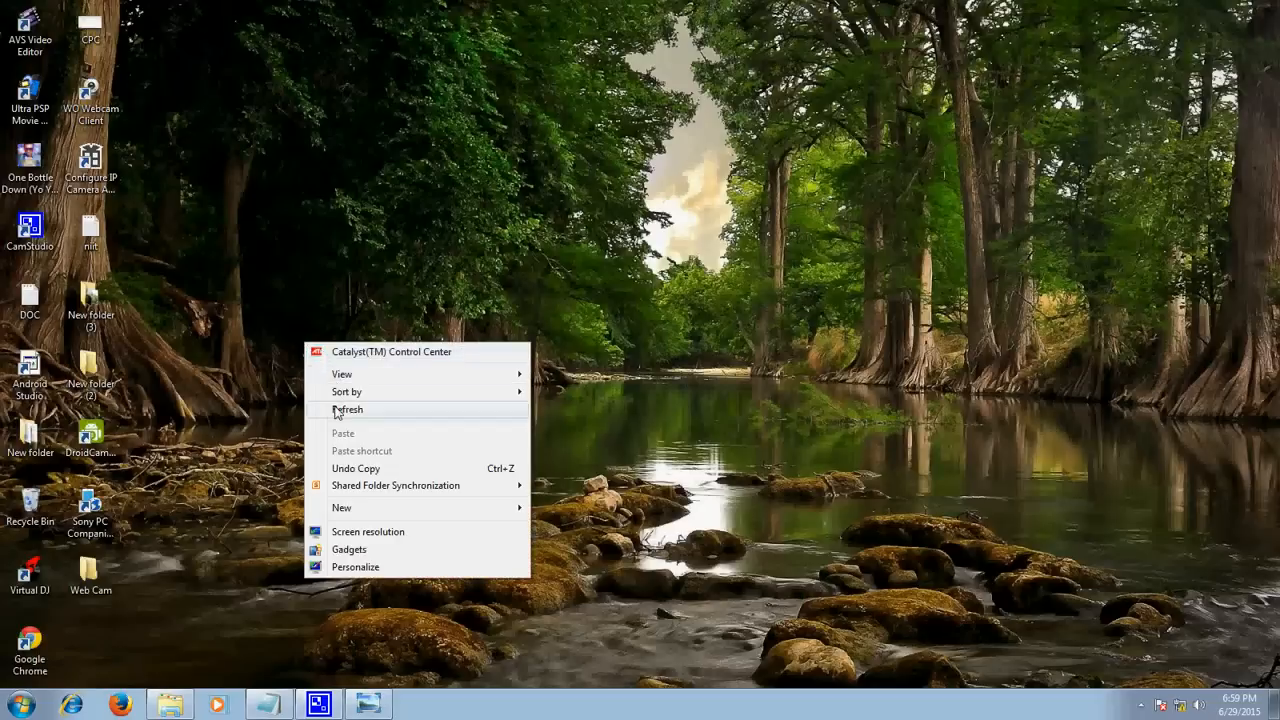
pyautogui.click(348, 409)
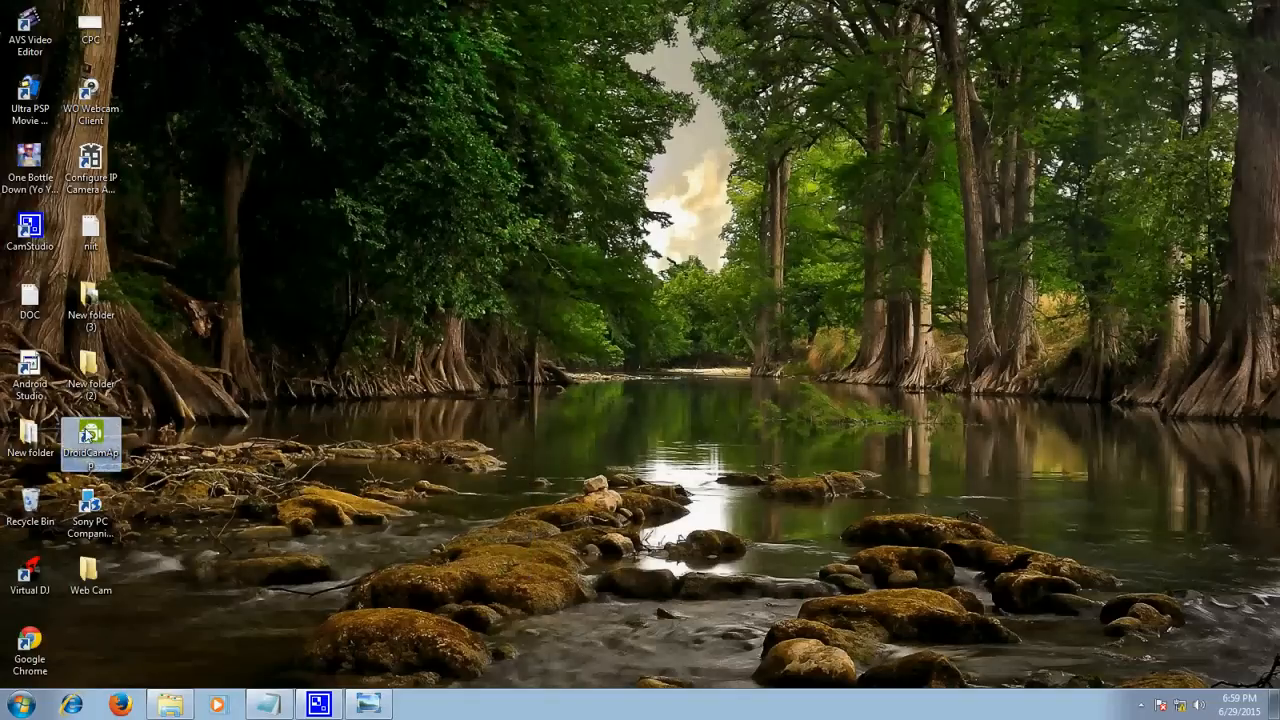
pyautogui.doubleClick(90, 442)
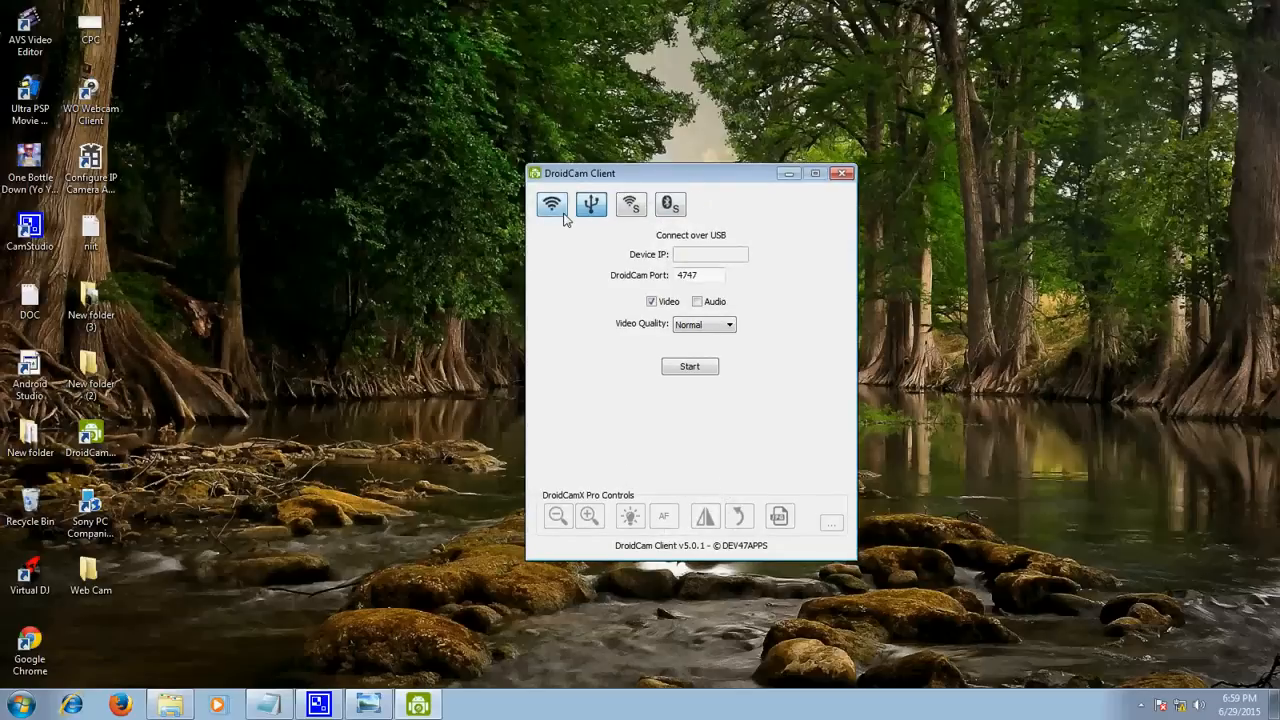
pyautogui.click(841, 173)
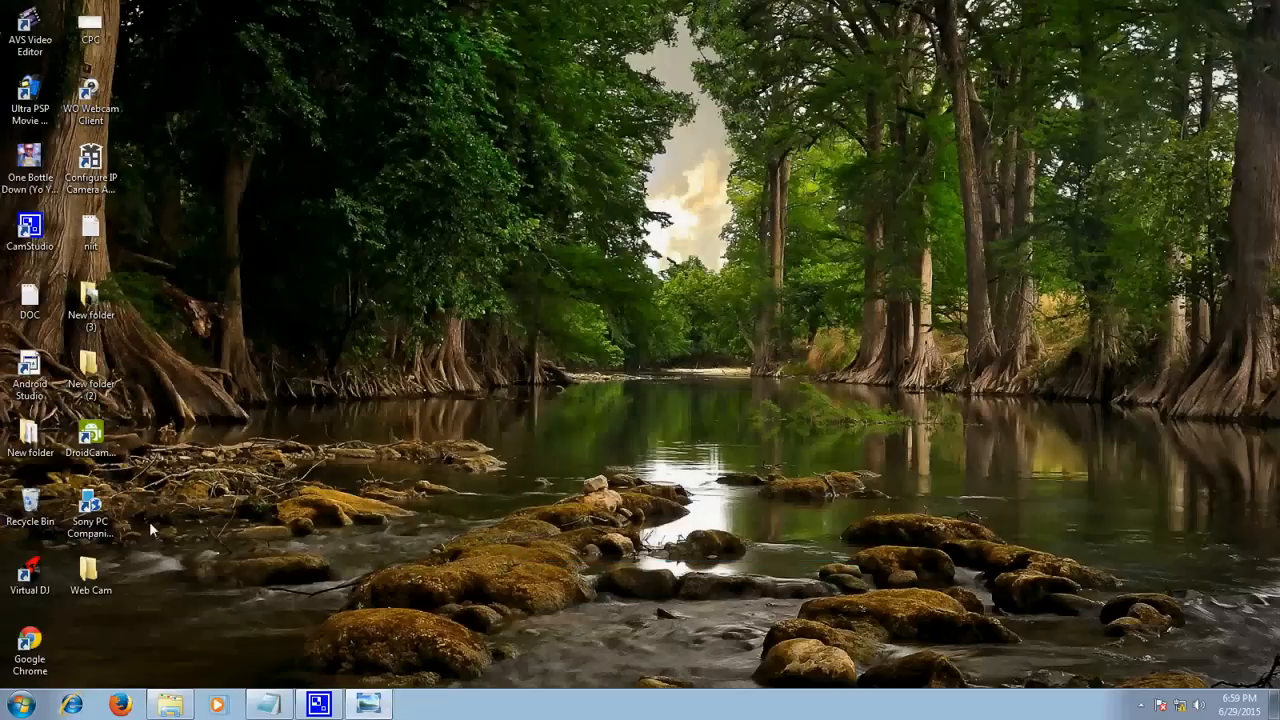
pyautogui.click(90, 510)
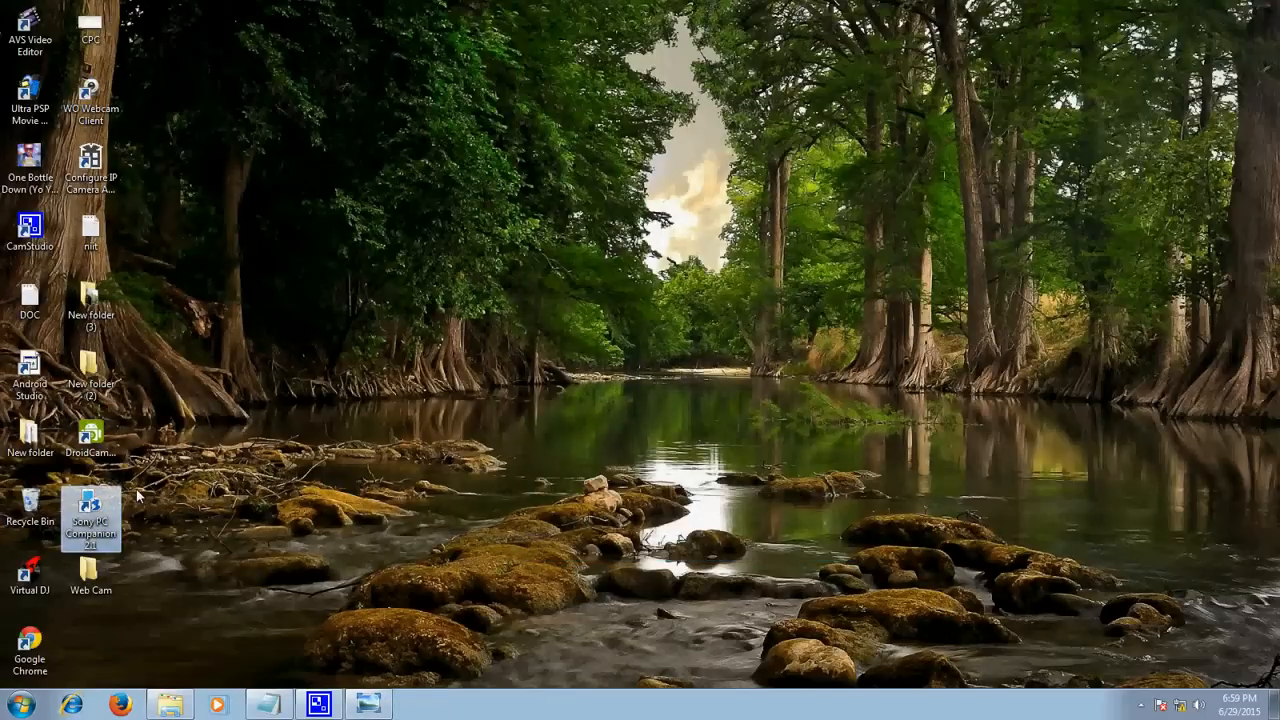
pyautogui.moveTo(98, 555)
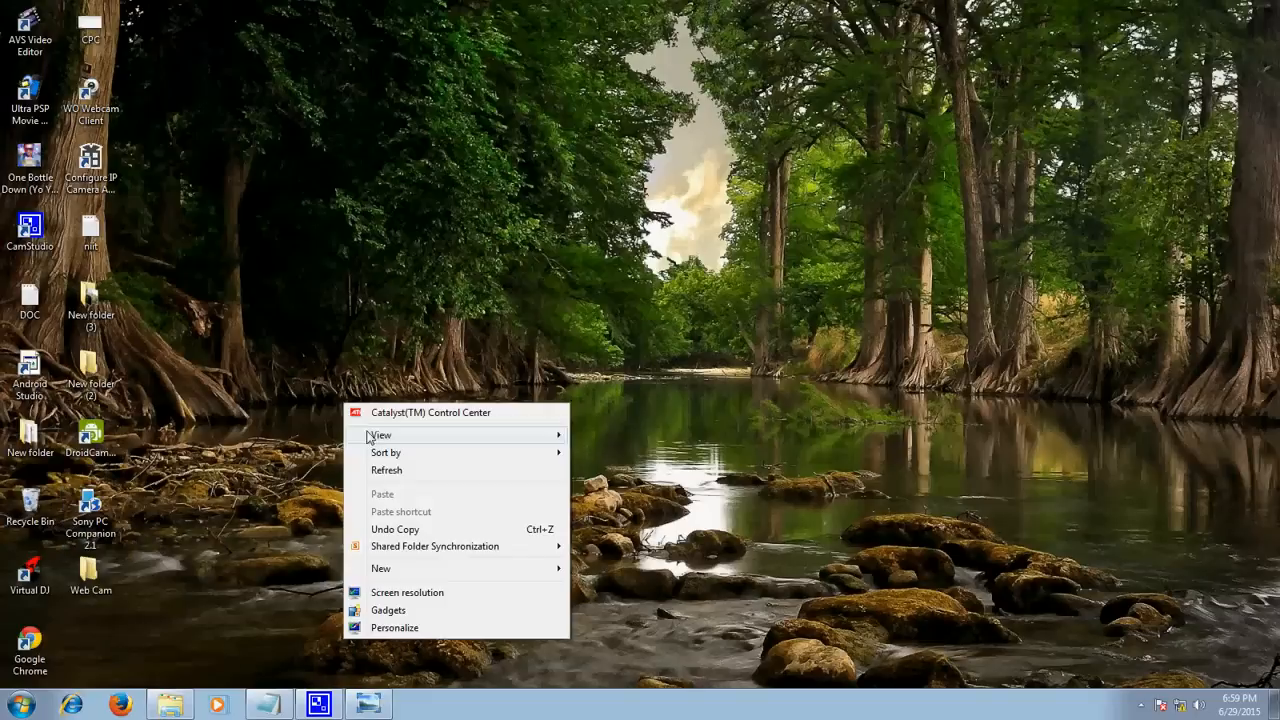
pyautogui.click(408, 481)
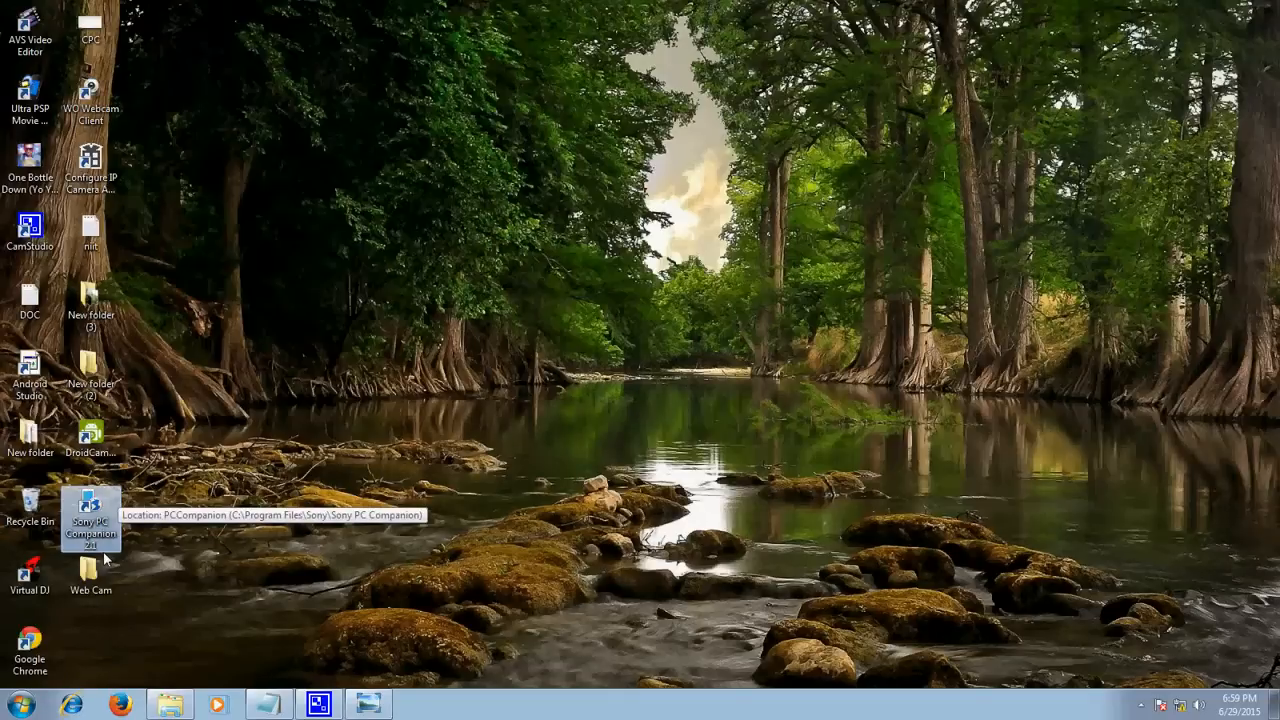
pyautogui.moveTo(135, 524)
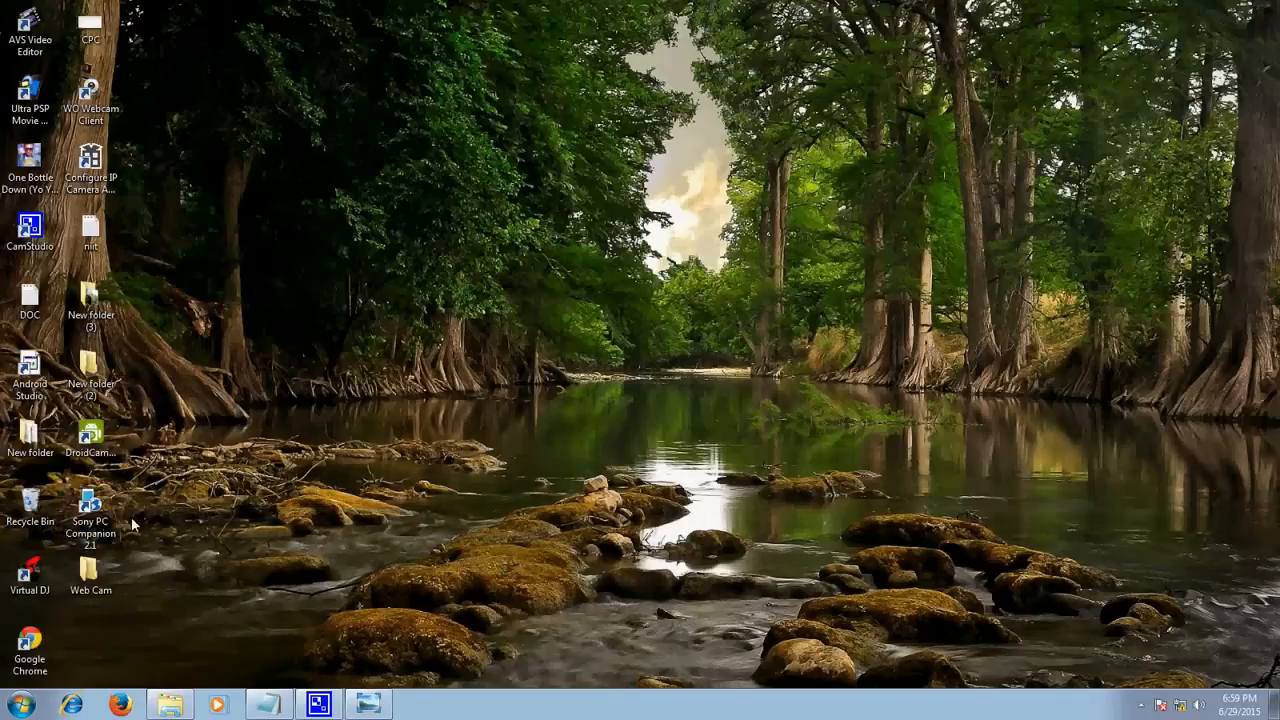
# Launch and close Sony PC Companion, then dismiss the STRONTIUM (H:) scan prompt.
pyautogui.doubleClick(90, 500)
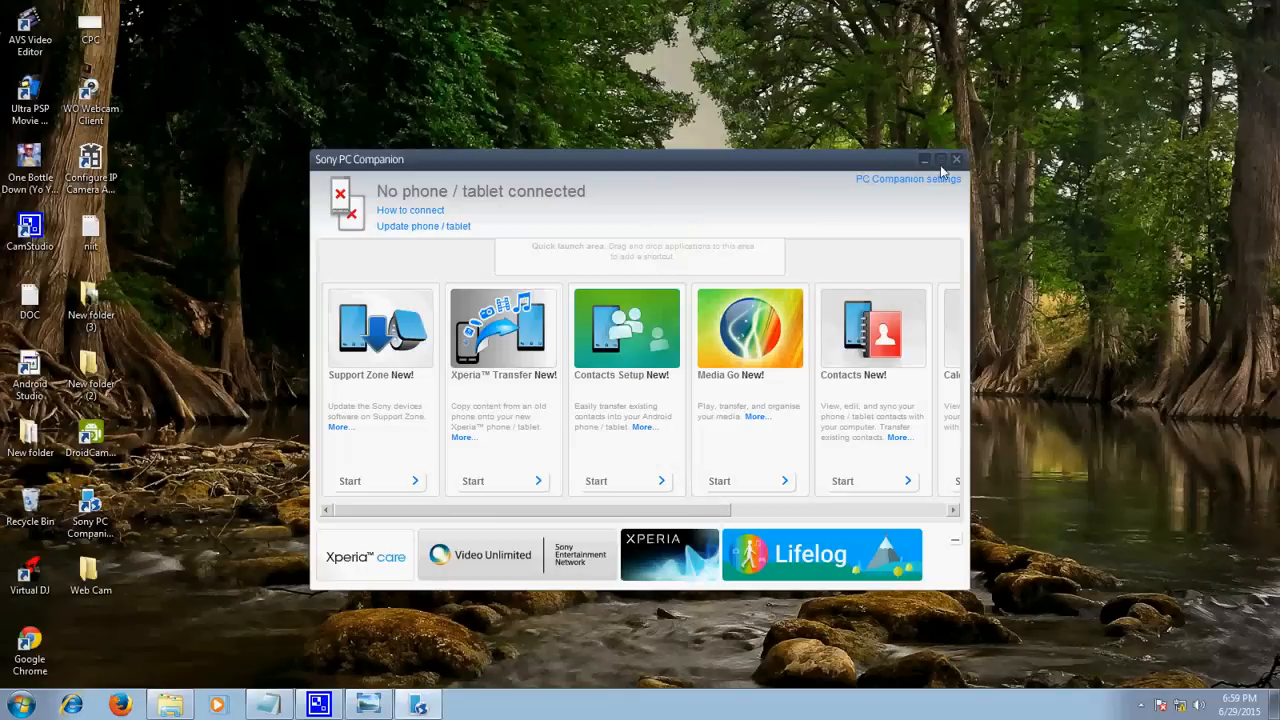
pyautogui.click(955, 159)
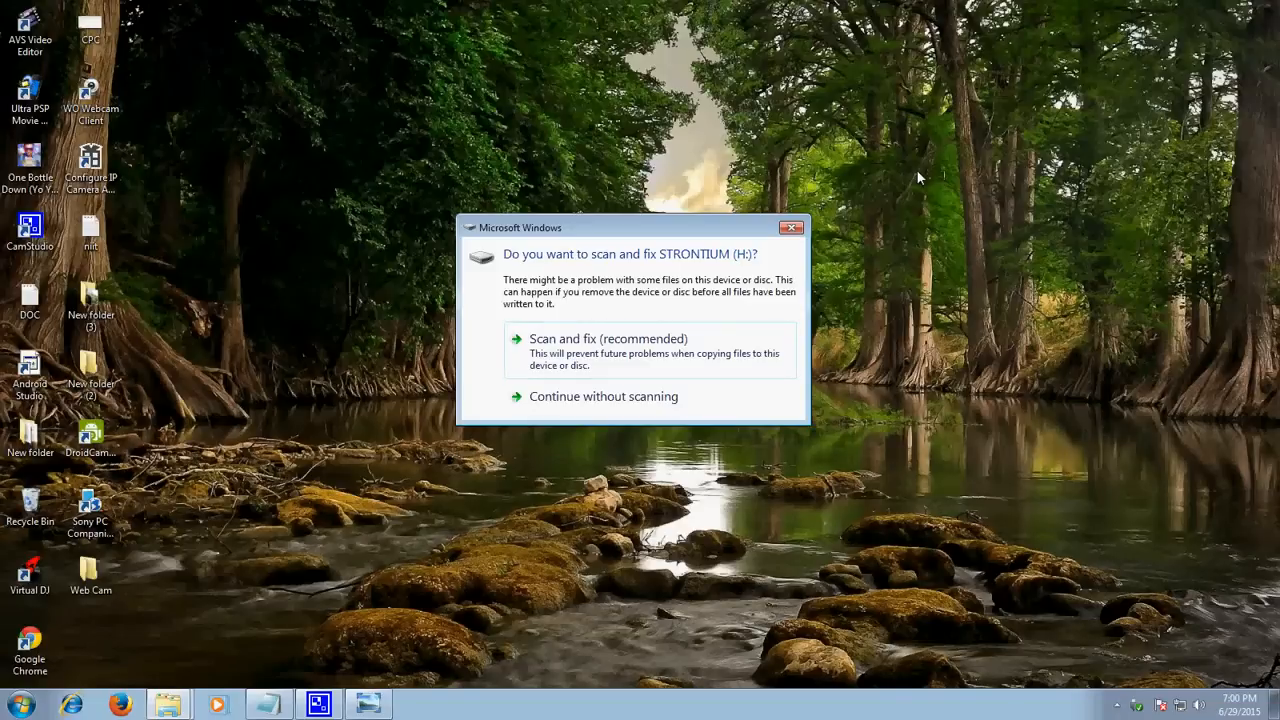
pyautogui.moveTo(884, 215)
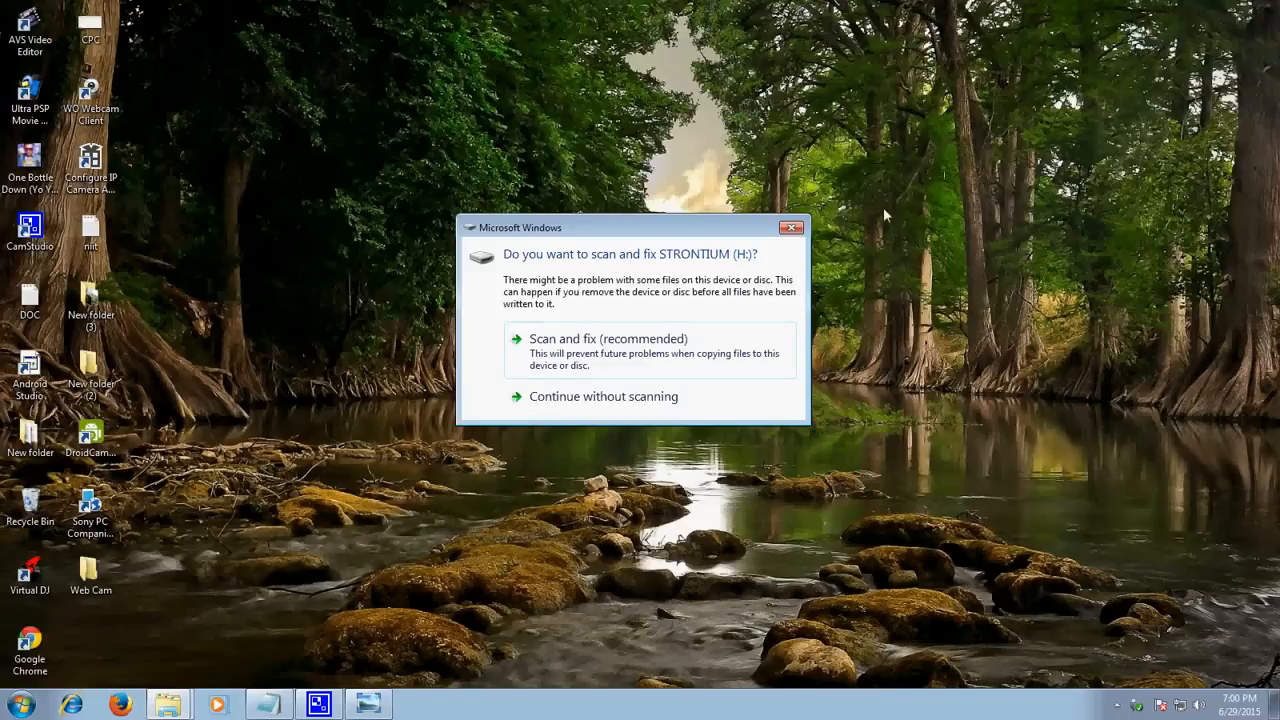
pyautogui.click(791, 227)
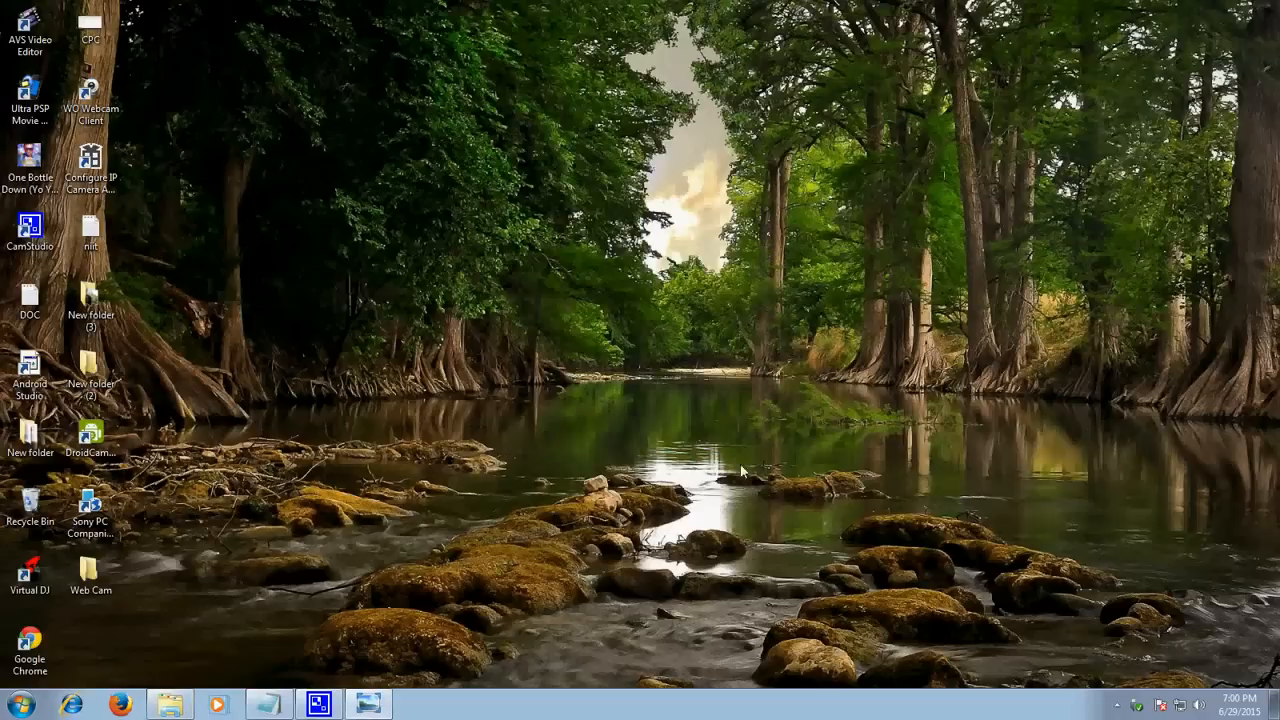
pyautogui.moveTo(420, 490)
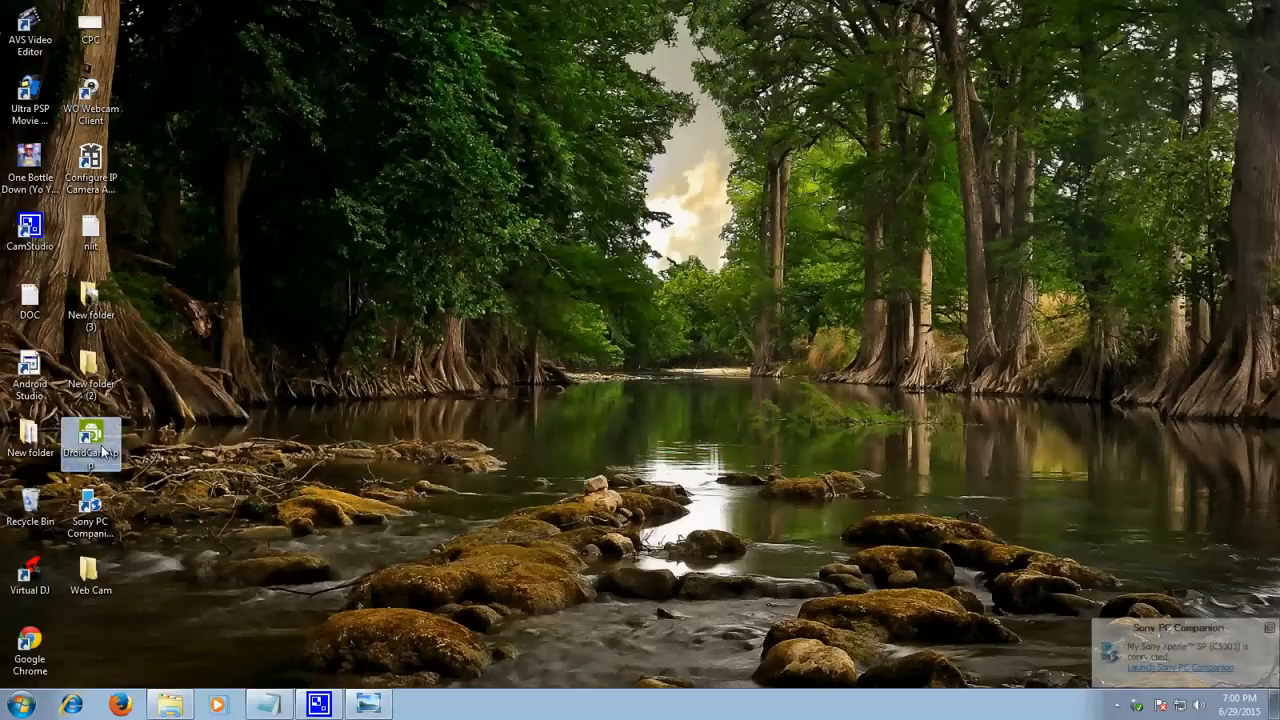
# Launch DroidCam Client, choose USB mode and start streaming the phone camera.
pyautogui.doubleClick(90, 440)
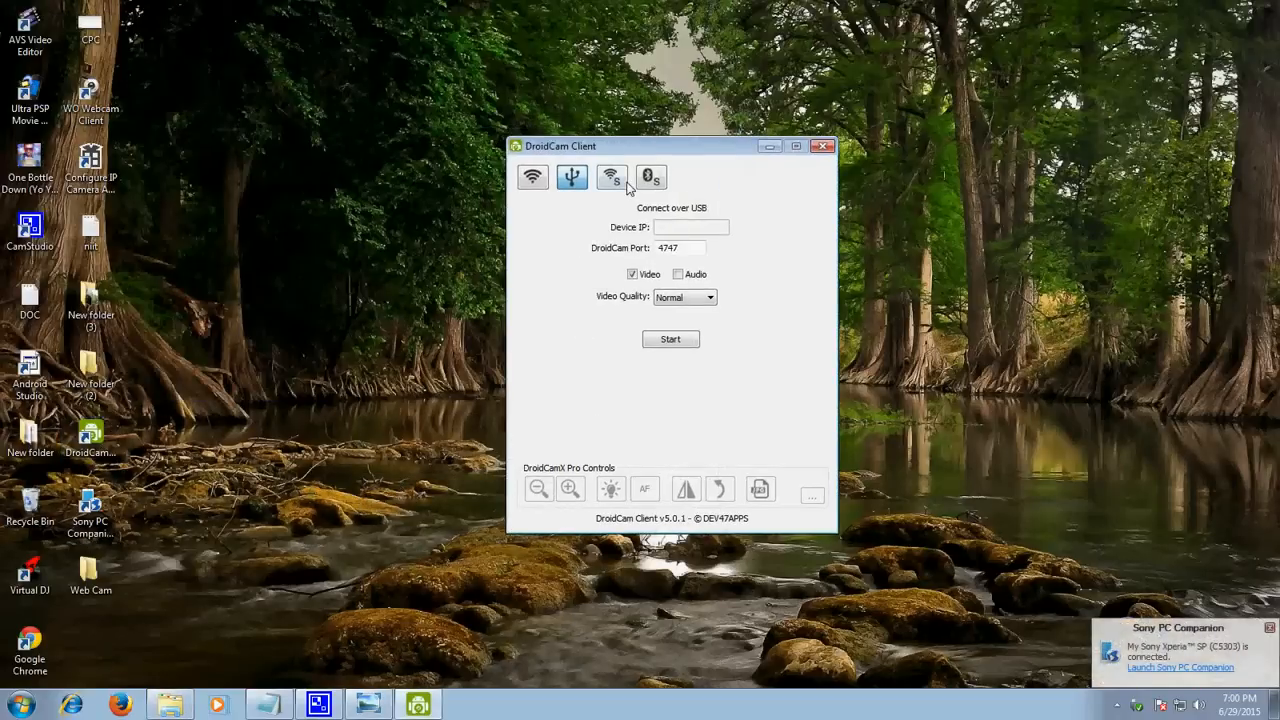
pyautogui.click(532, 176)
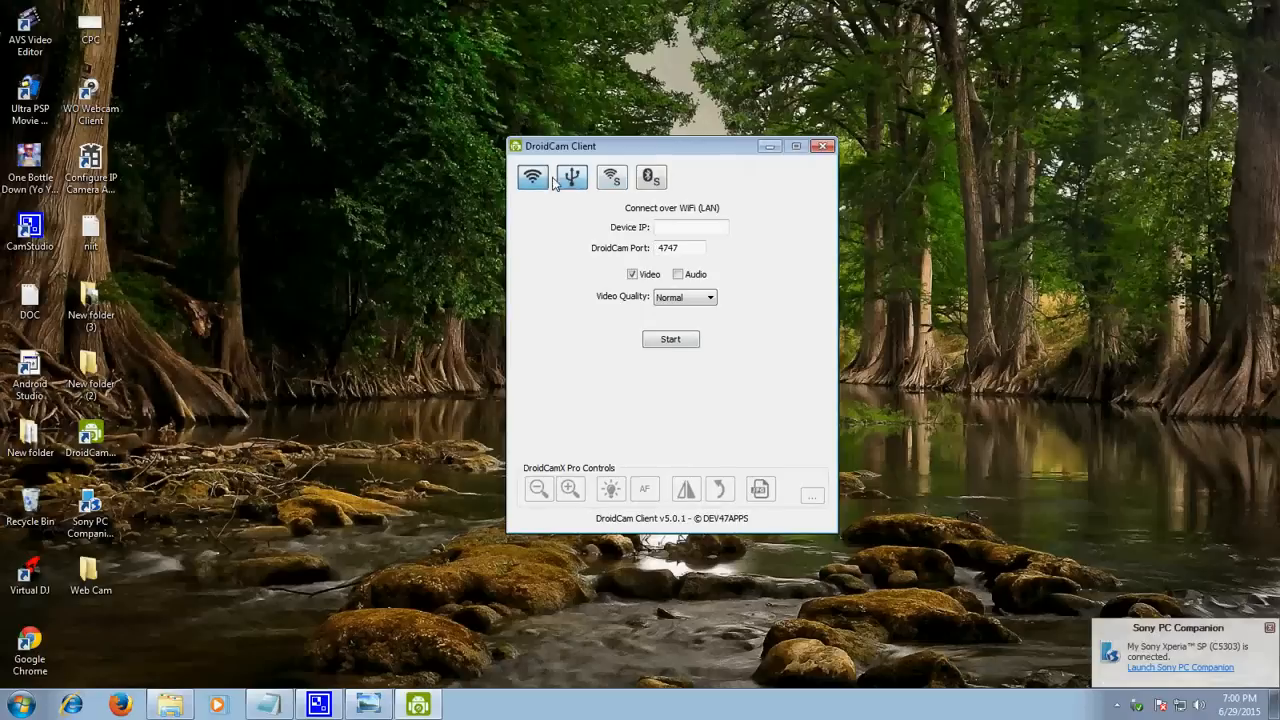
pyautogui.click(571, 176)
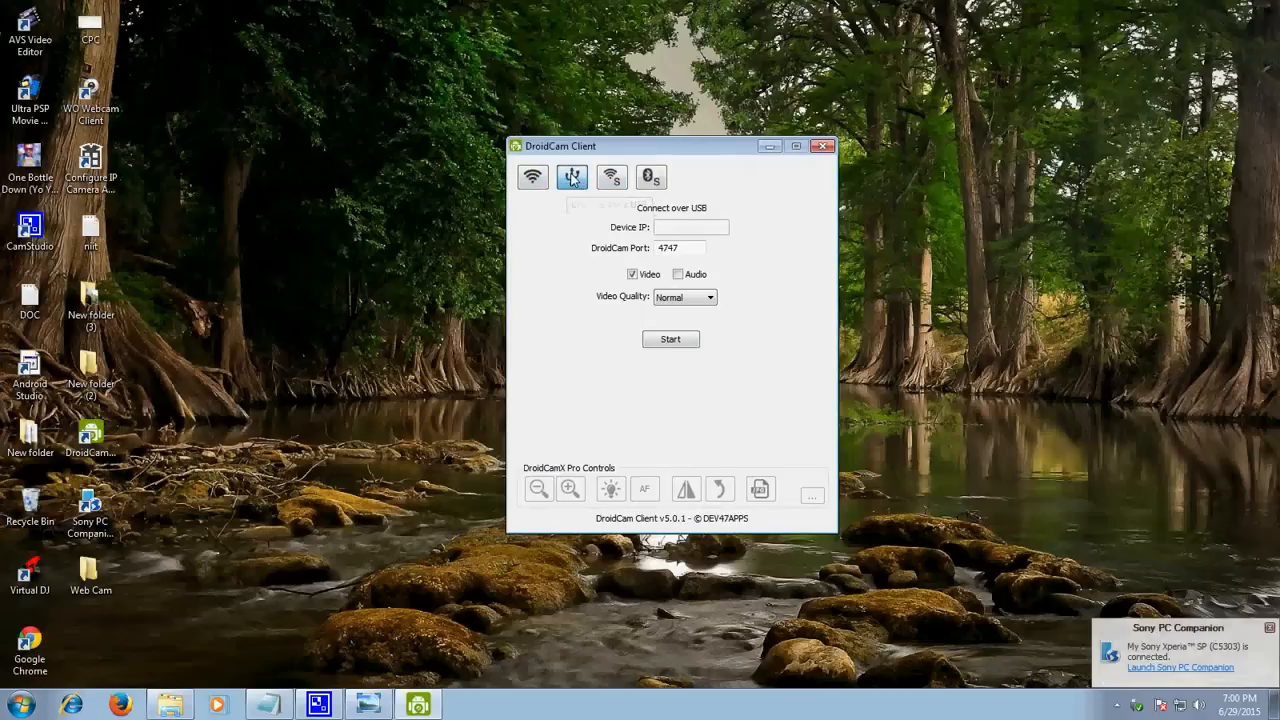
pyautogui.moveTo(572, 177)
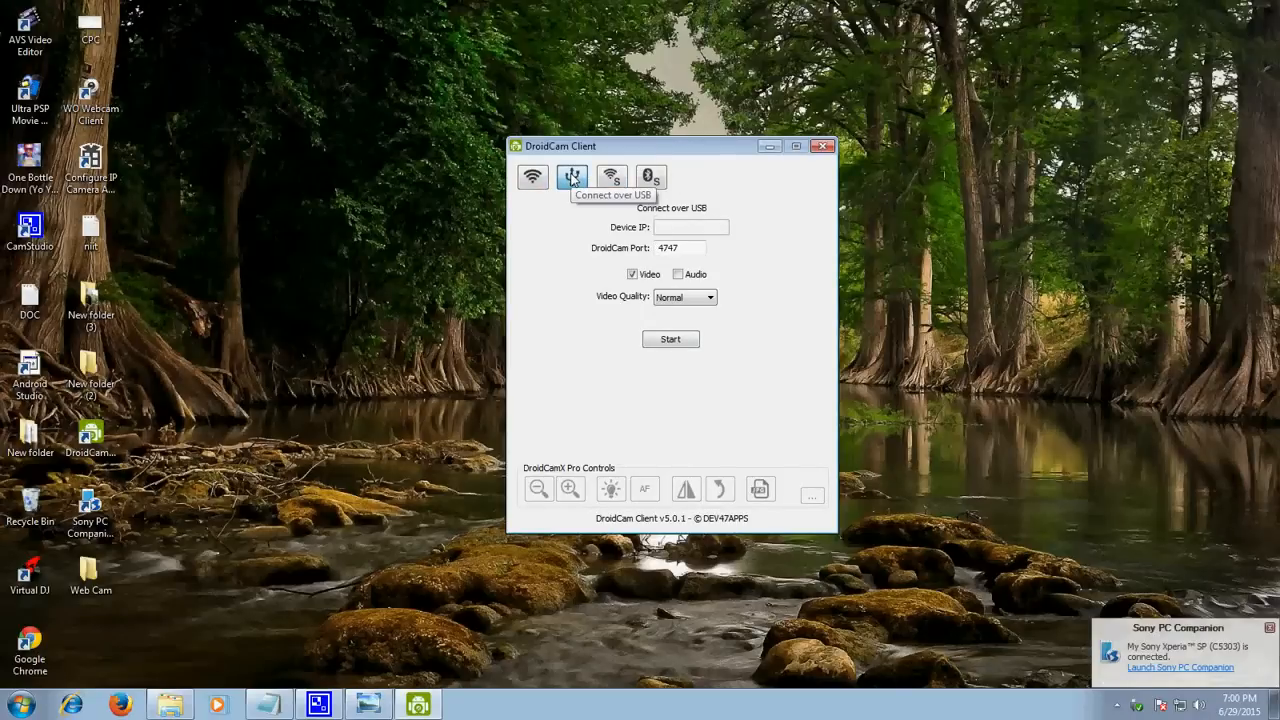
pyautogui.click(670, 339)
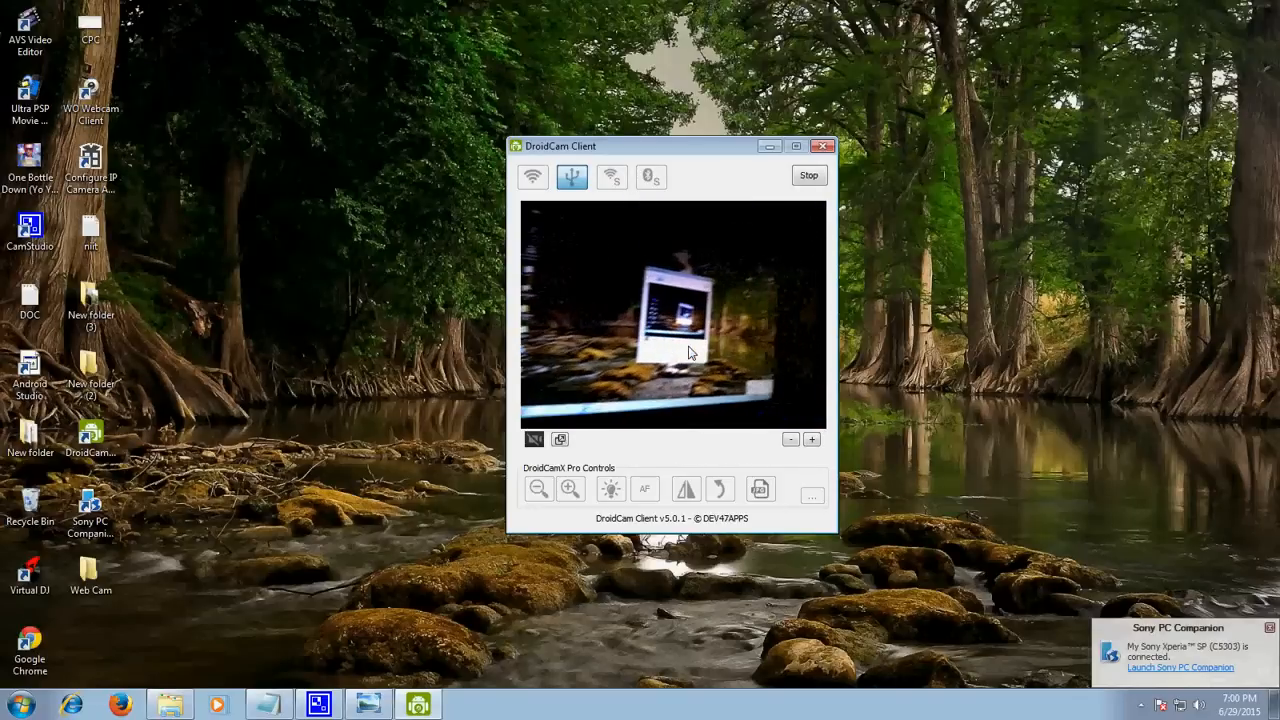
# Stop and restart the feed, then dismiss the 'Device is offline' error.
pyautogui.click(808, 175)
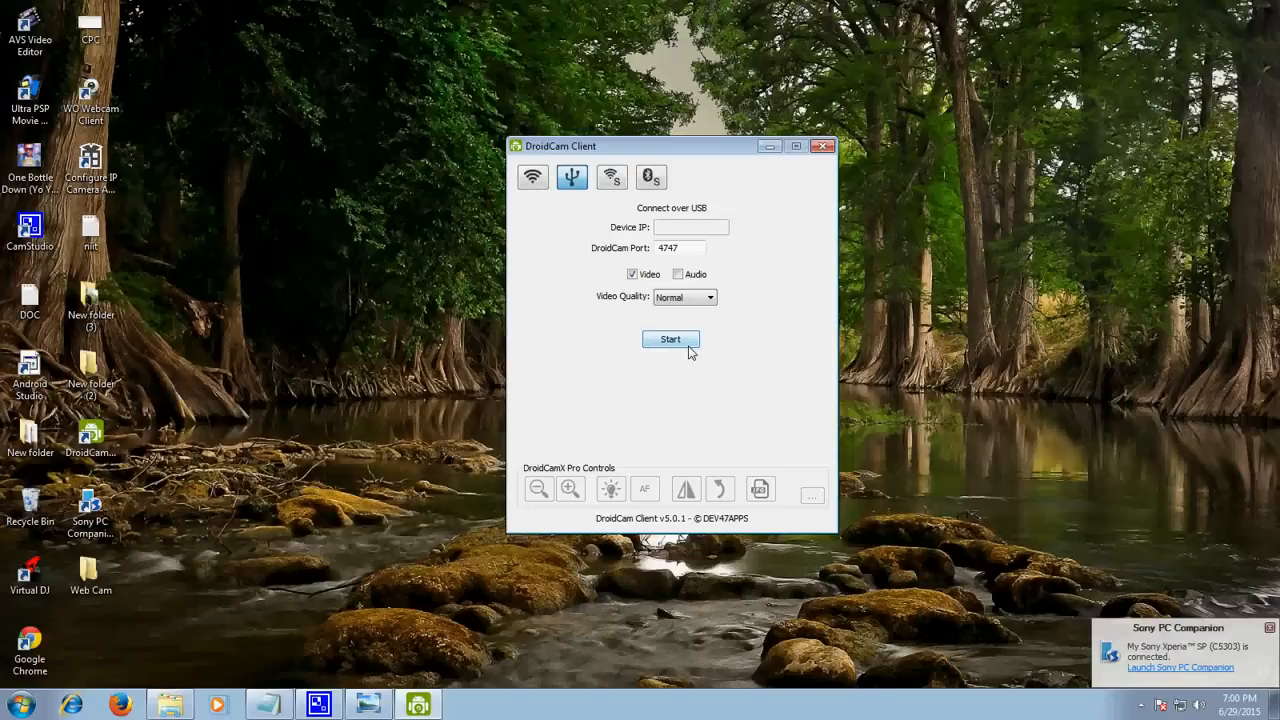
pyautogui.click(670, 339)
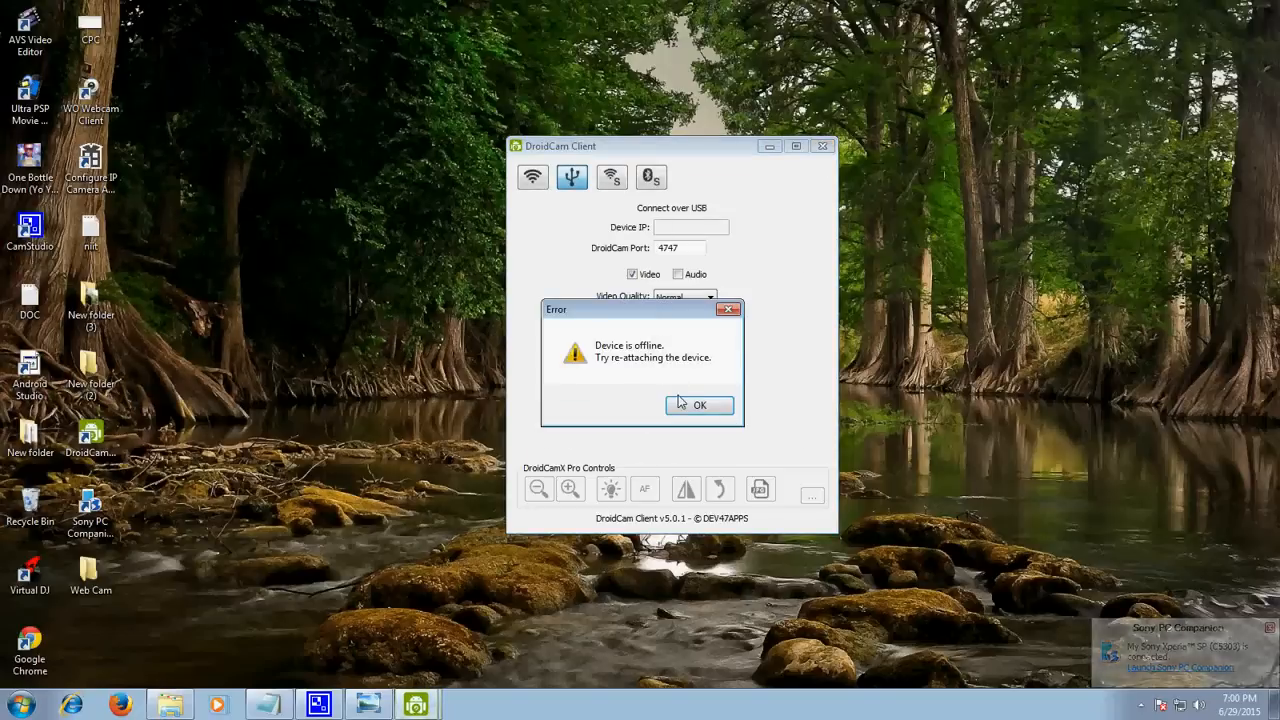
pyautogui.moveTo(699, 431)
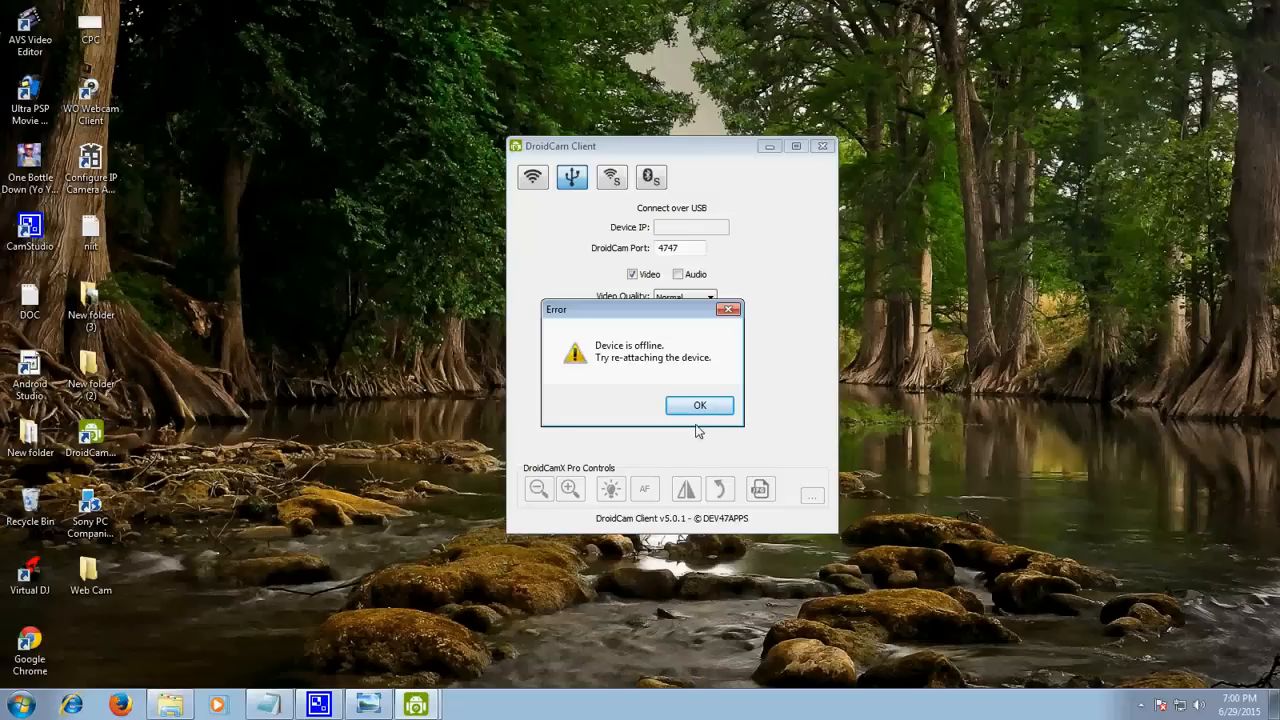
pyautogui.click(699, 405)
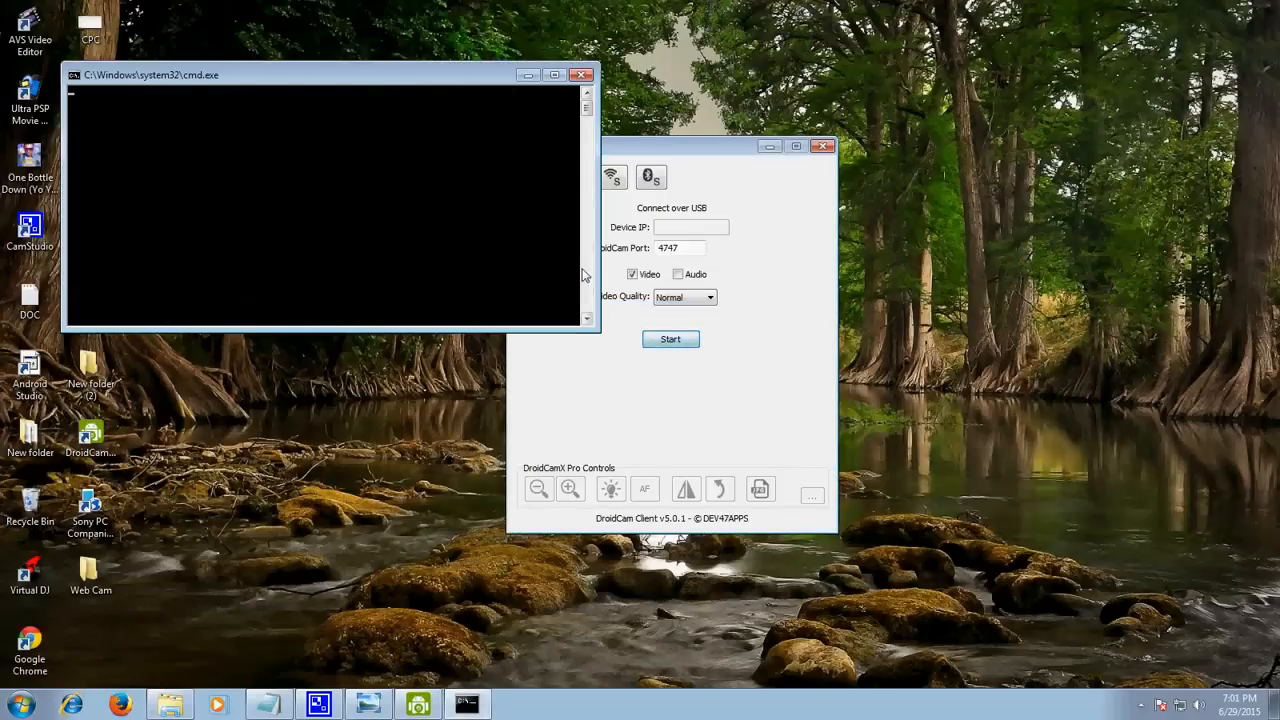
# Dismiss the AutoPlay drive prompt and hide the adb helper console after checking its output.
pyautogui.press('Return')
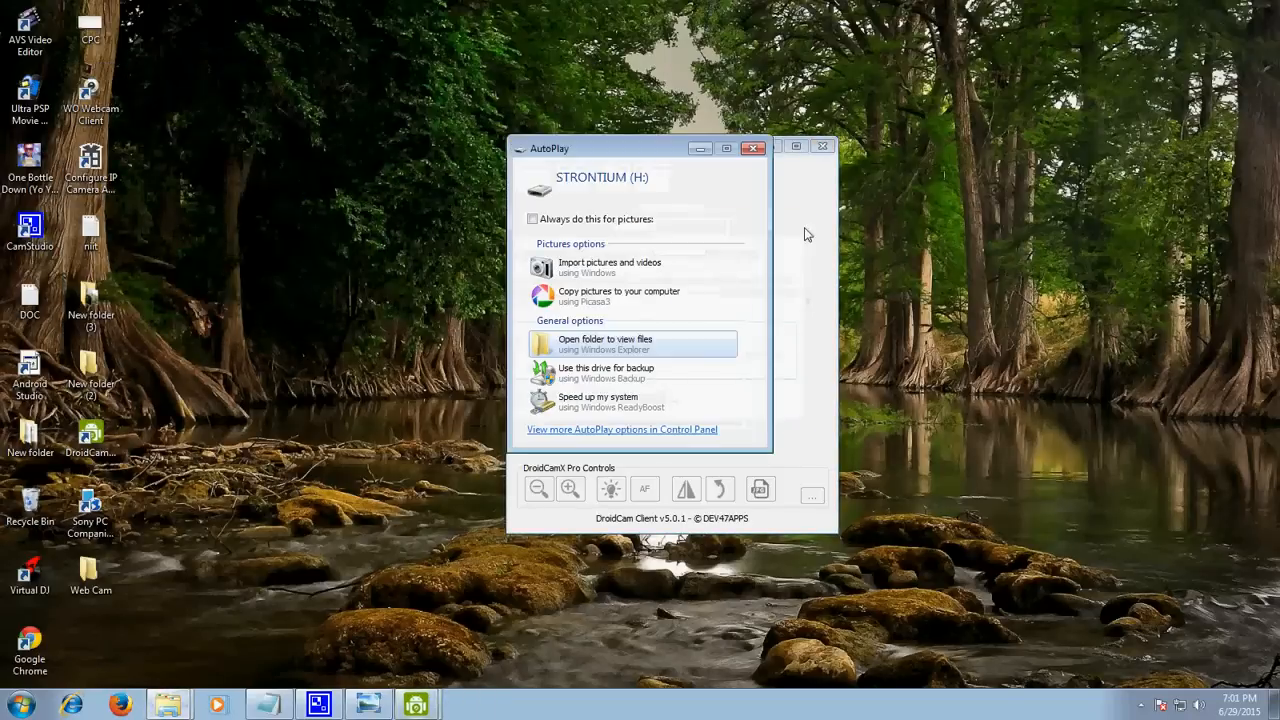
pyautogui.click(754, 148)
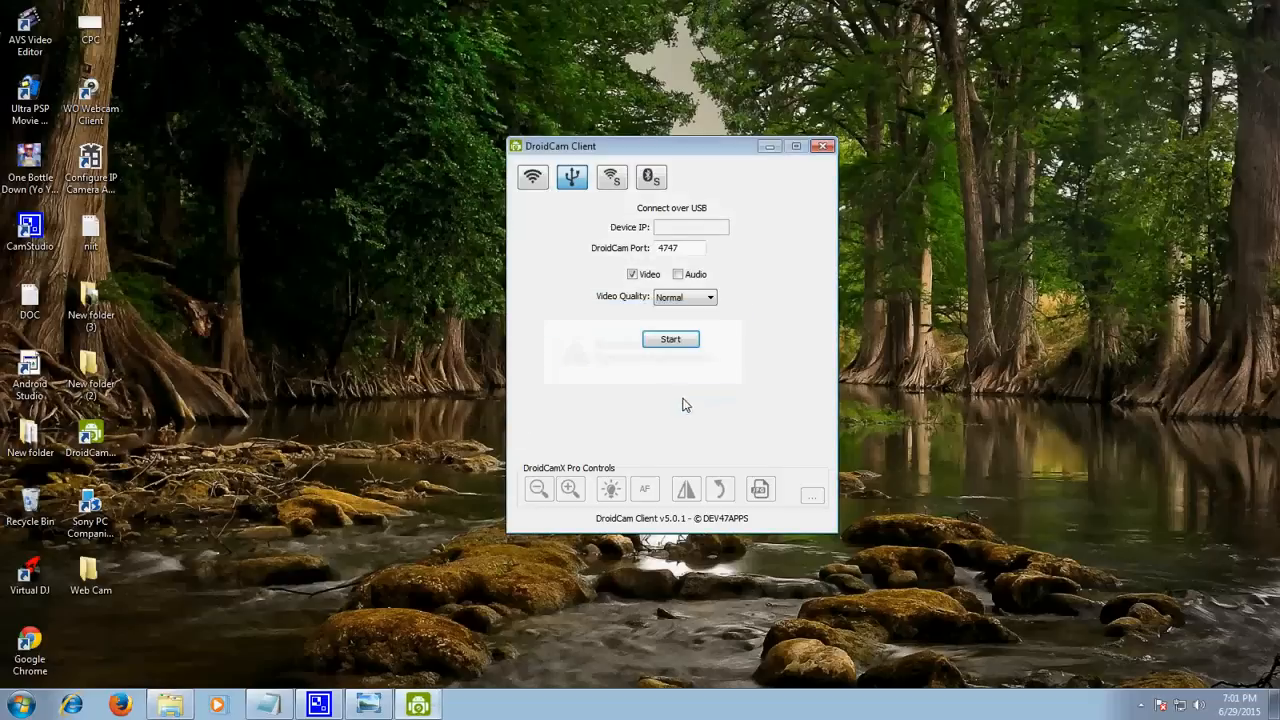
pyautogui.click(670, 339)
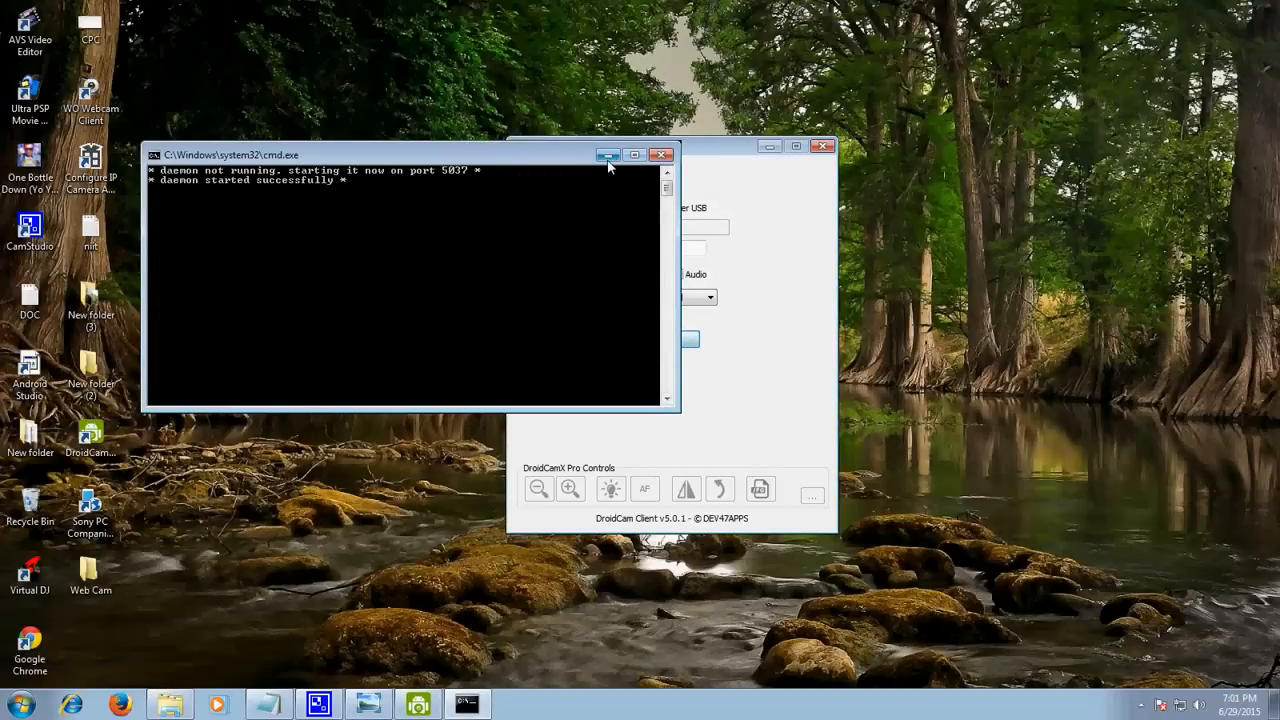
pyautogui.moveTo(573, 166)
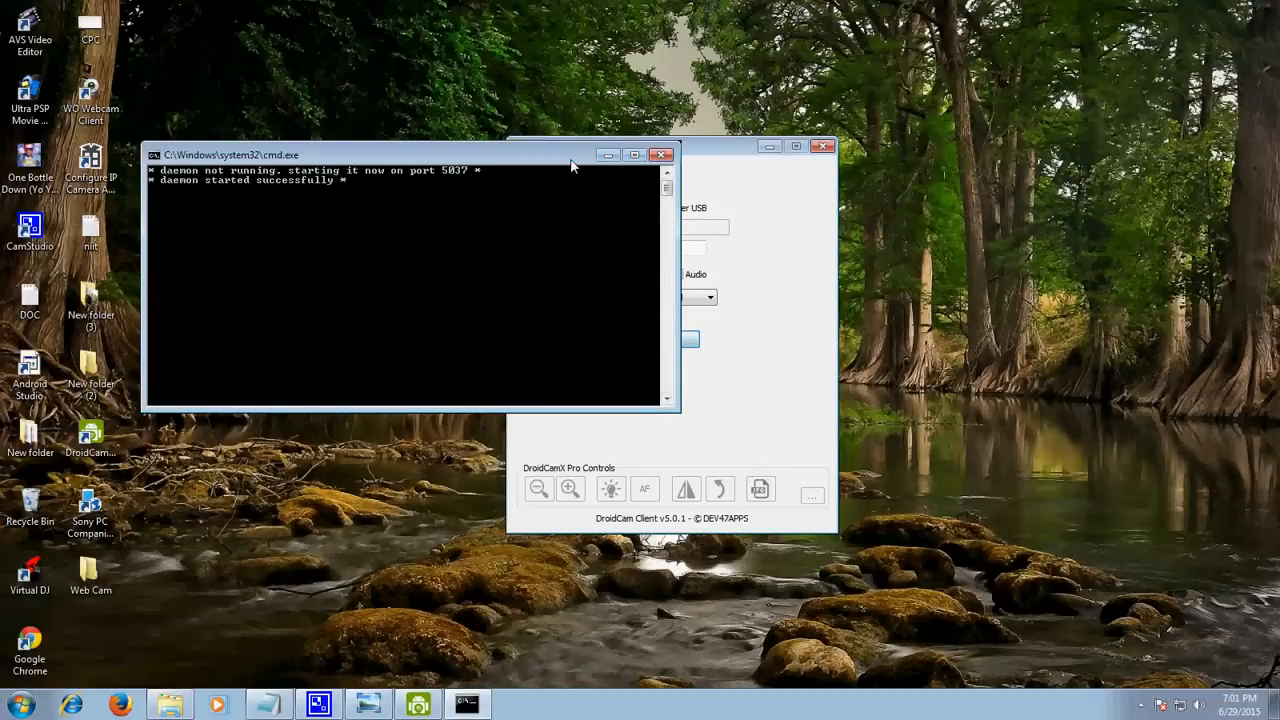
pyautogui.click(660, 154)
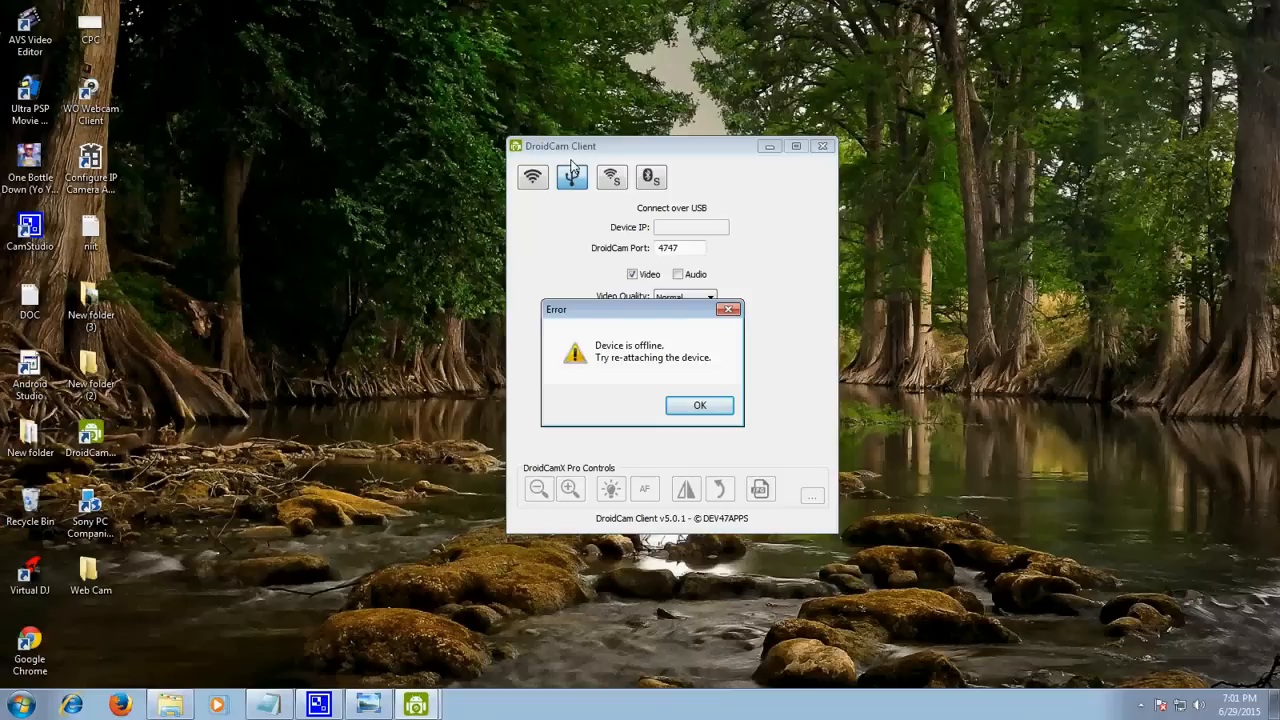
# Retry Start for the USB feed several times, dismissing each 'Device is offline' error.
pyautogui.click(699, 405)
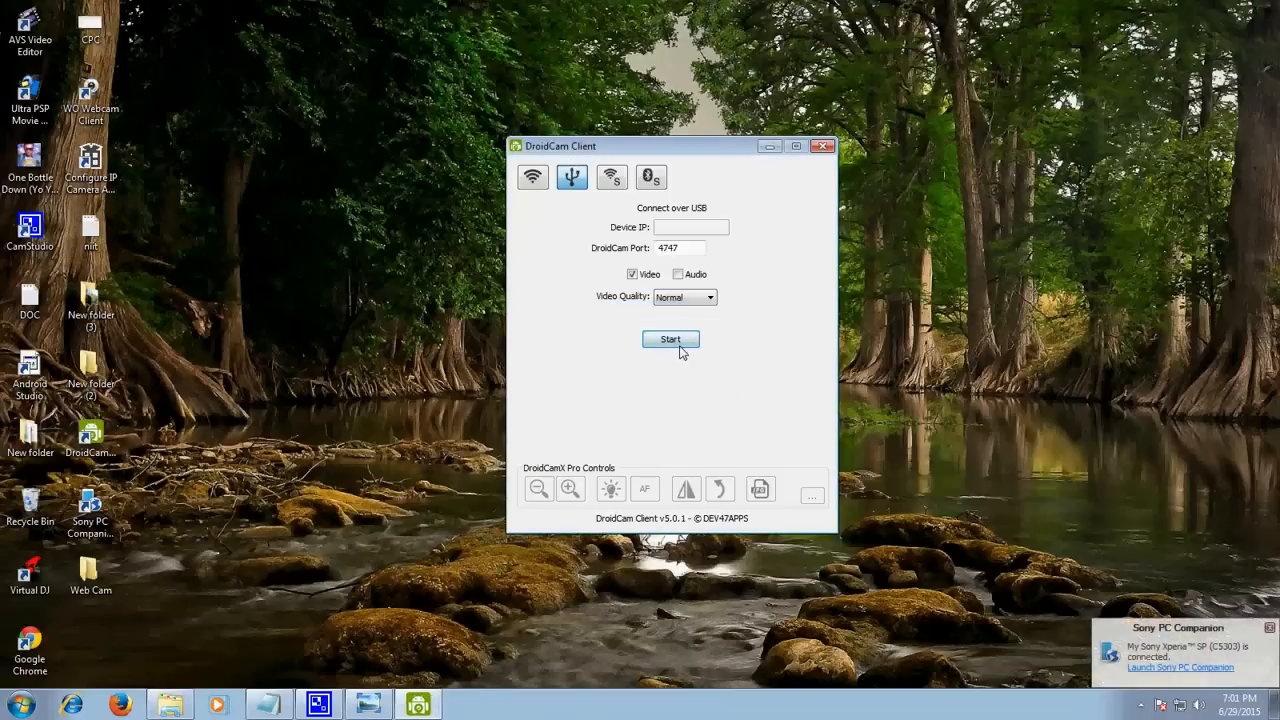
pyautogui.click(670, 339)
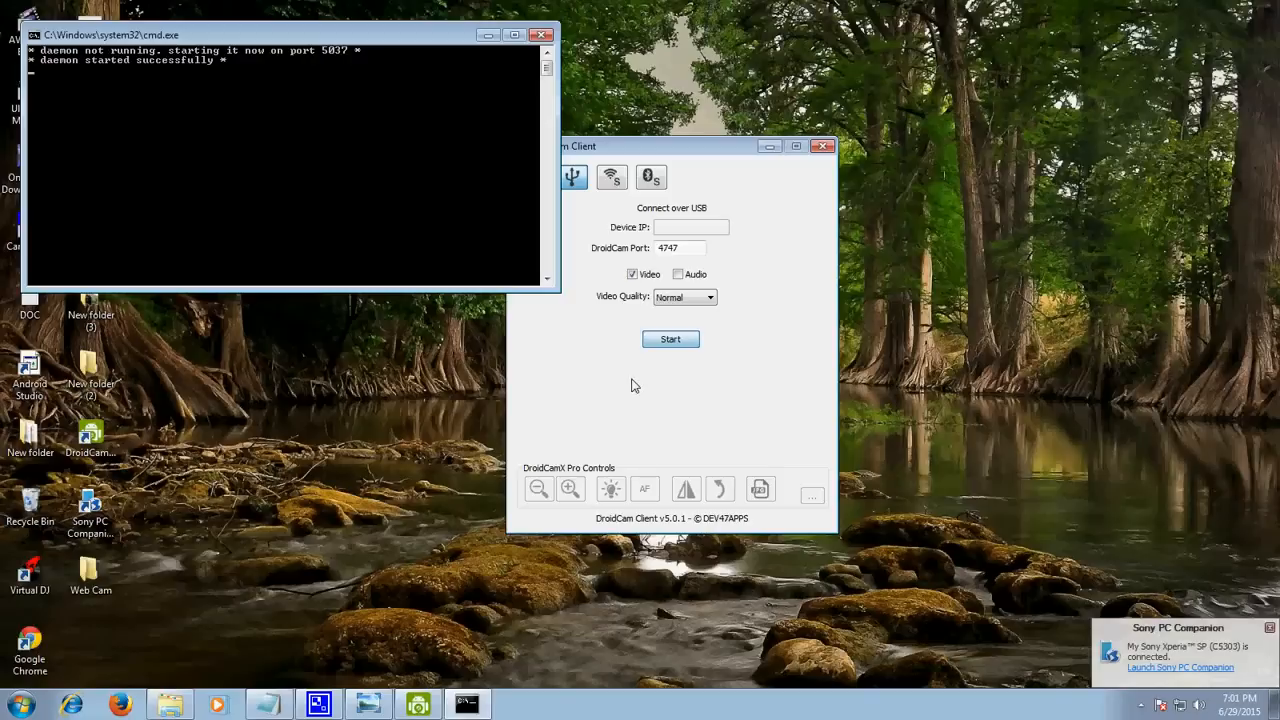
pyautogui.moveTo(633, 378)
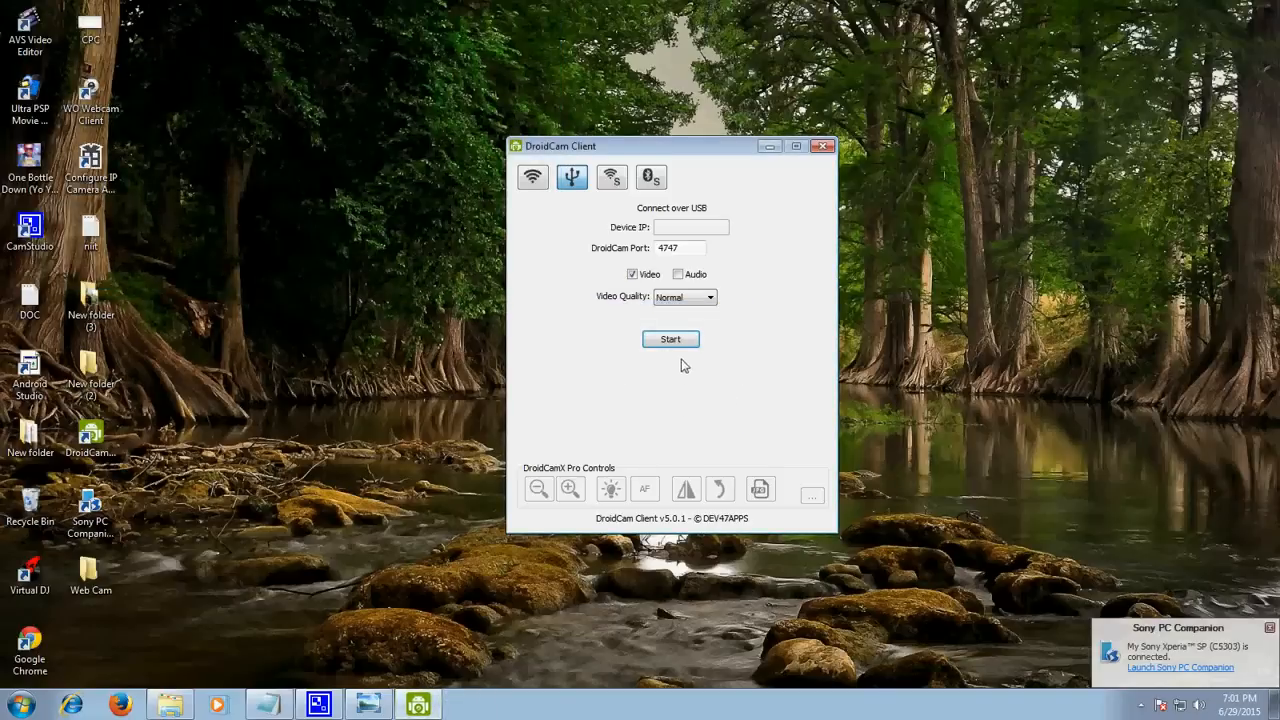
pyautogui.click(670, 339)
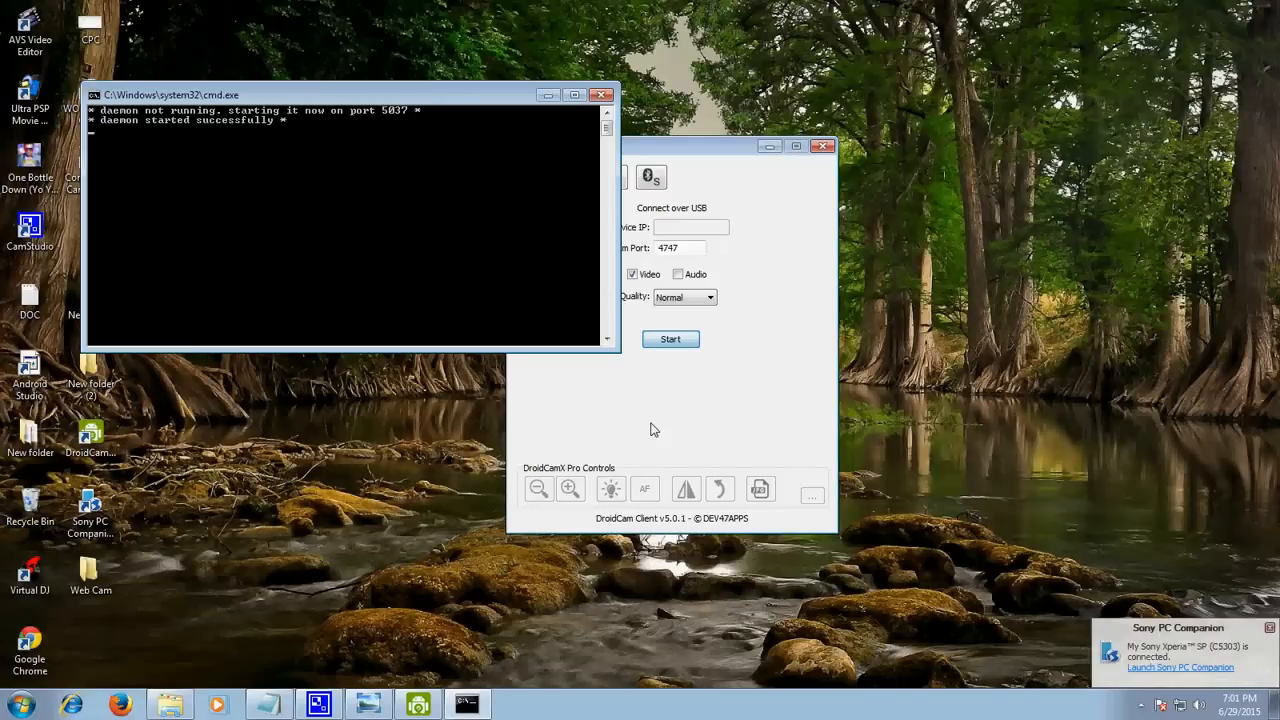
pyautogui.click(670, 339)
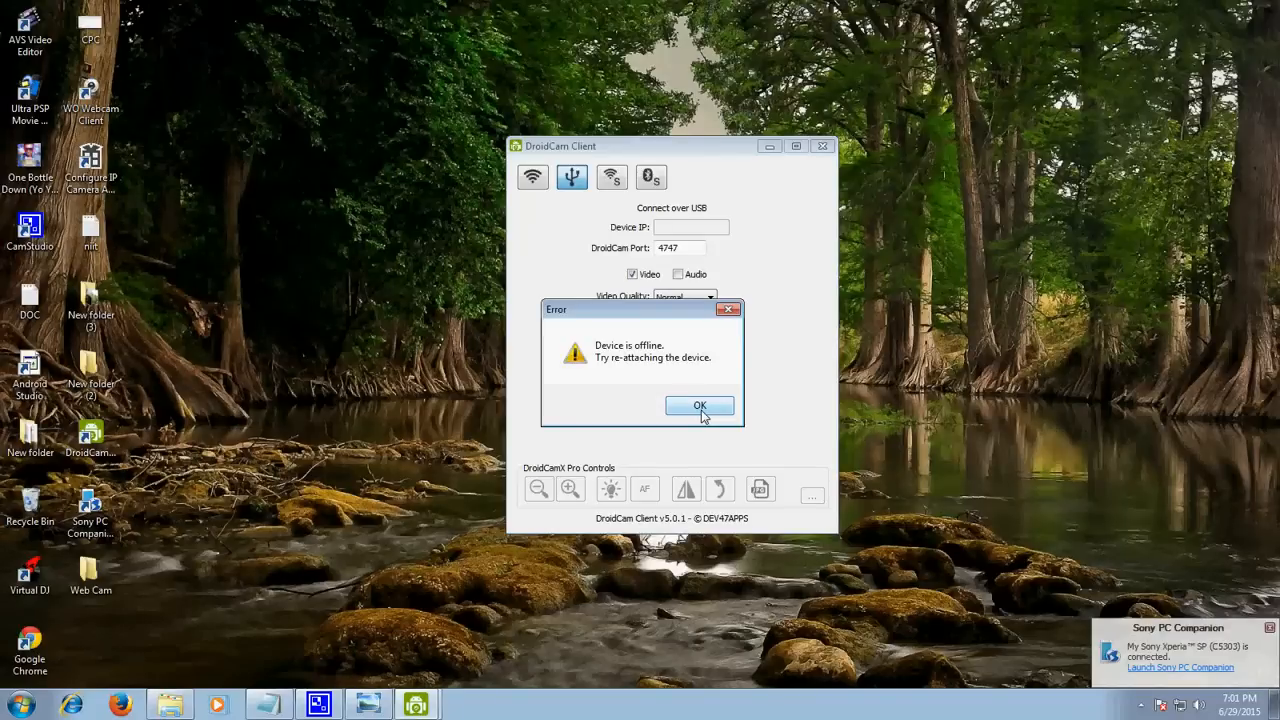
pyautogui.click(699, 405)
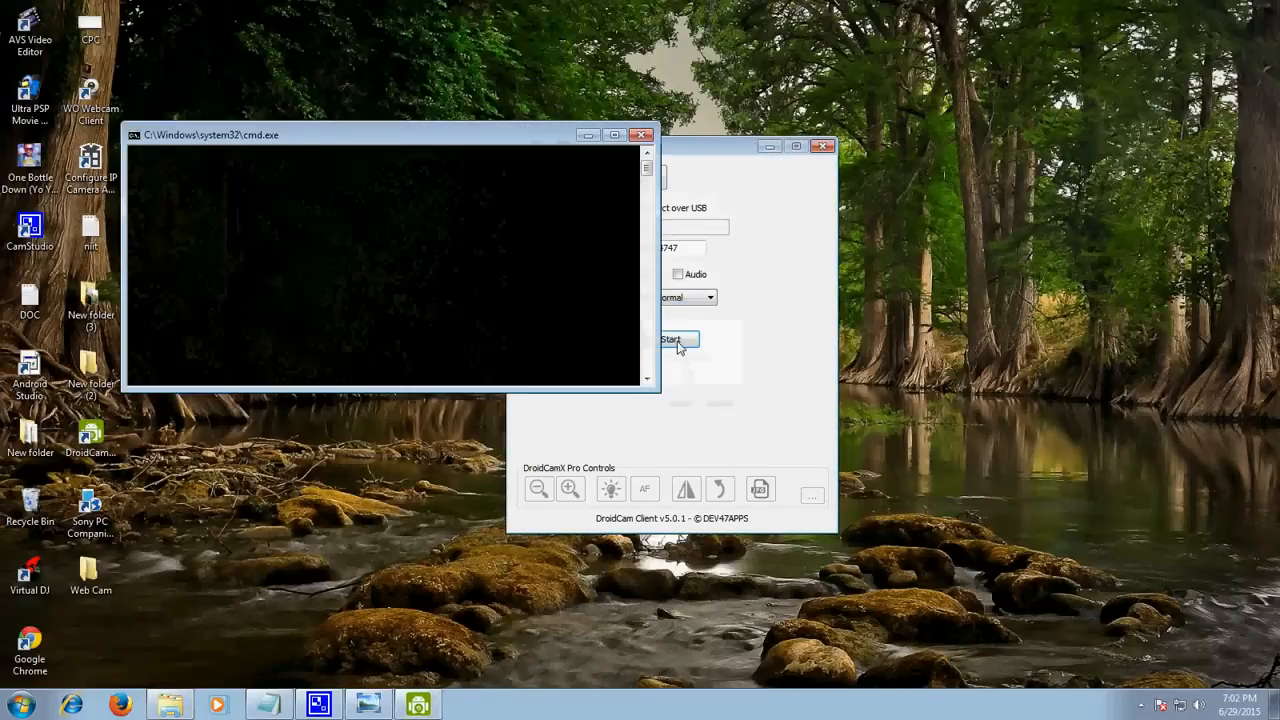
# Start the USB connection once the daemon is up so the phone camera's live video streams.
pyautogui.click(671, 339)
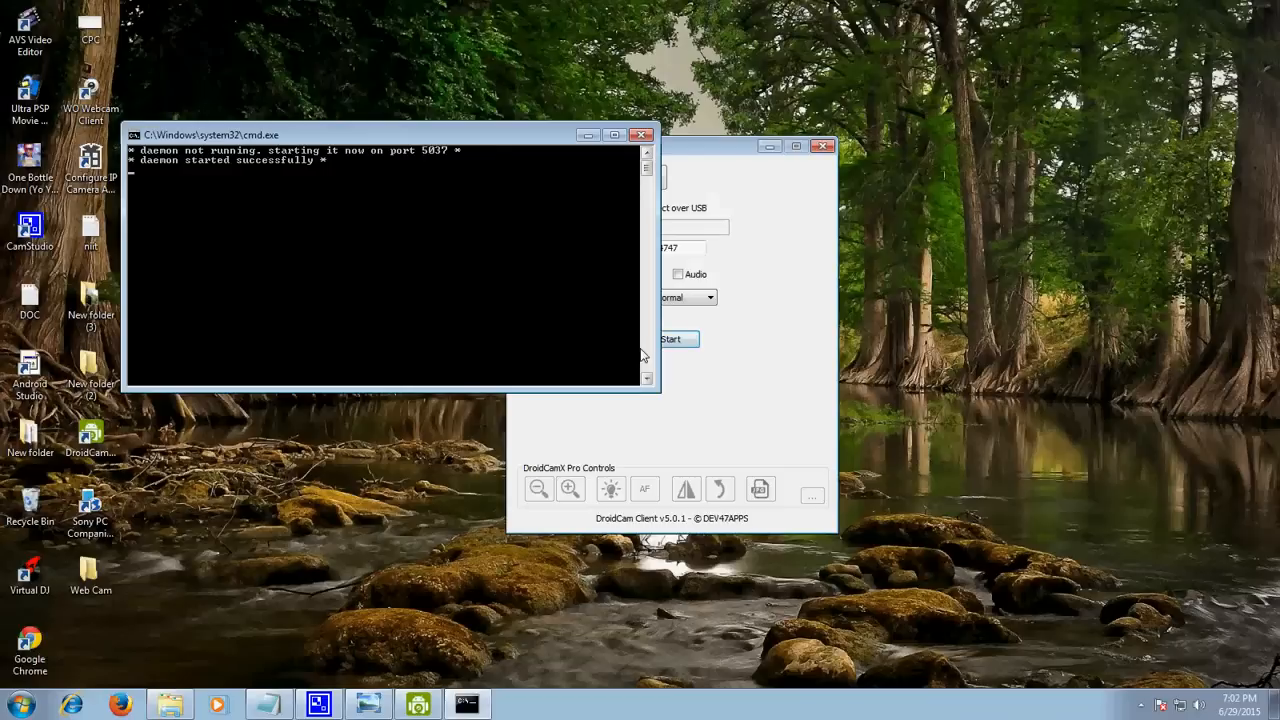
pyautogui.moveTo(390, 135); pyautogui.dragTo(400, 155)
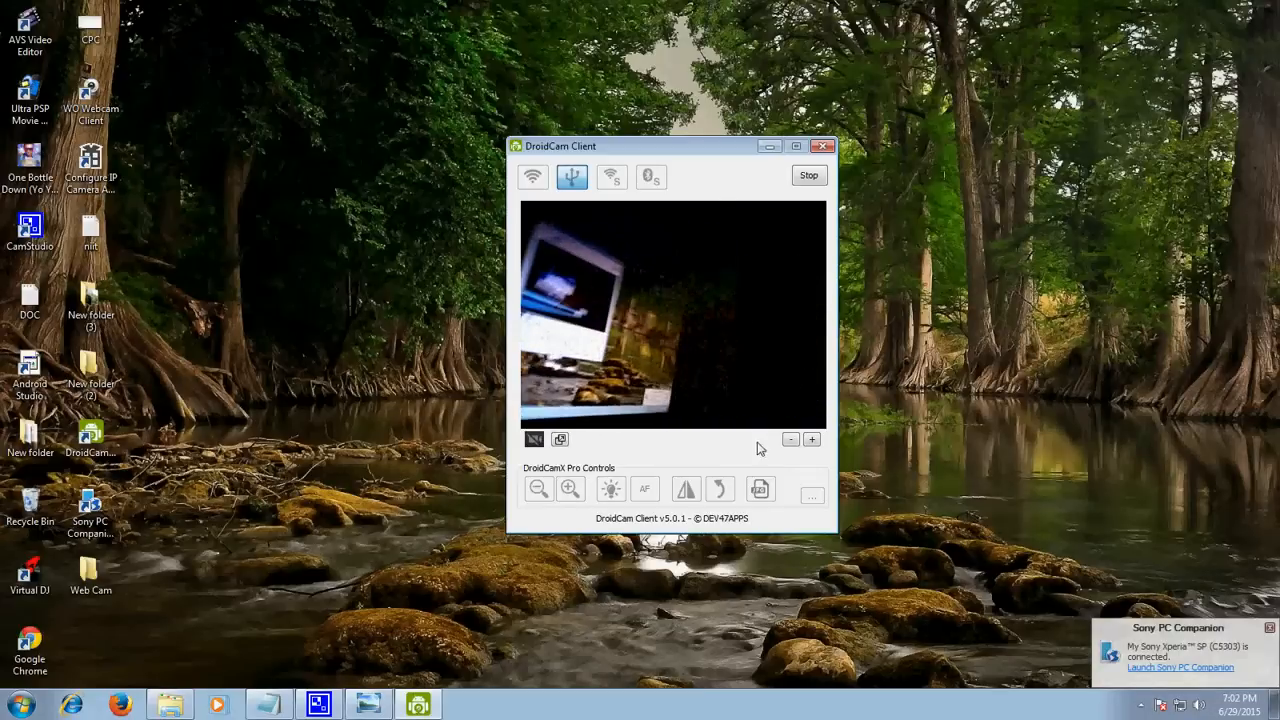
# Hide the DroidCam Client window and reveal the notification area's hidden background-app icons.
pyautogui.click(823, 145)
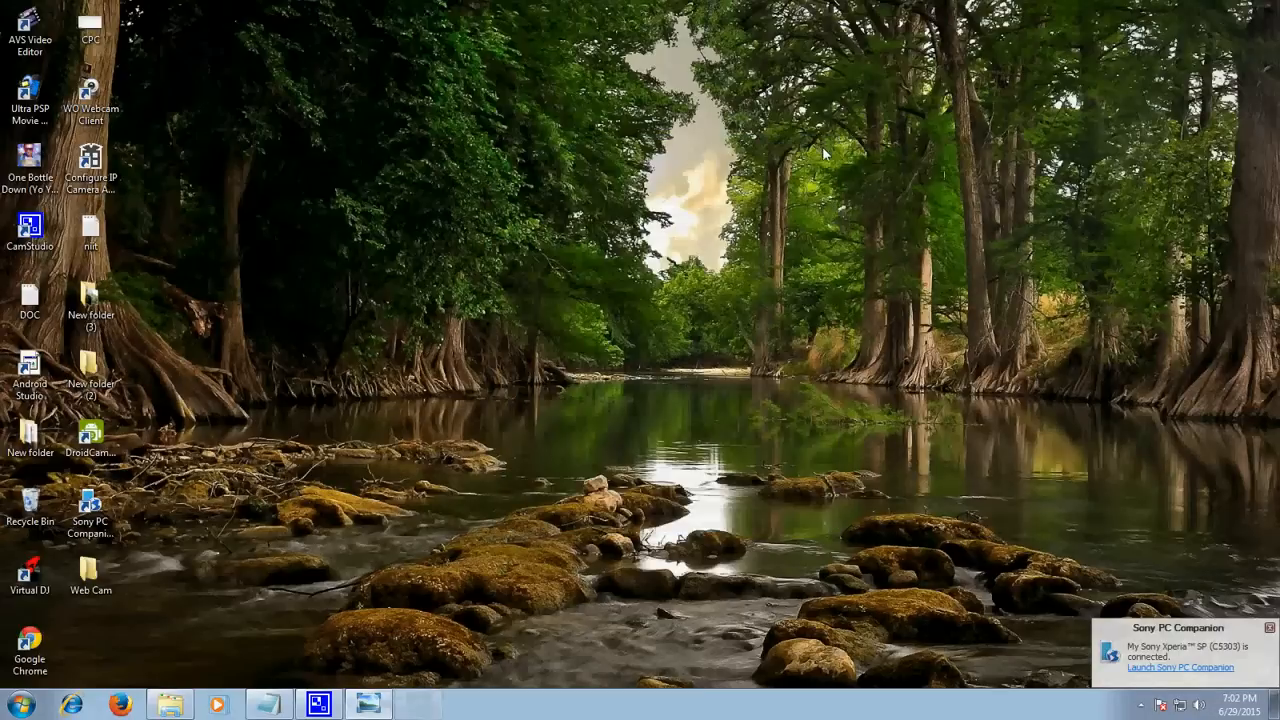
pyautogui.click(1138, 703)
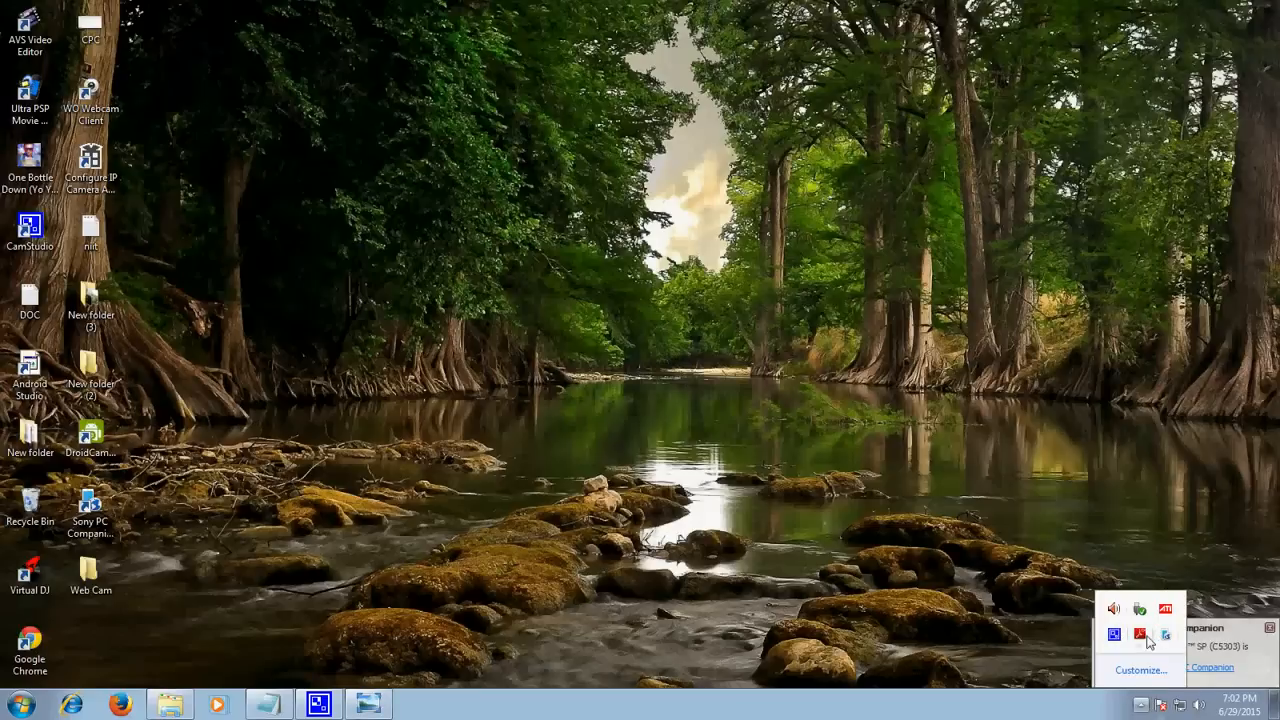